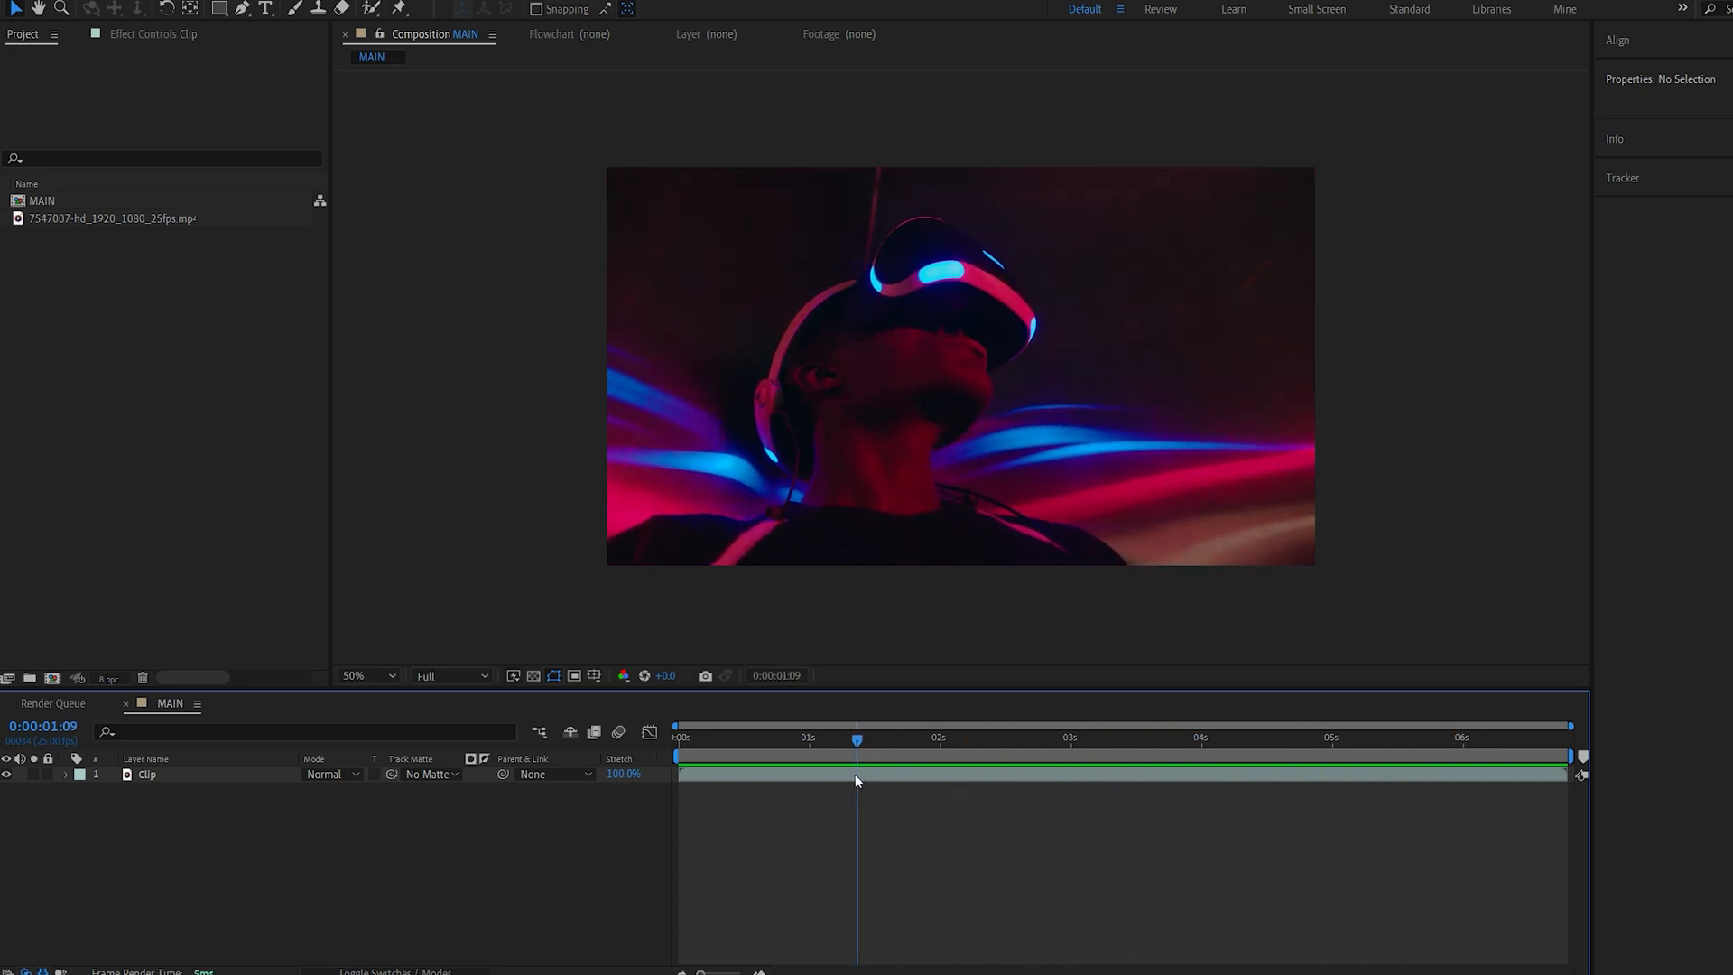
- Run the 3D Camera Tracker on the Clip layer to solve track points
left_click(147, 775)
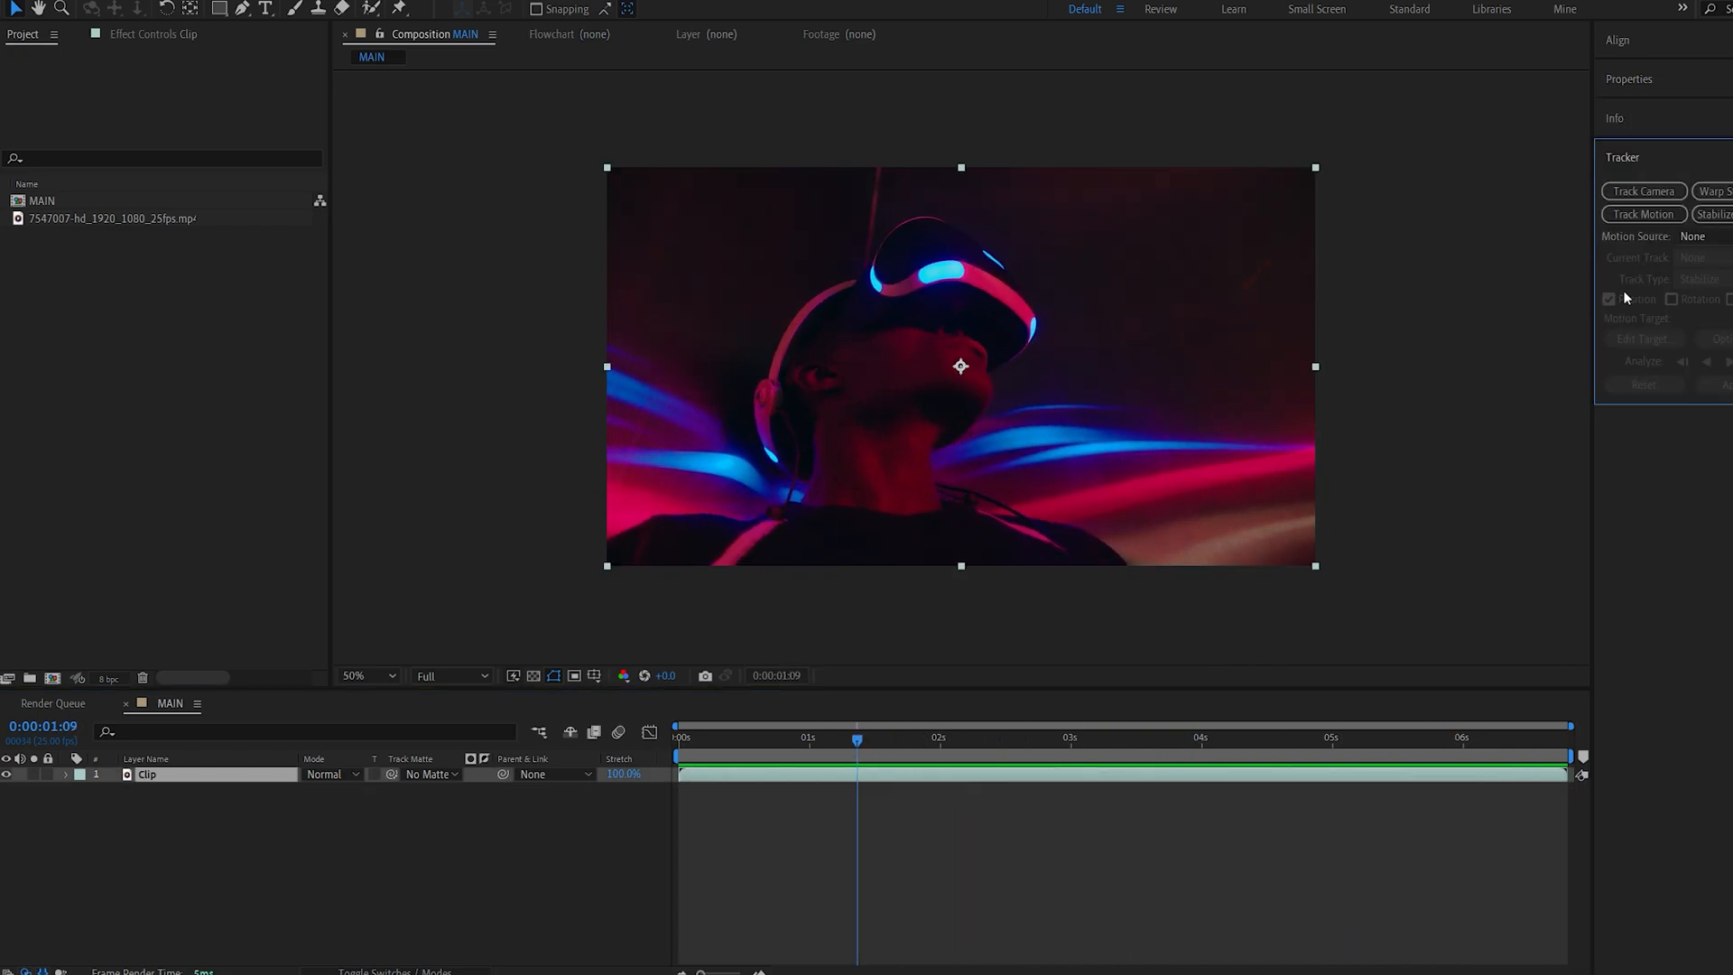
left_click(1643, 190)
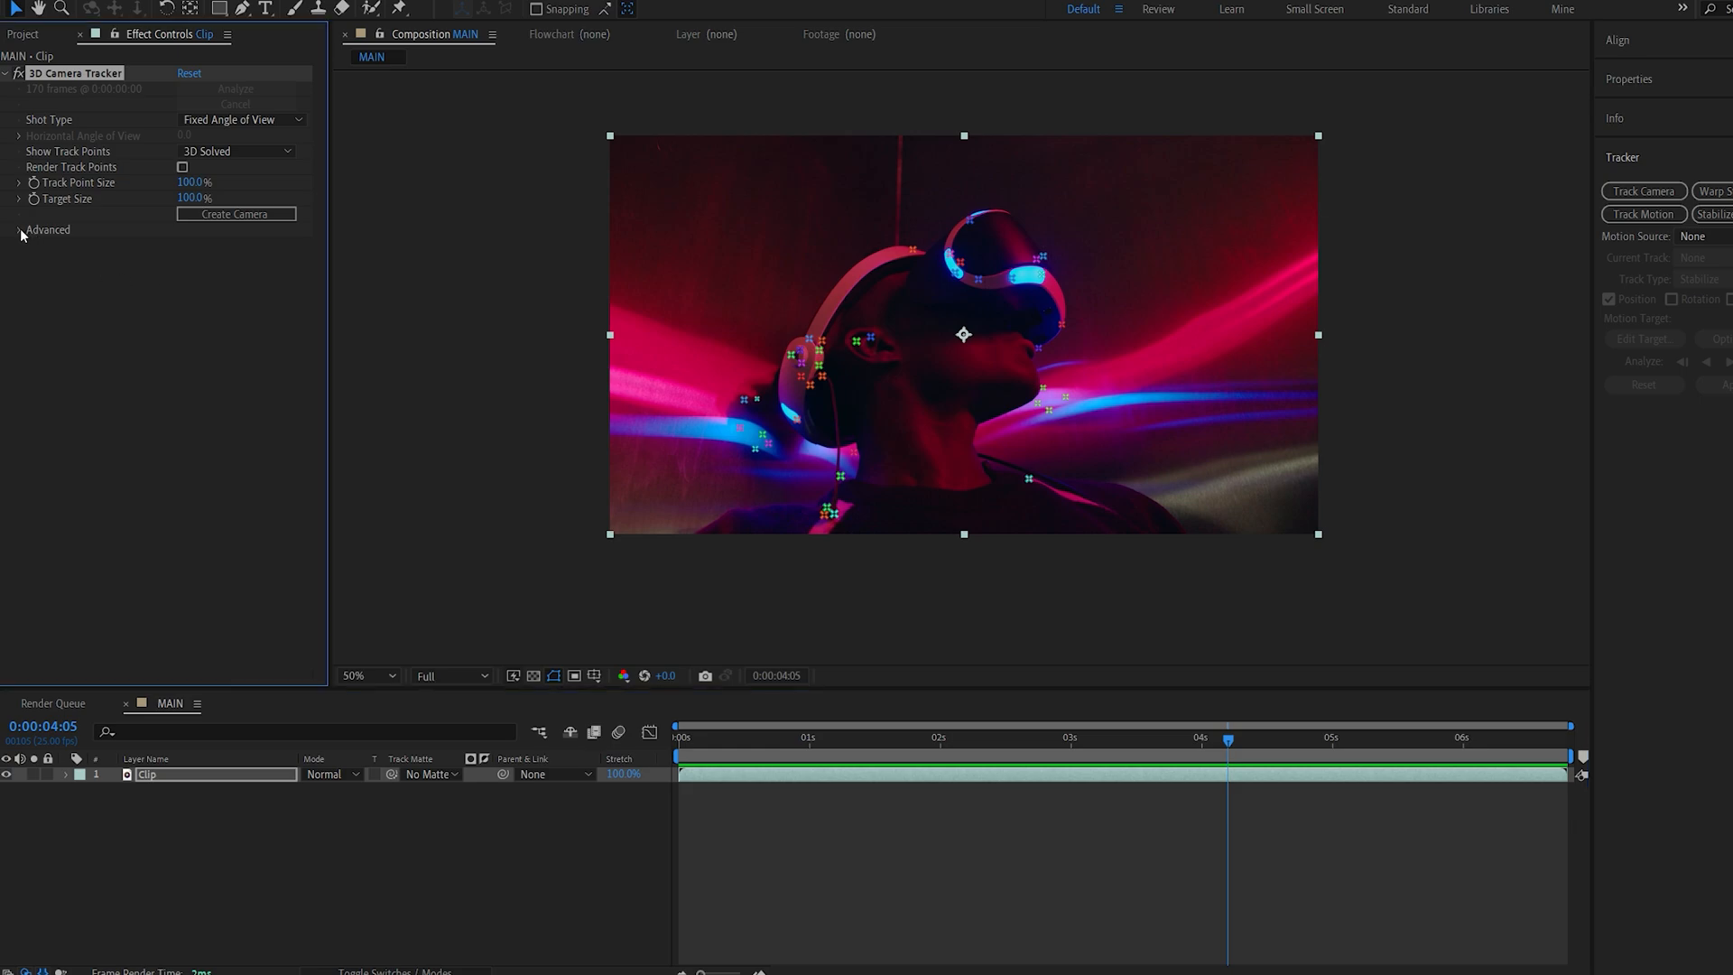
- Enable Render Track Points in the tracker's Advanced settings and scrub to an earlier frame
left_click(11, 230)
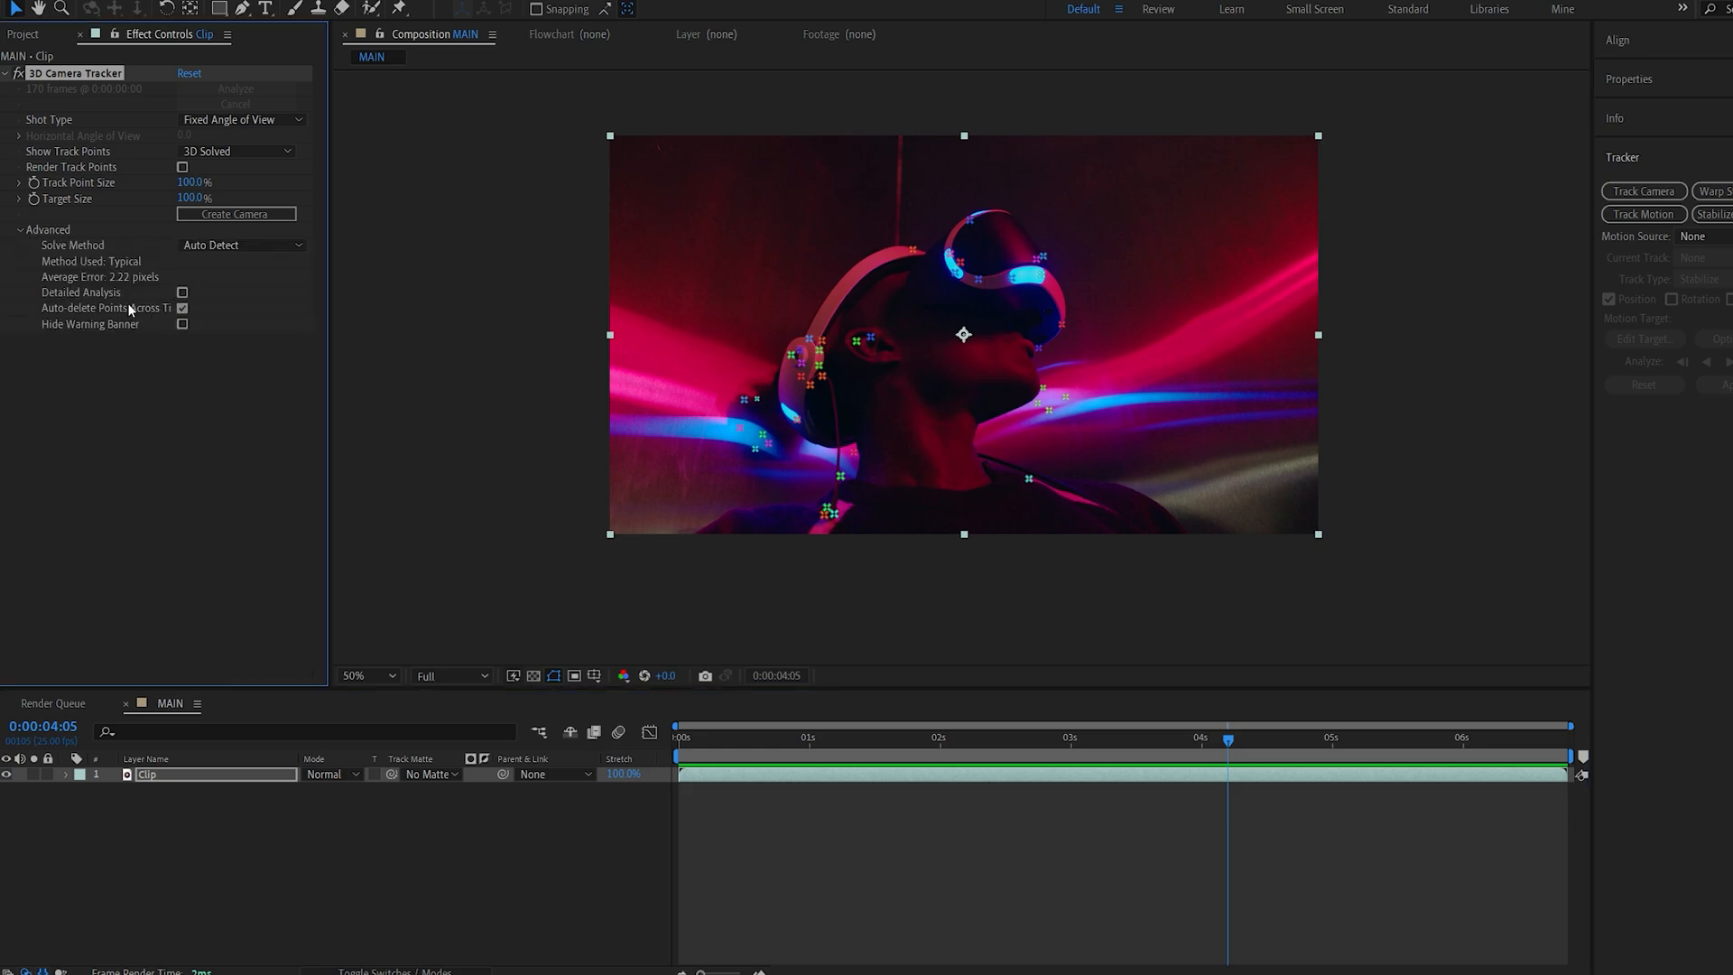
mouse_move(833, 566)
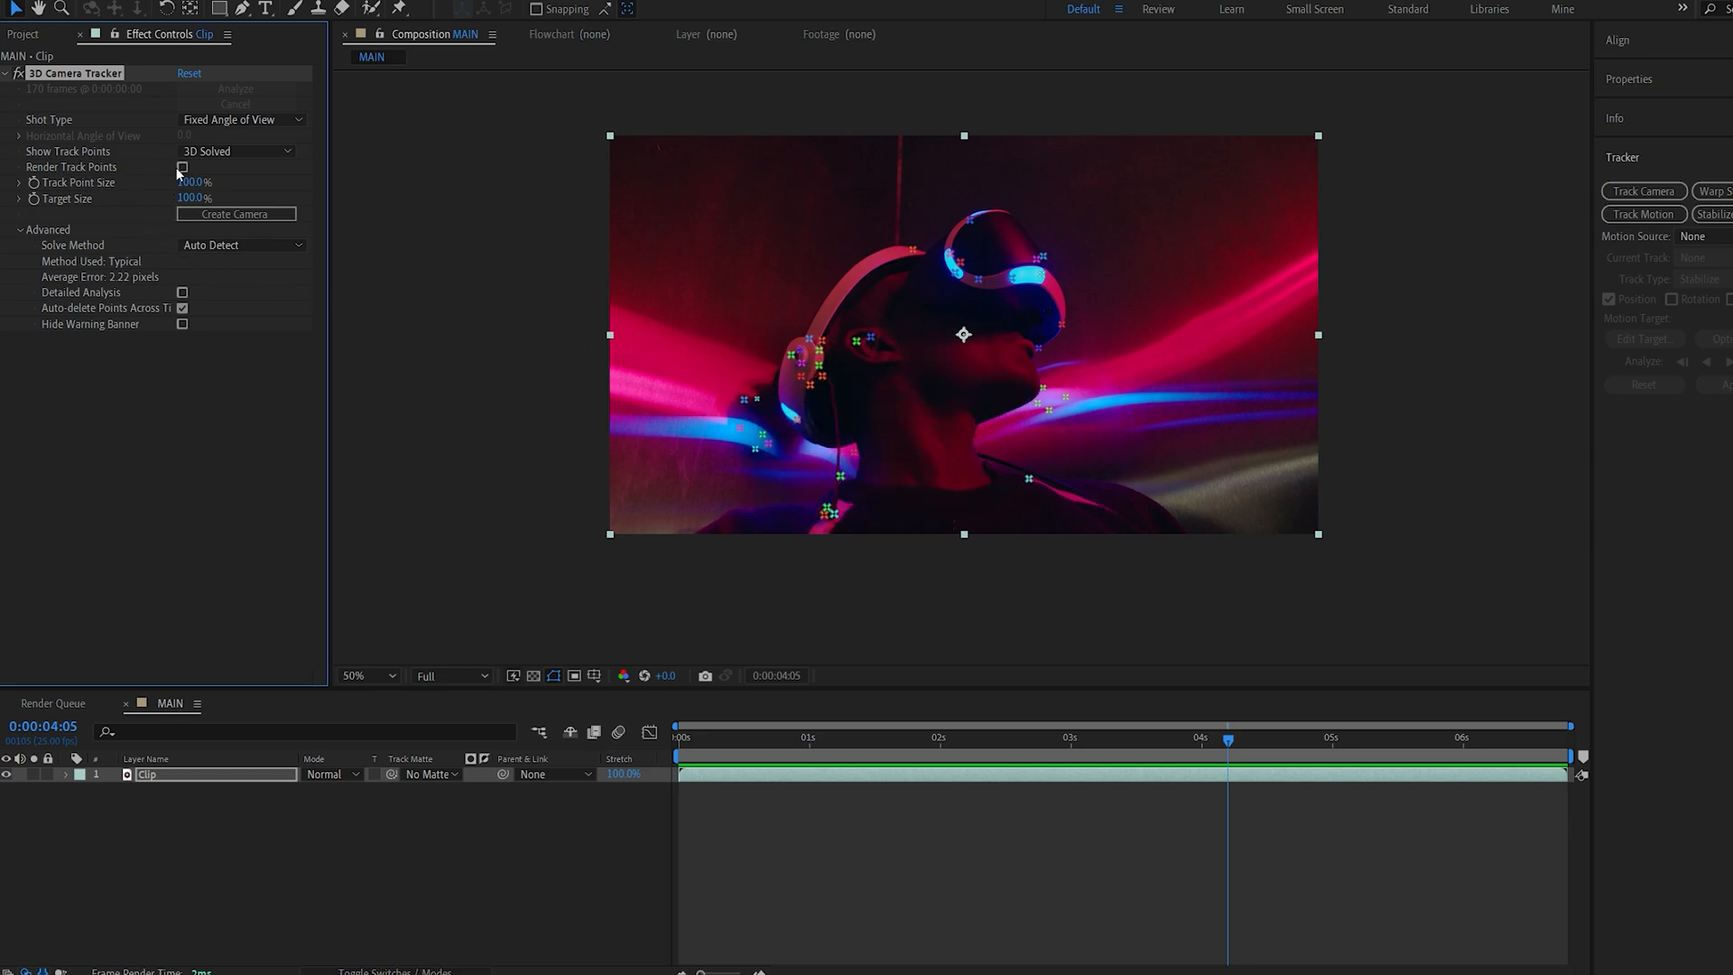
left_click(182, 167)
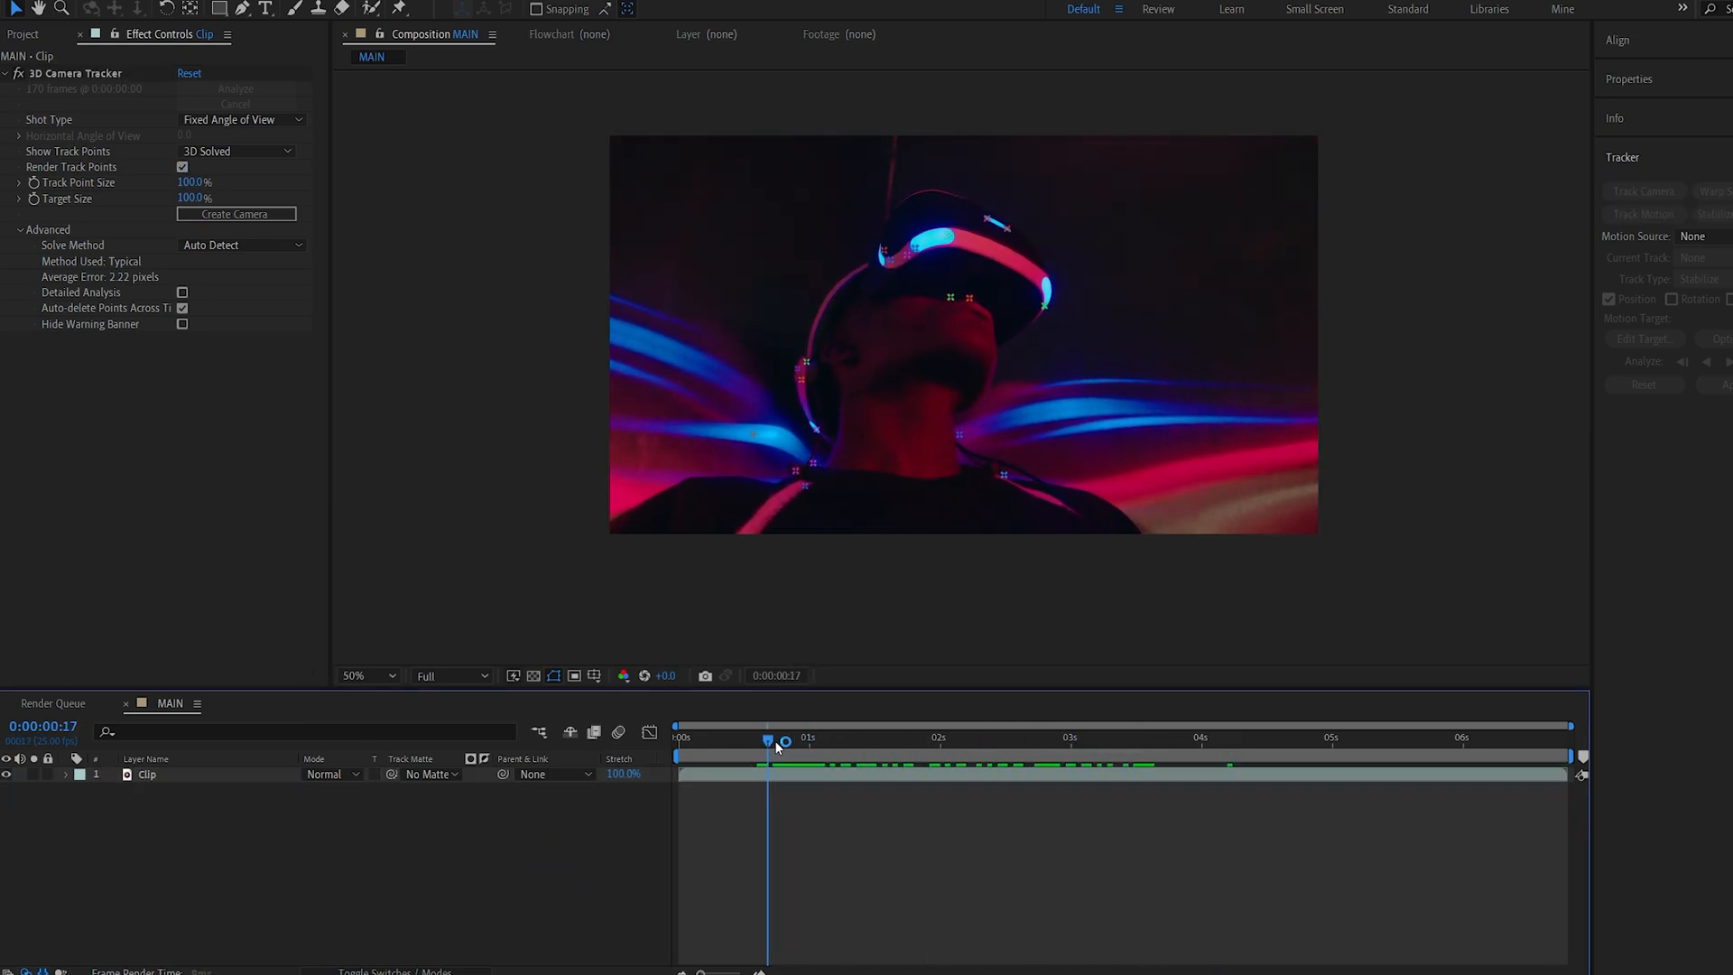
left_click_drag(768, 738, 1238, 739)
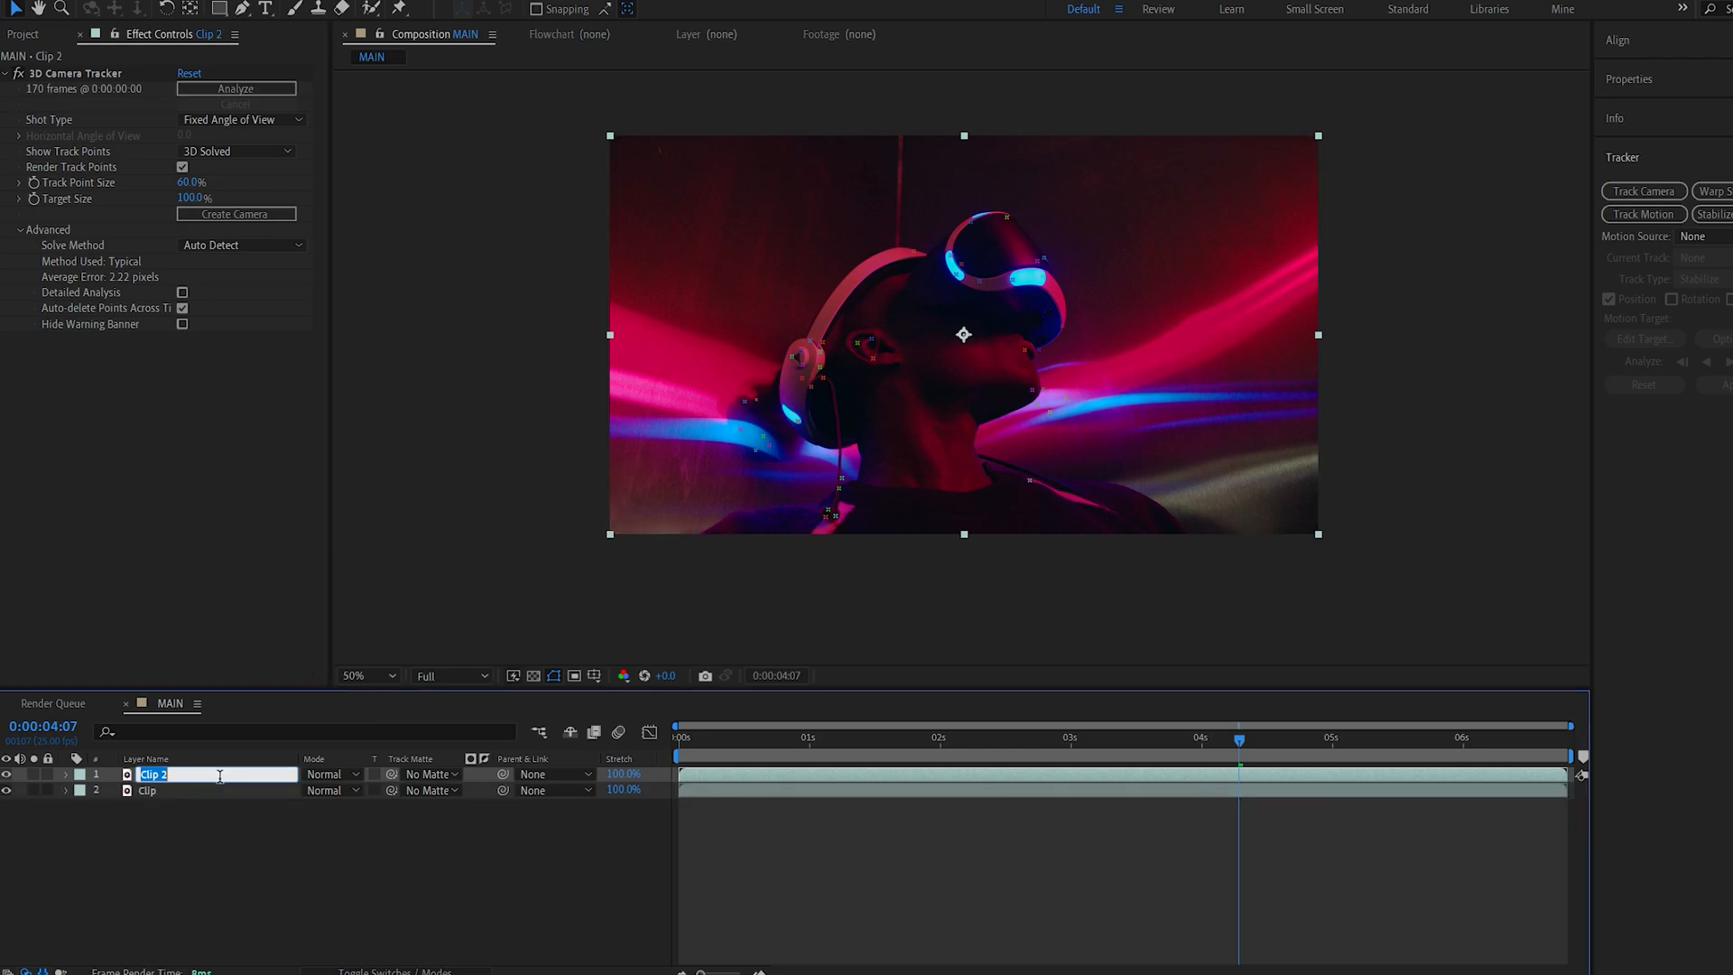
- Rename the duplicate 'Trackers' and apply a Difference Matte to Clip against Trackers (Effects & Masks)
type("Trackers")
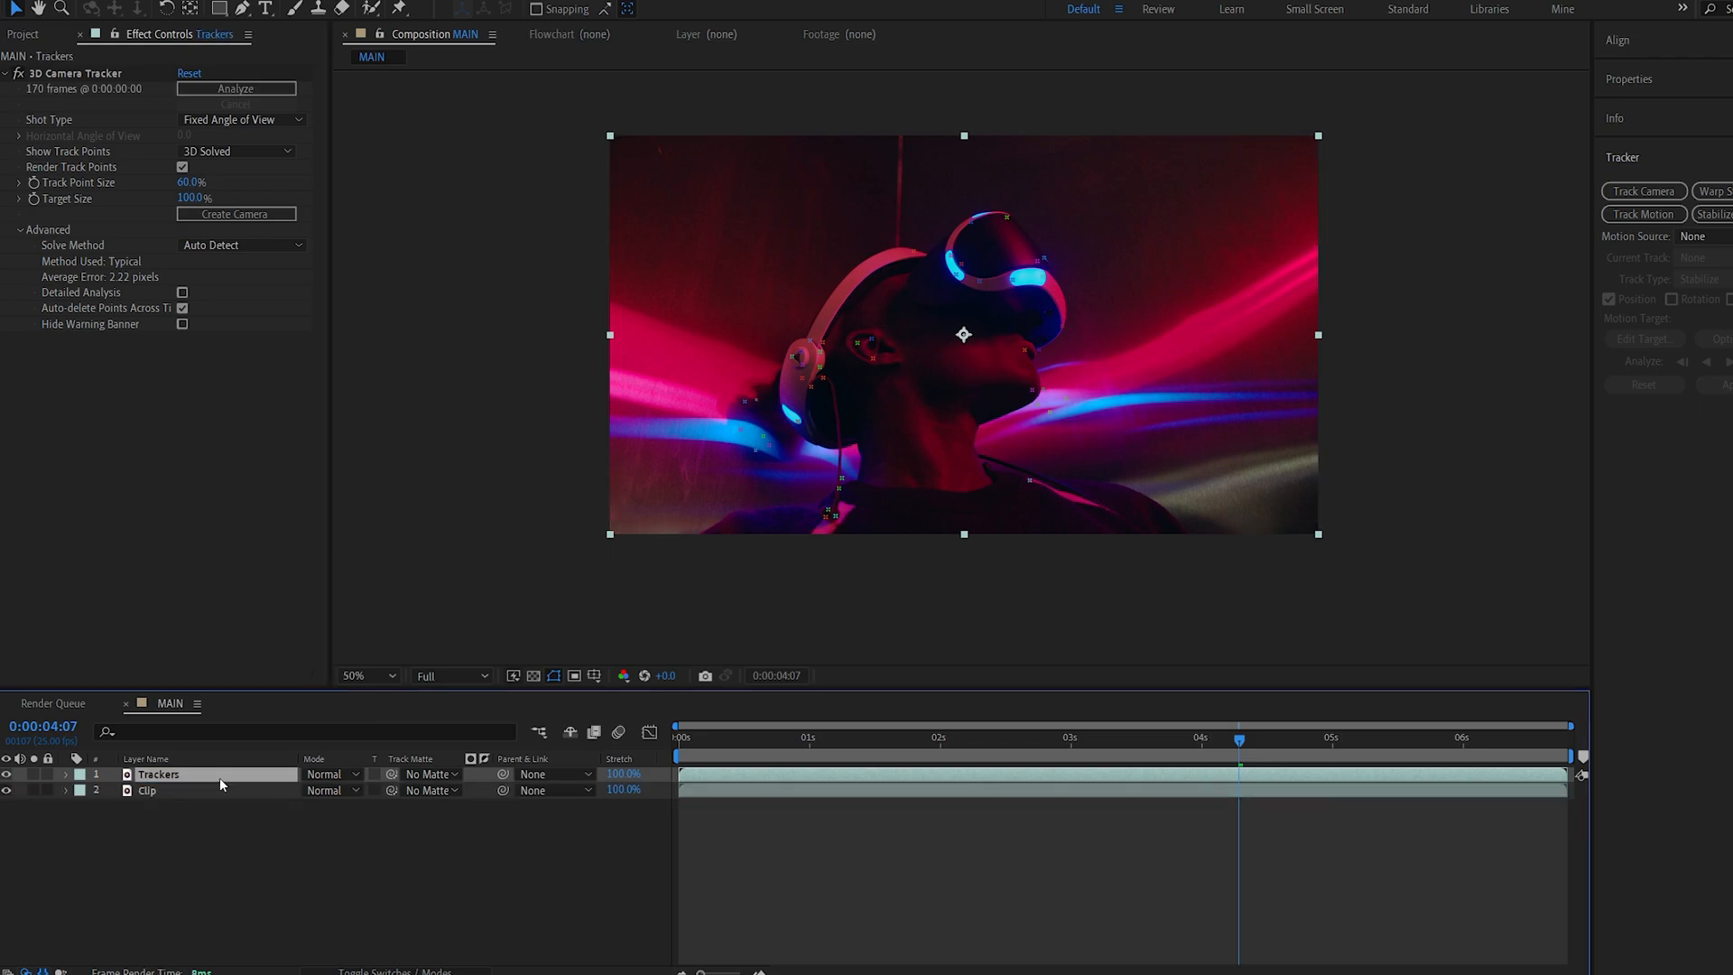
left_click(147, 791)
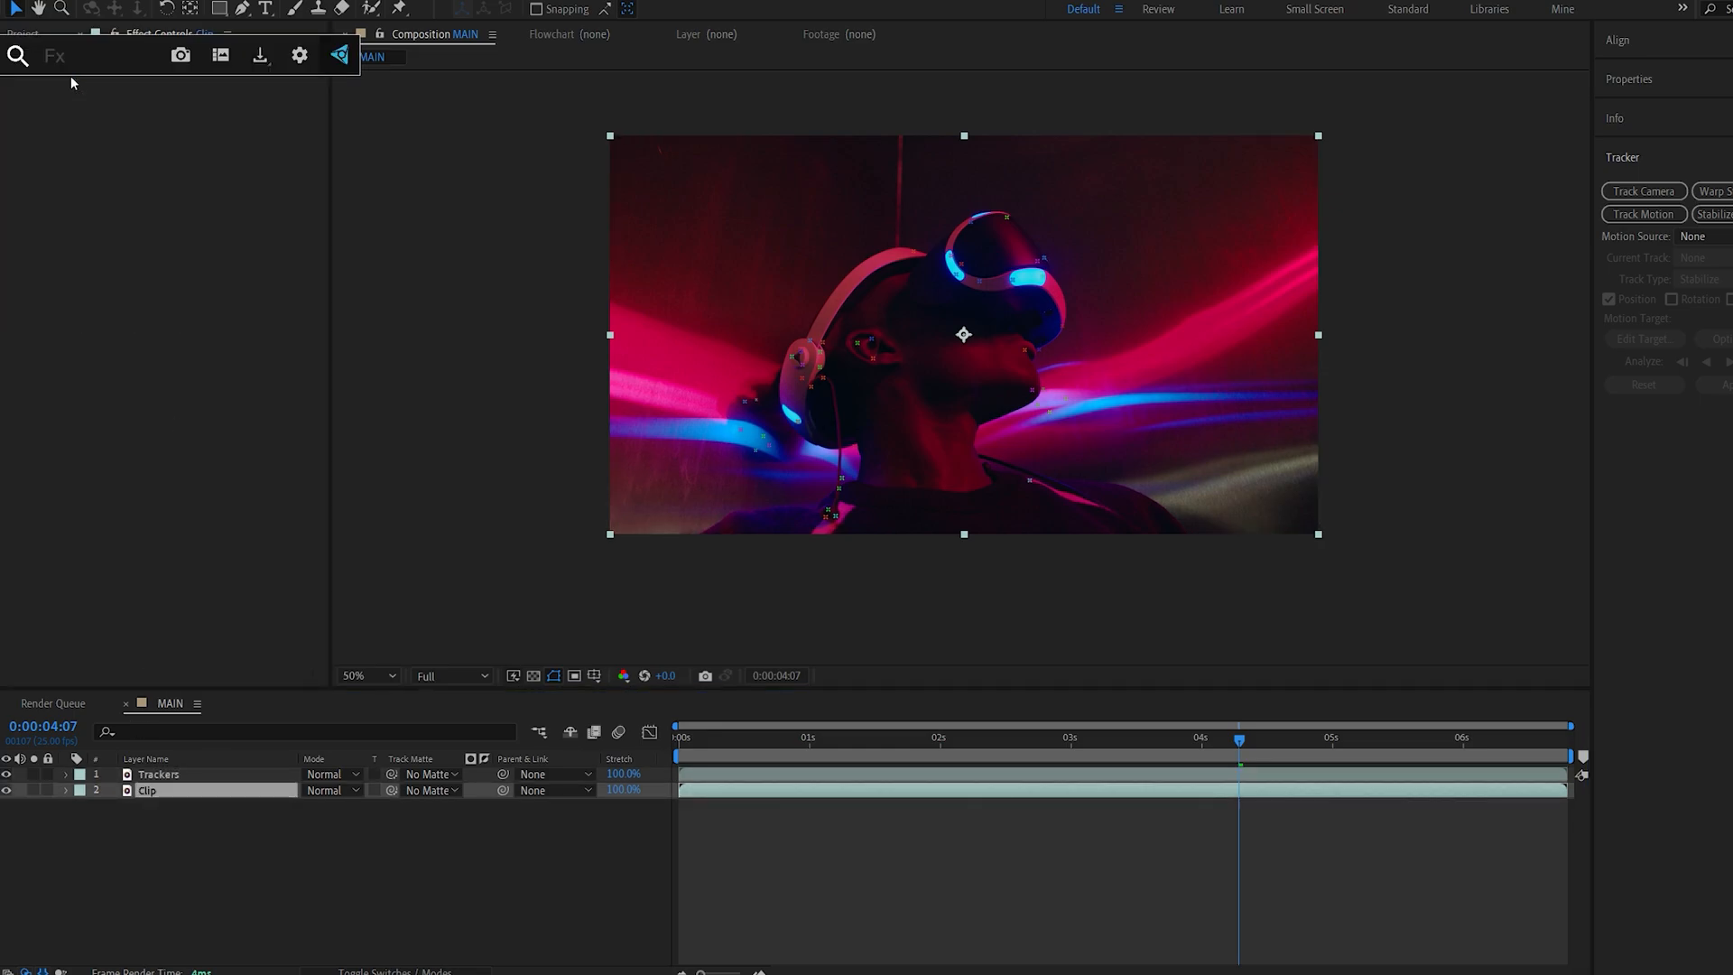
type("diff")
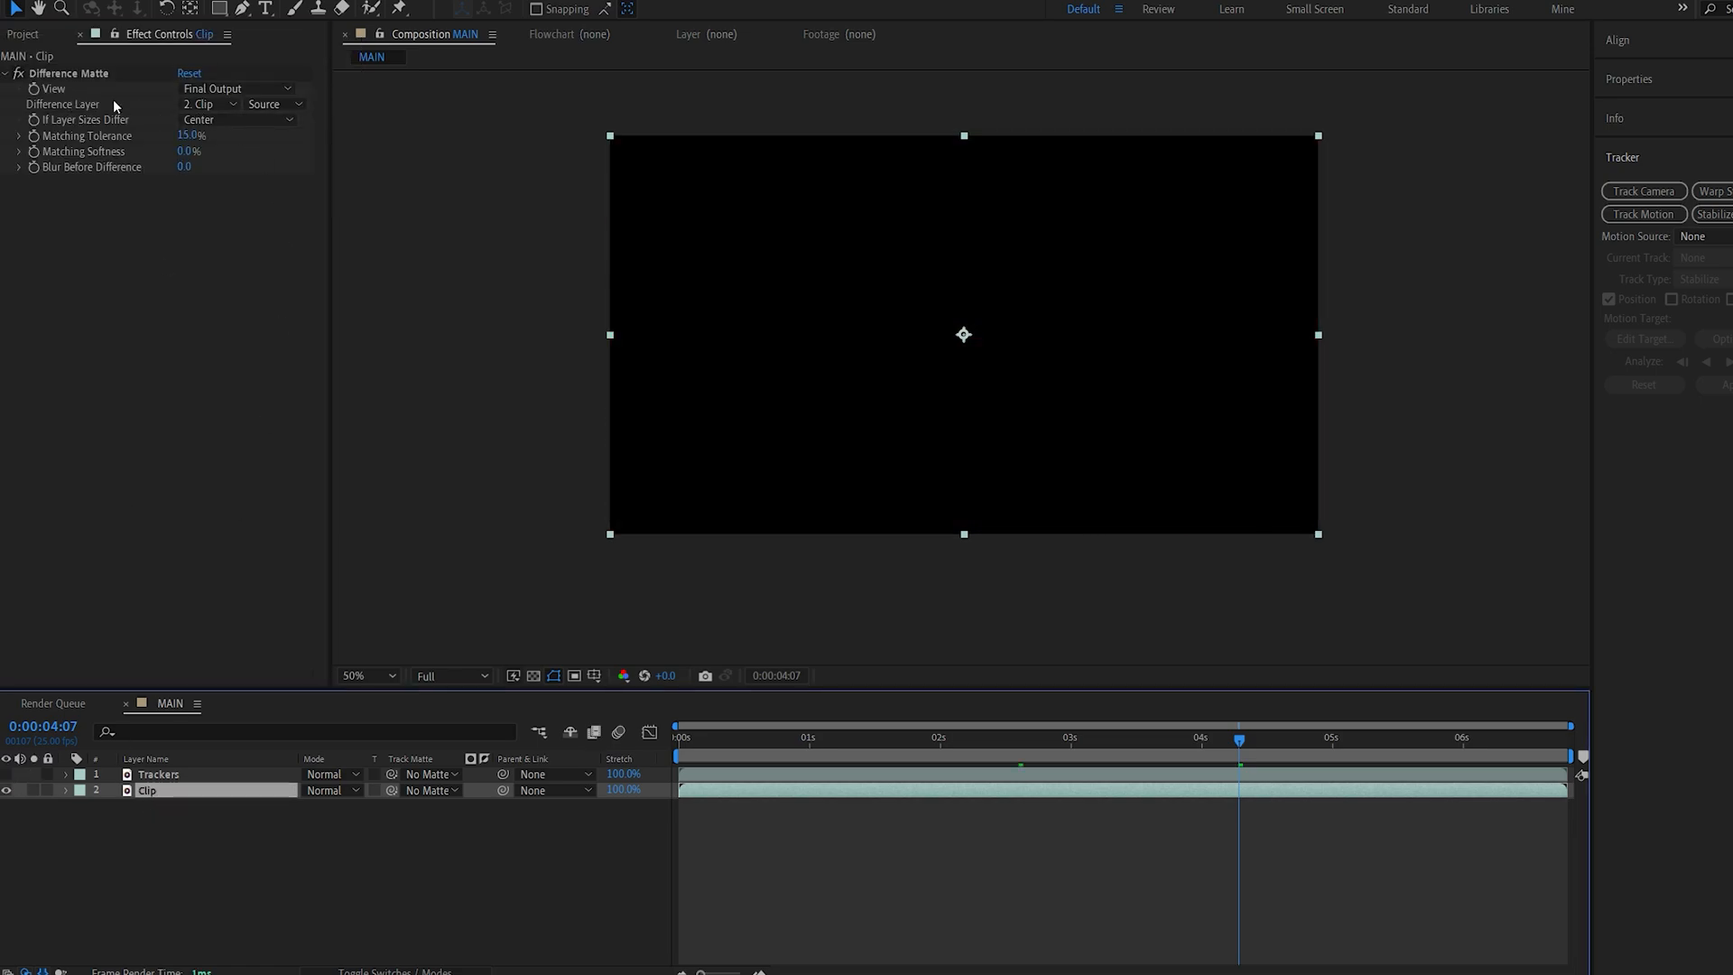
left_click(196, 104)
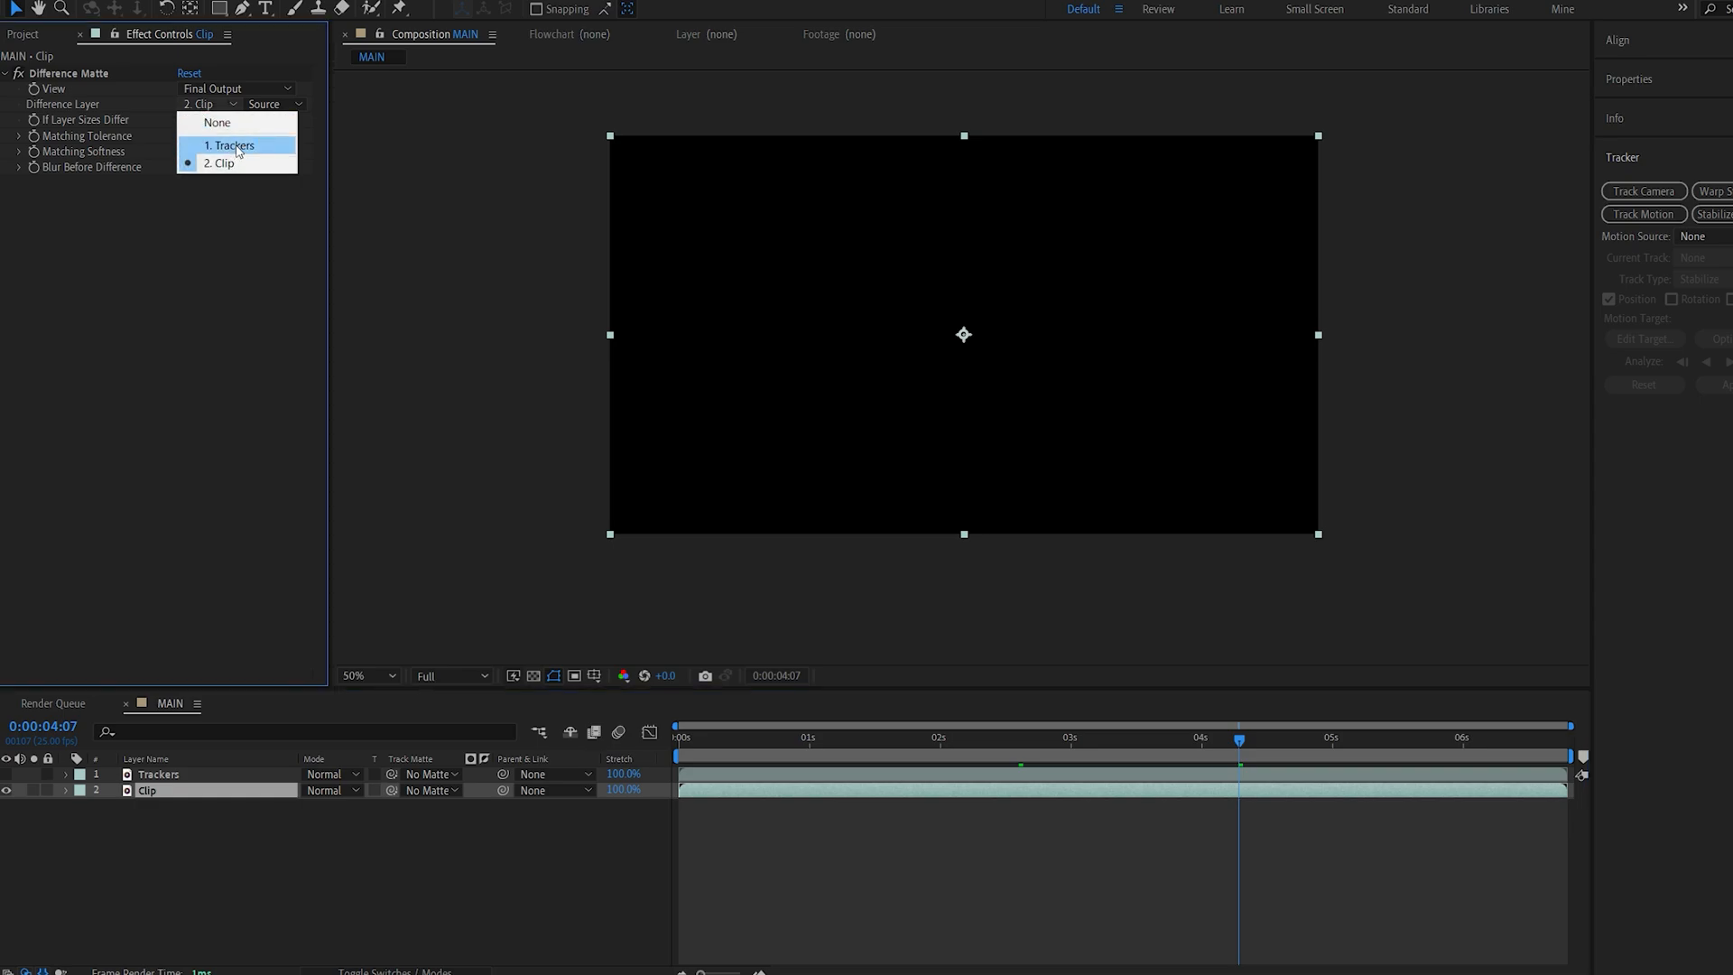
left_click(231, 145)
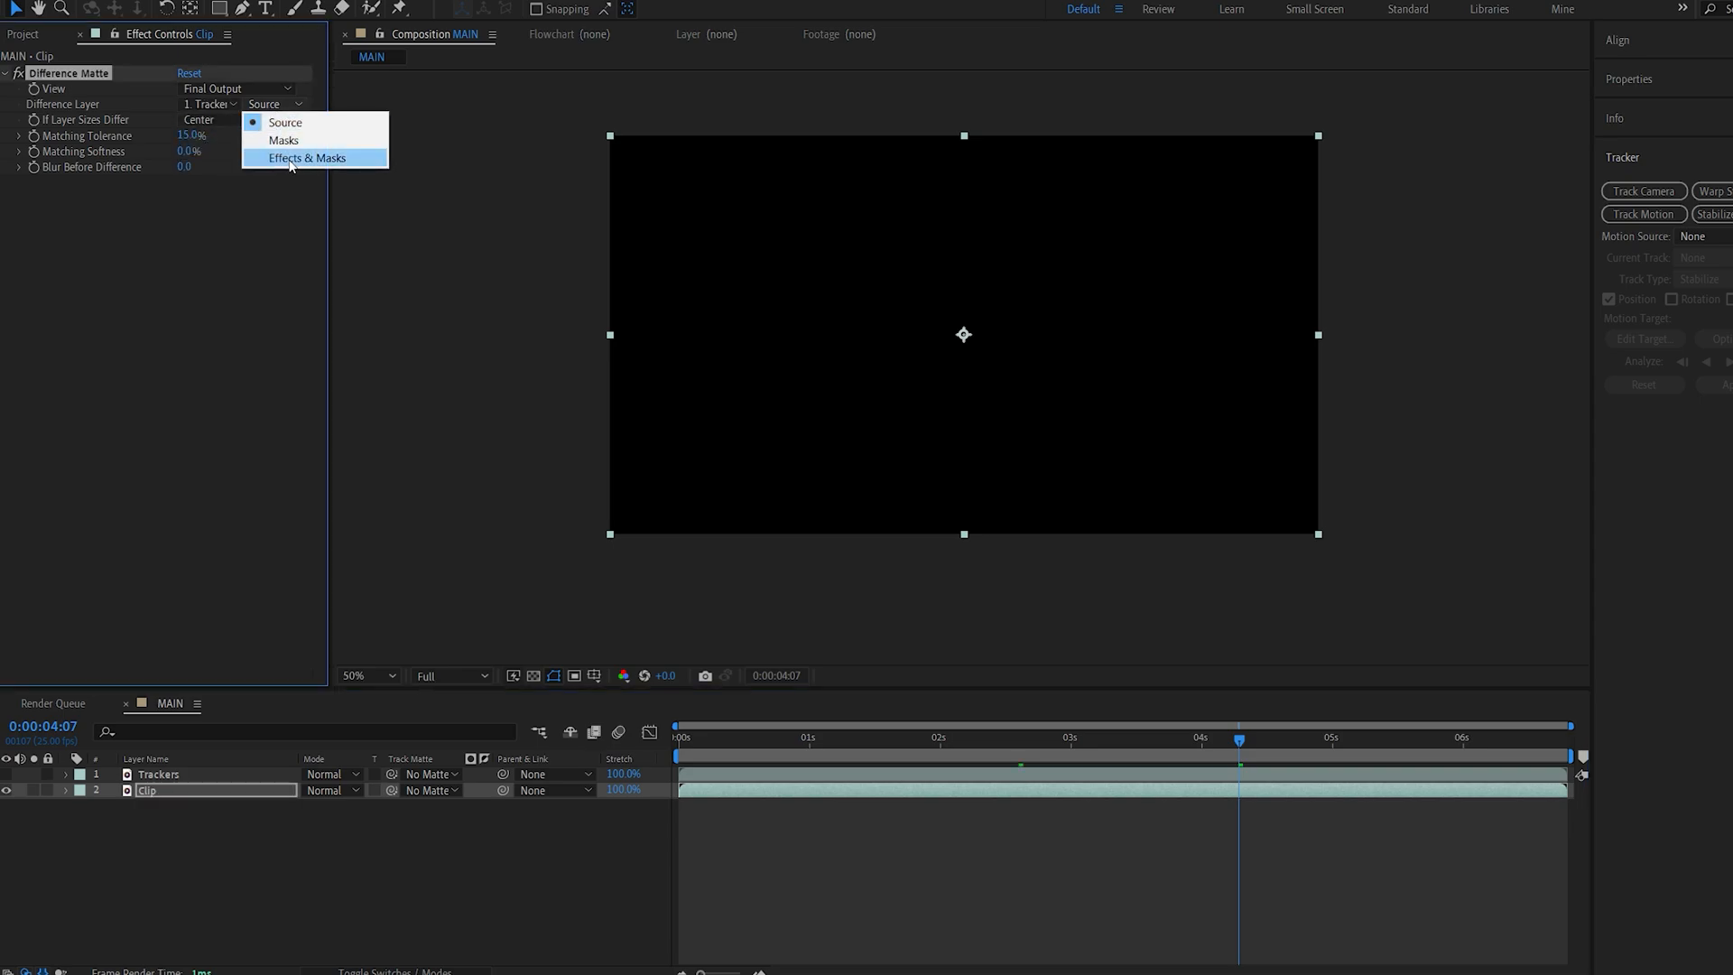
left_click(297, 158)
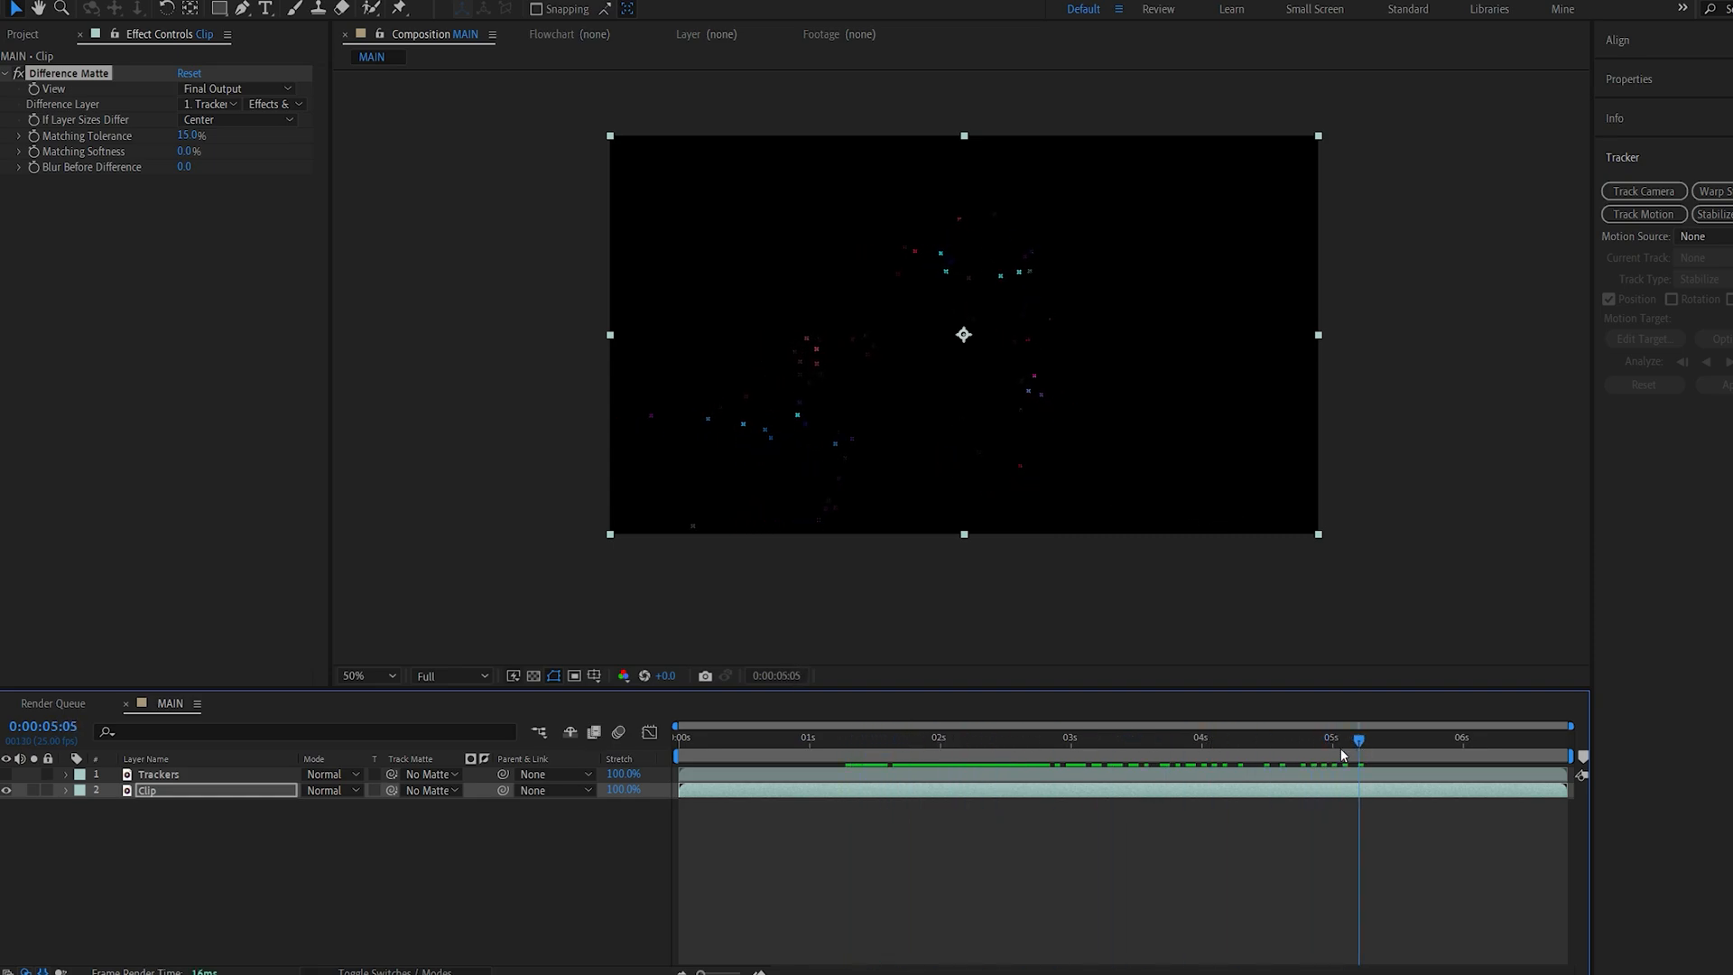
left_click_drag(1358, 738, 1164, 738)
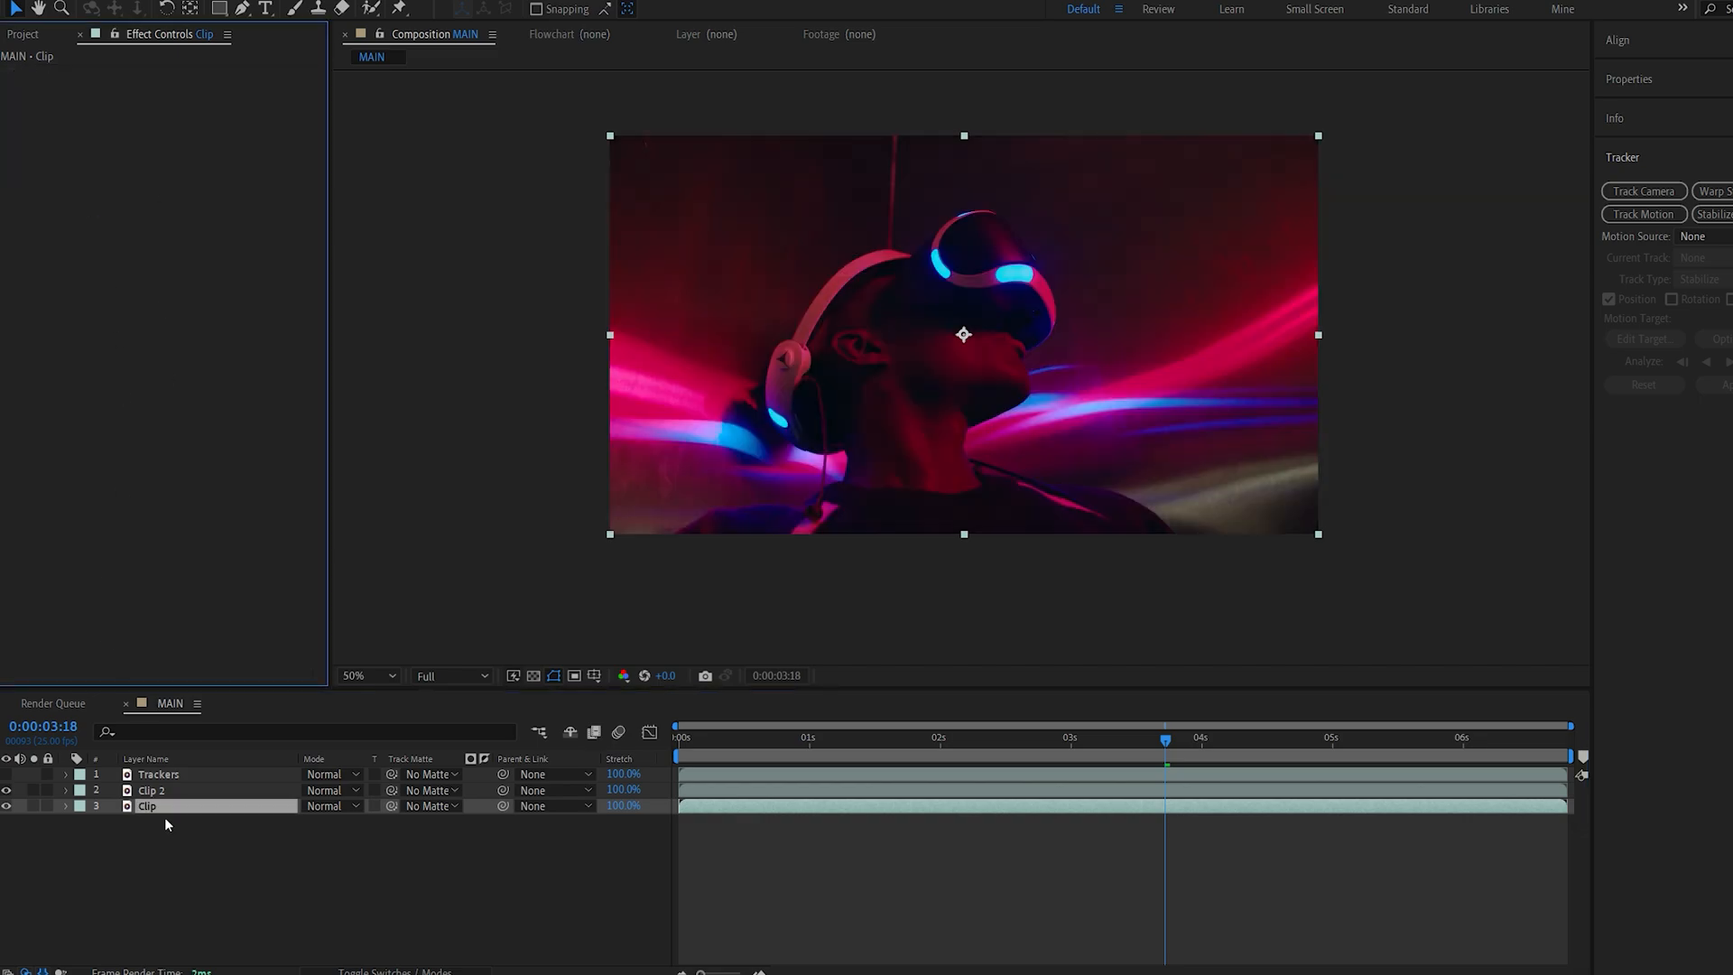
- Pre-compose the Trackers and Clip 2 layers into a precomp named Trackers
left_click(152, 790)
type("Trackers")
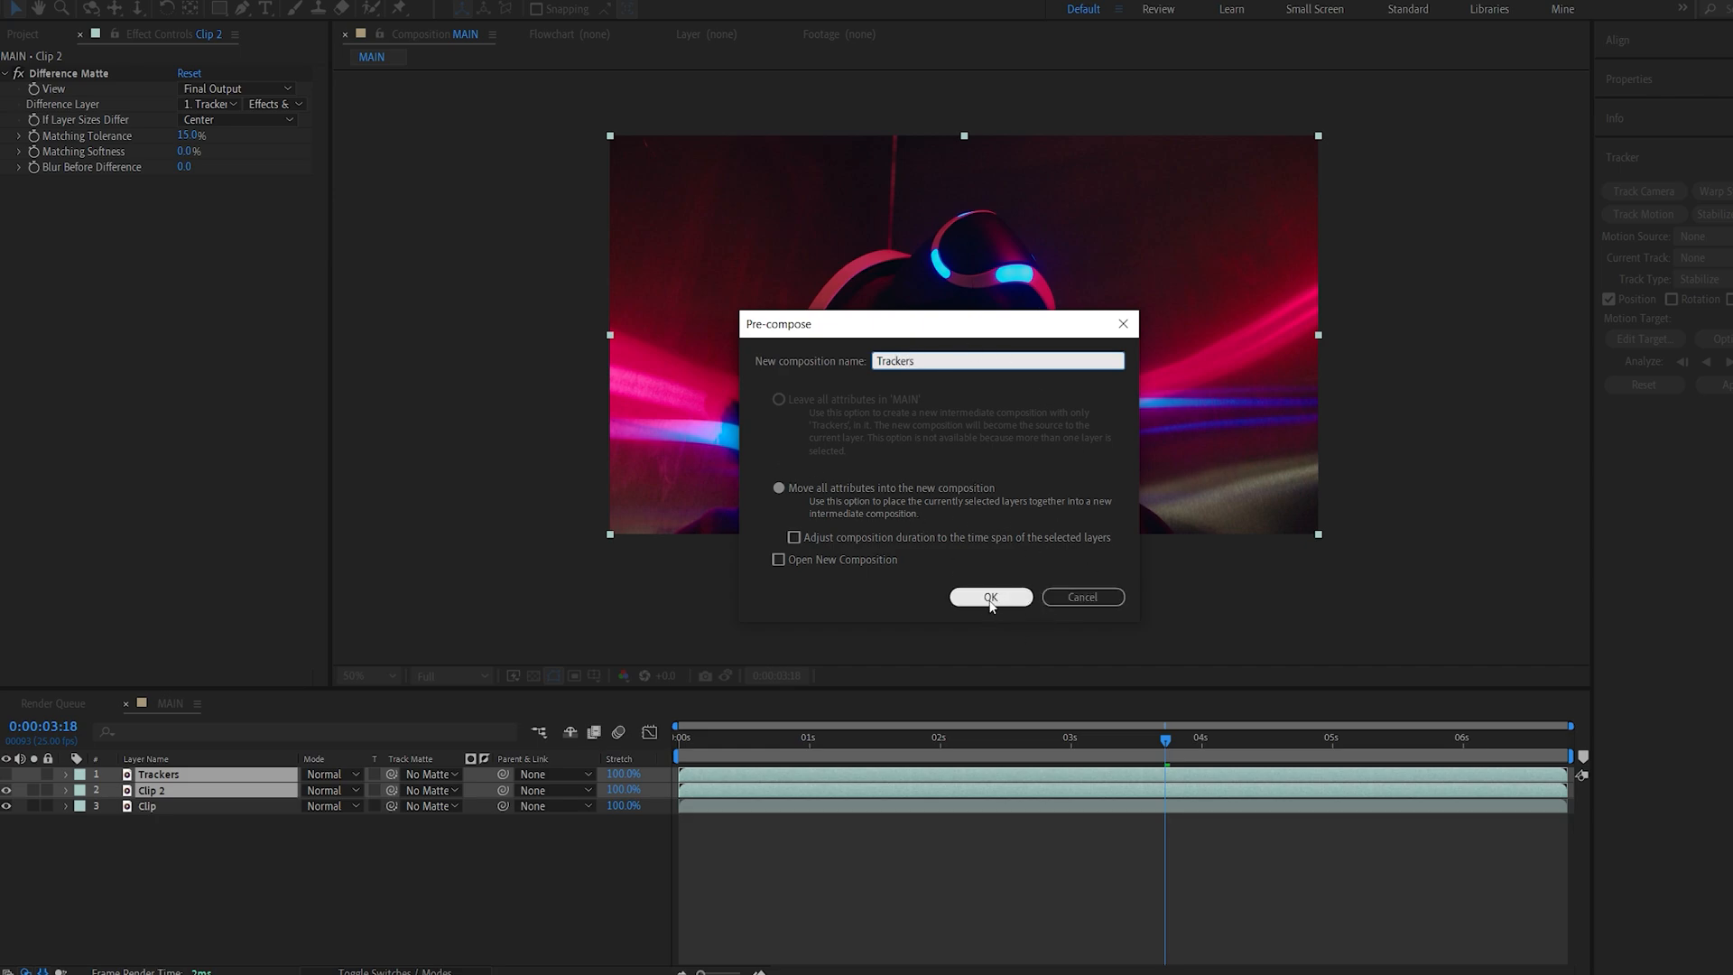
left_click(991, 597)
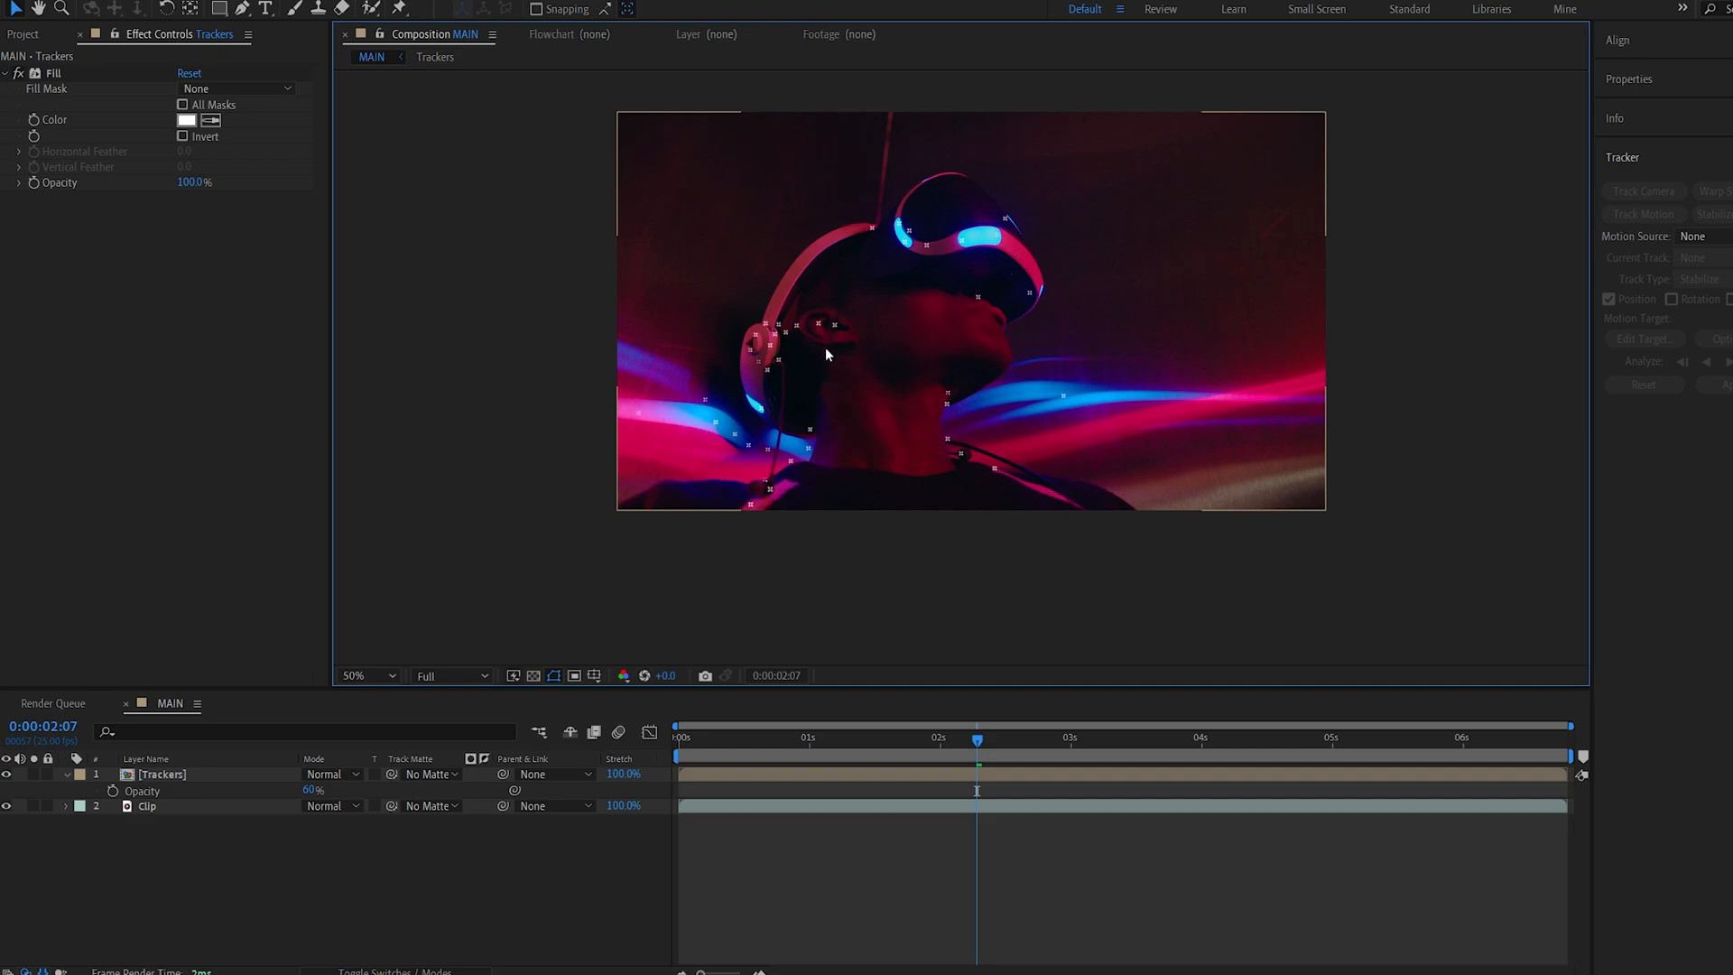
mouse_move(820, 283)
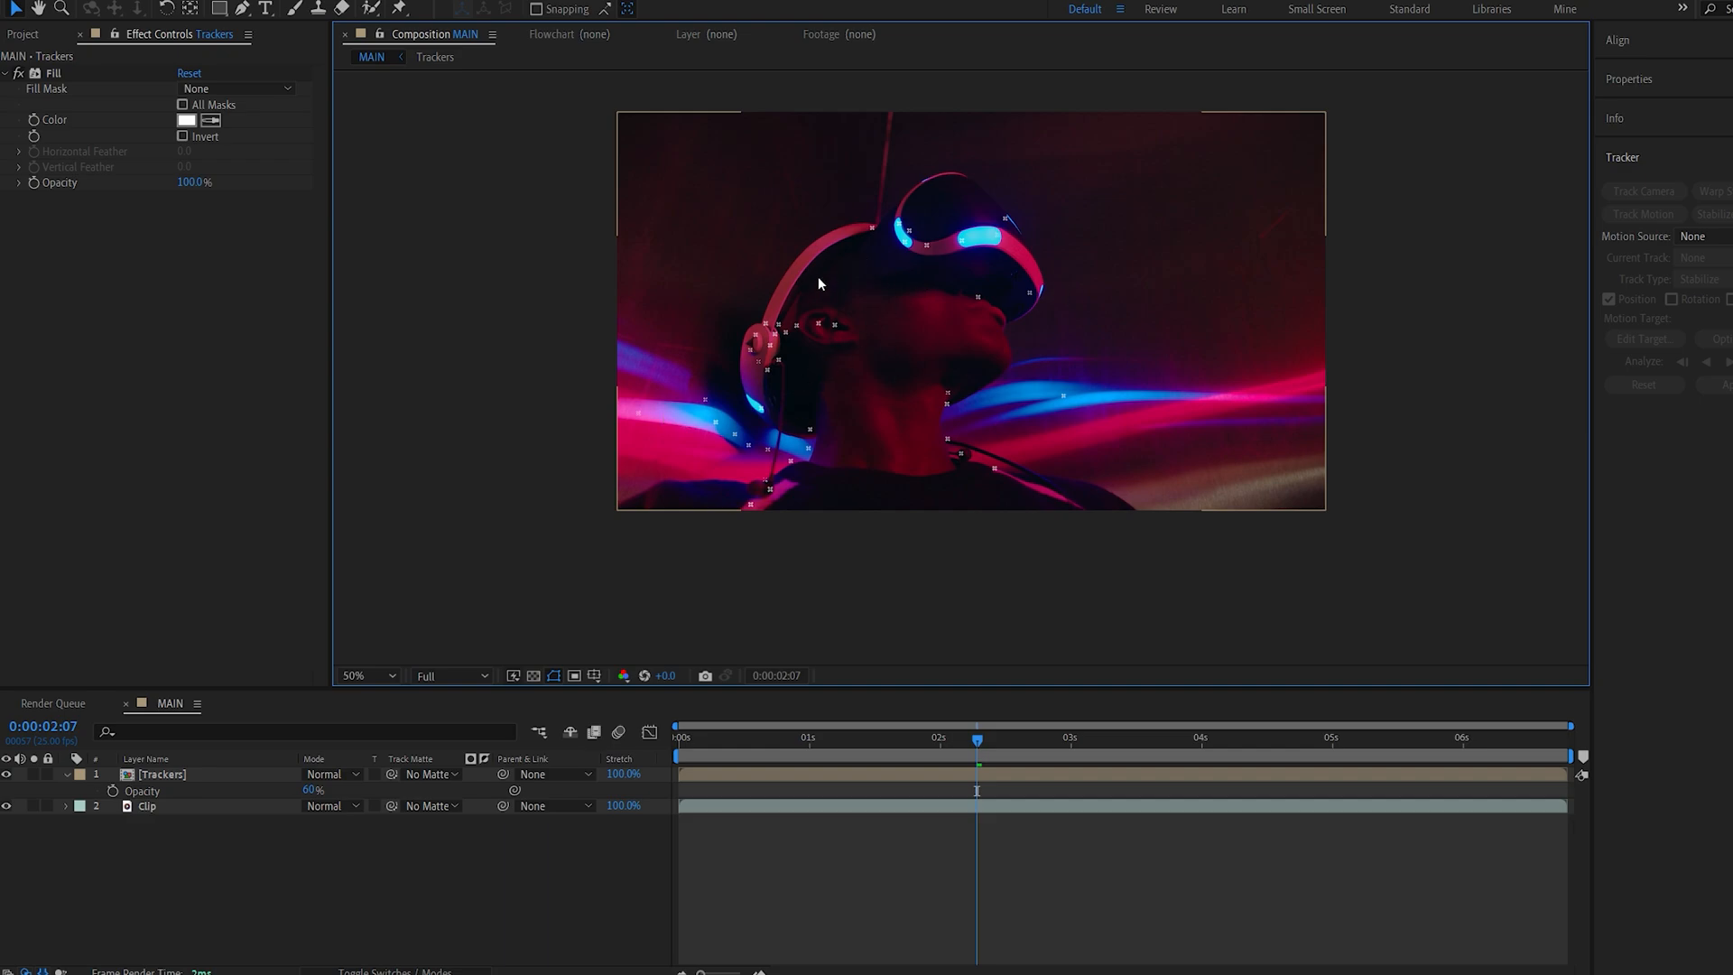
- Apply Minimax to the Trackers precomp on the alpha channel, checking the points at 100% zoom
left_click(161, 775)
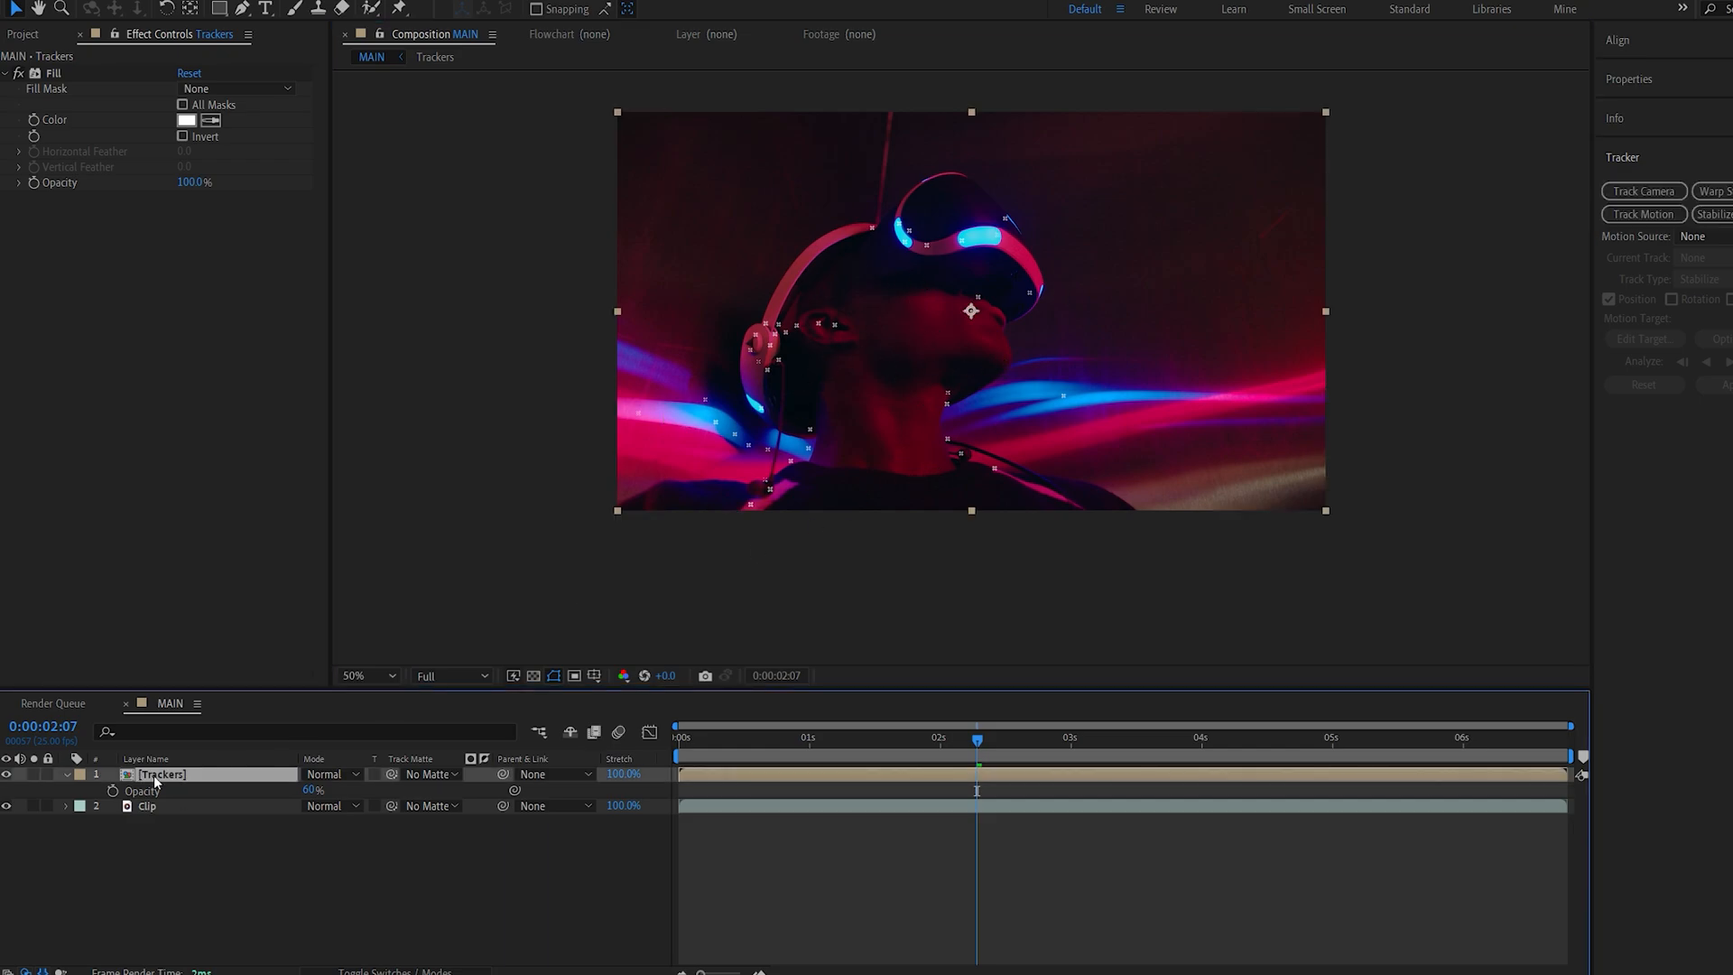
type("mi")
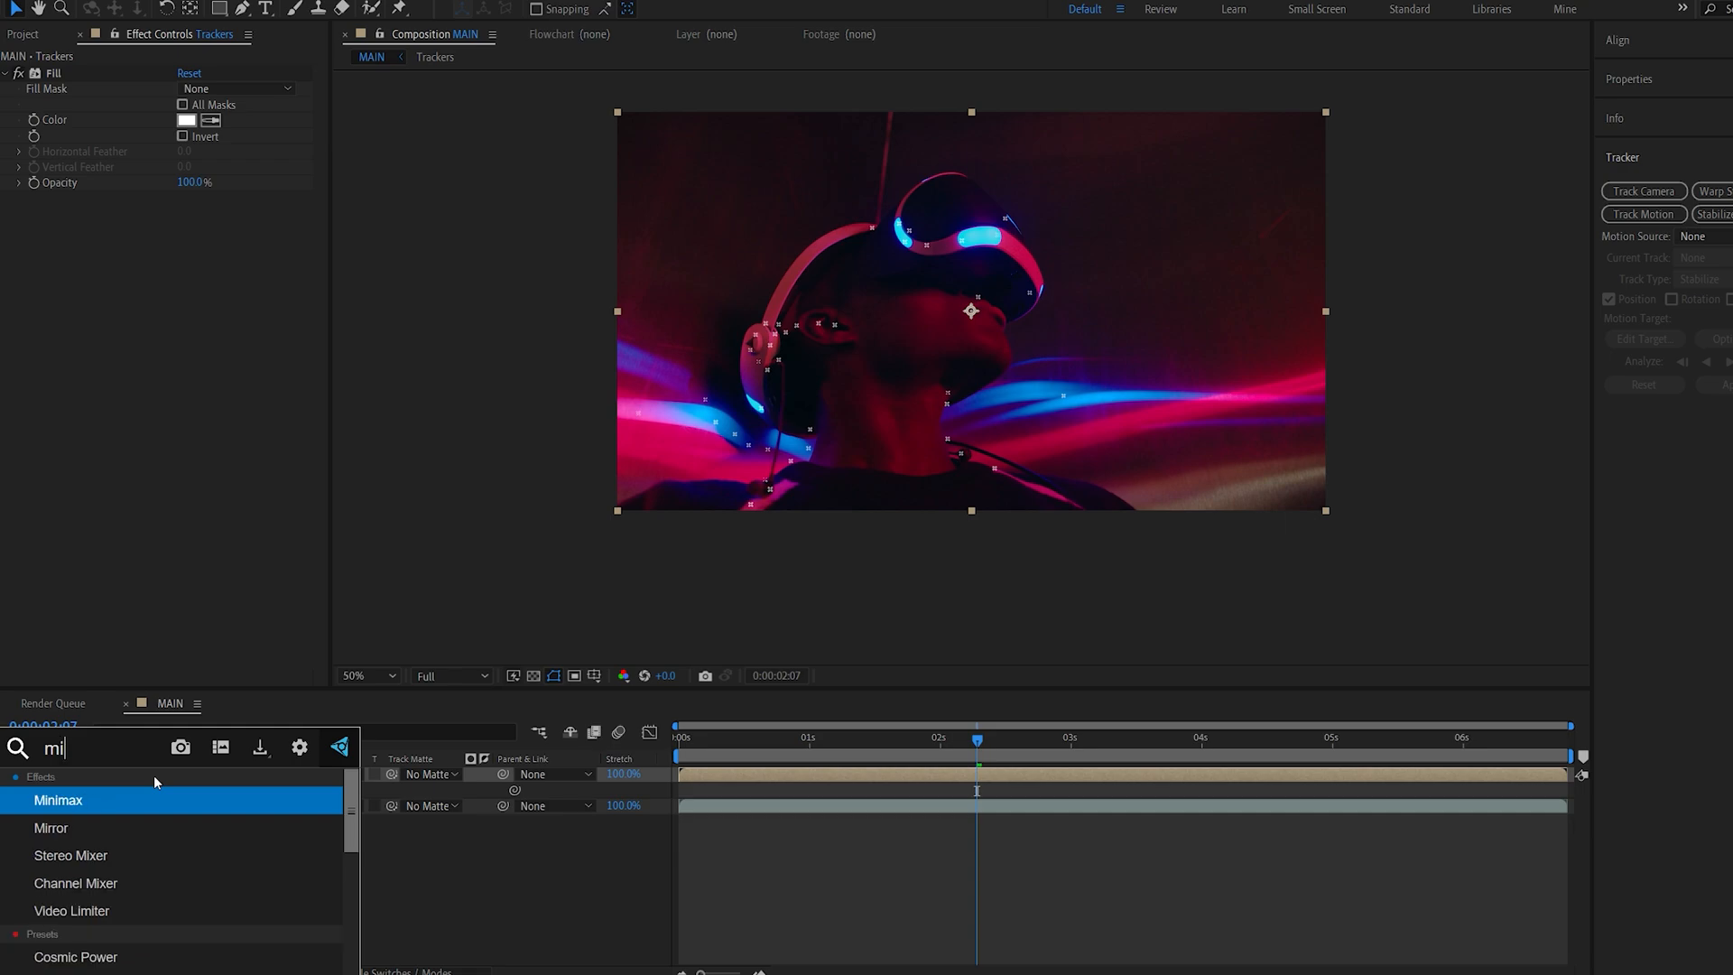
double_click(58, 799)
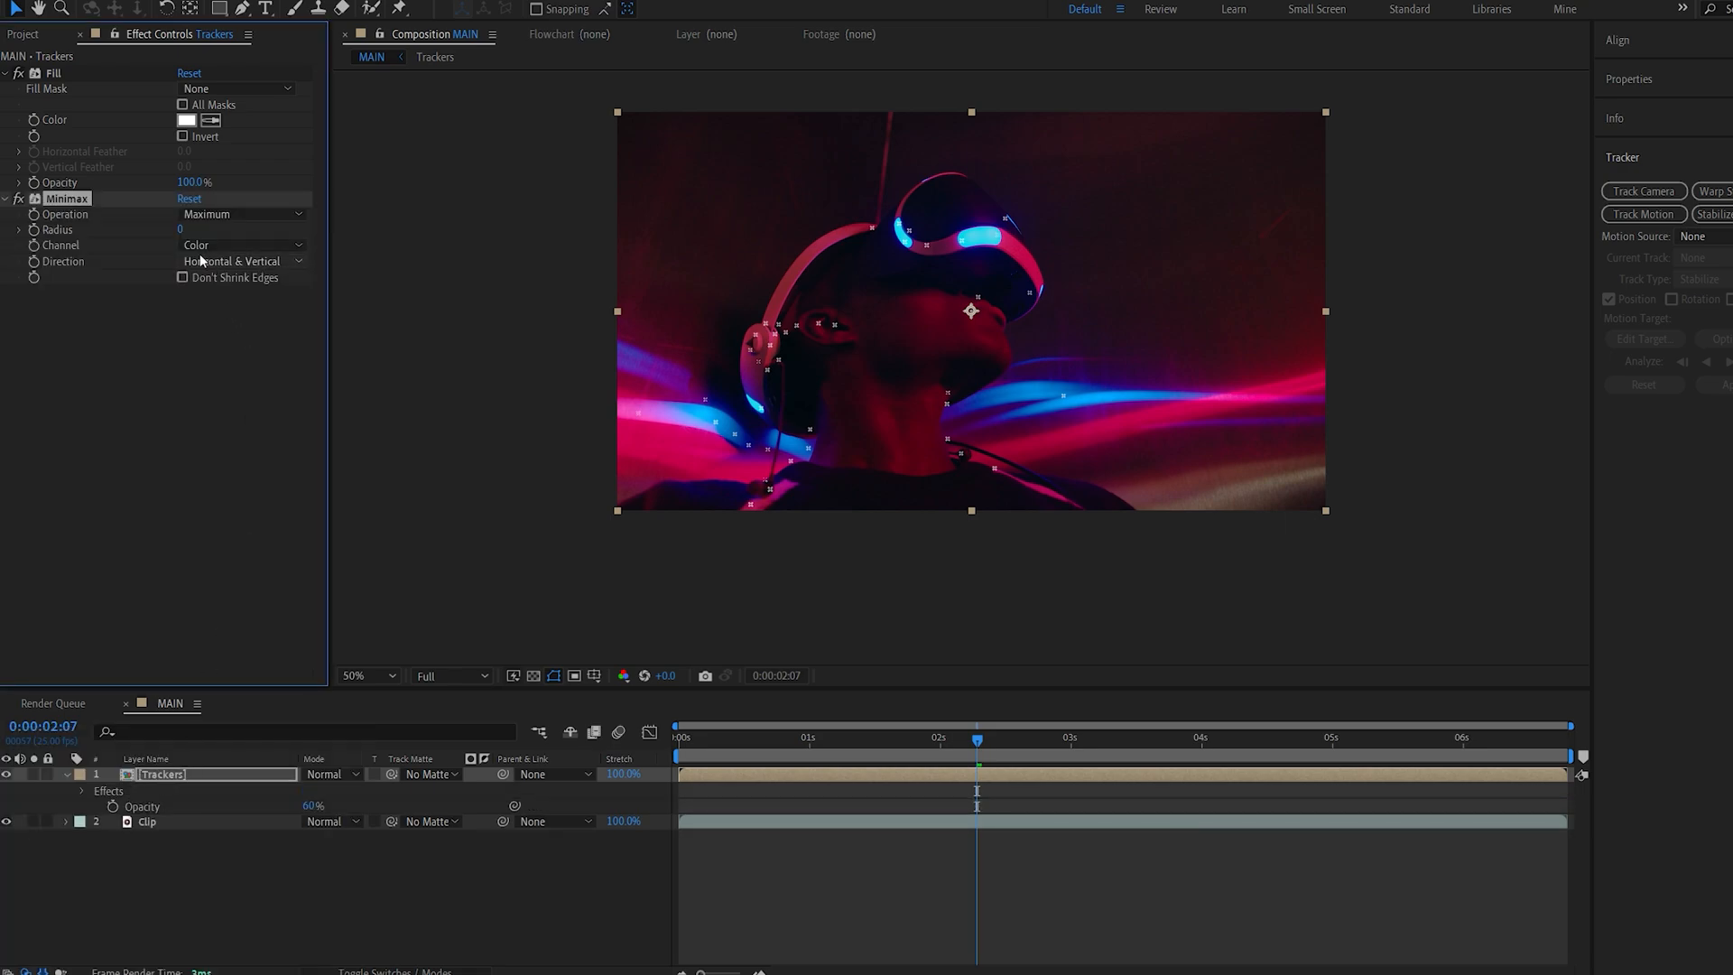
left_click(242, 245)
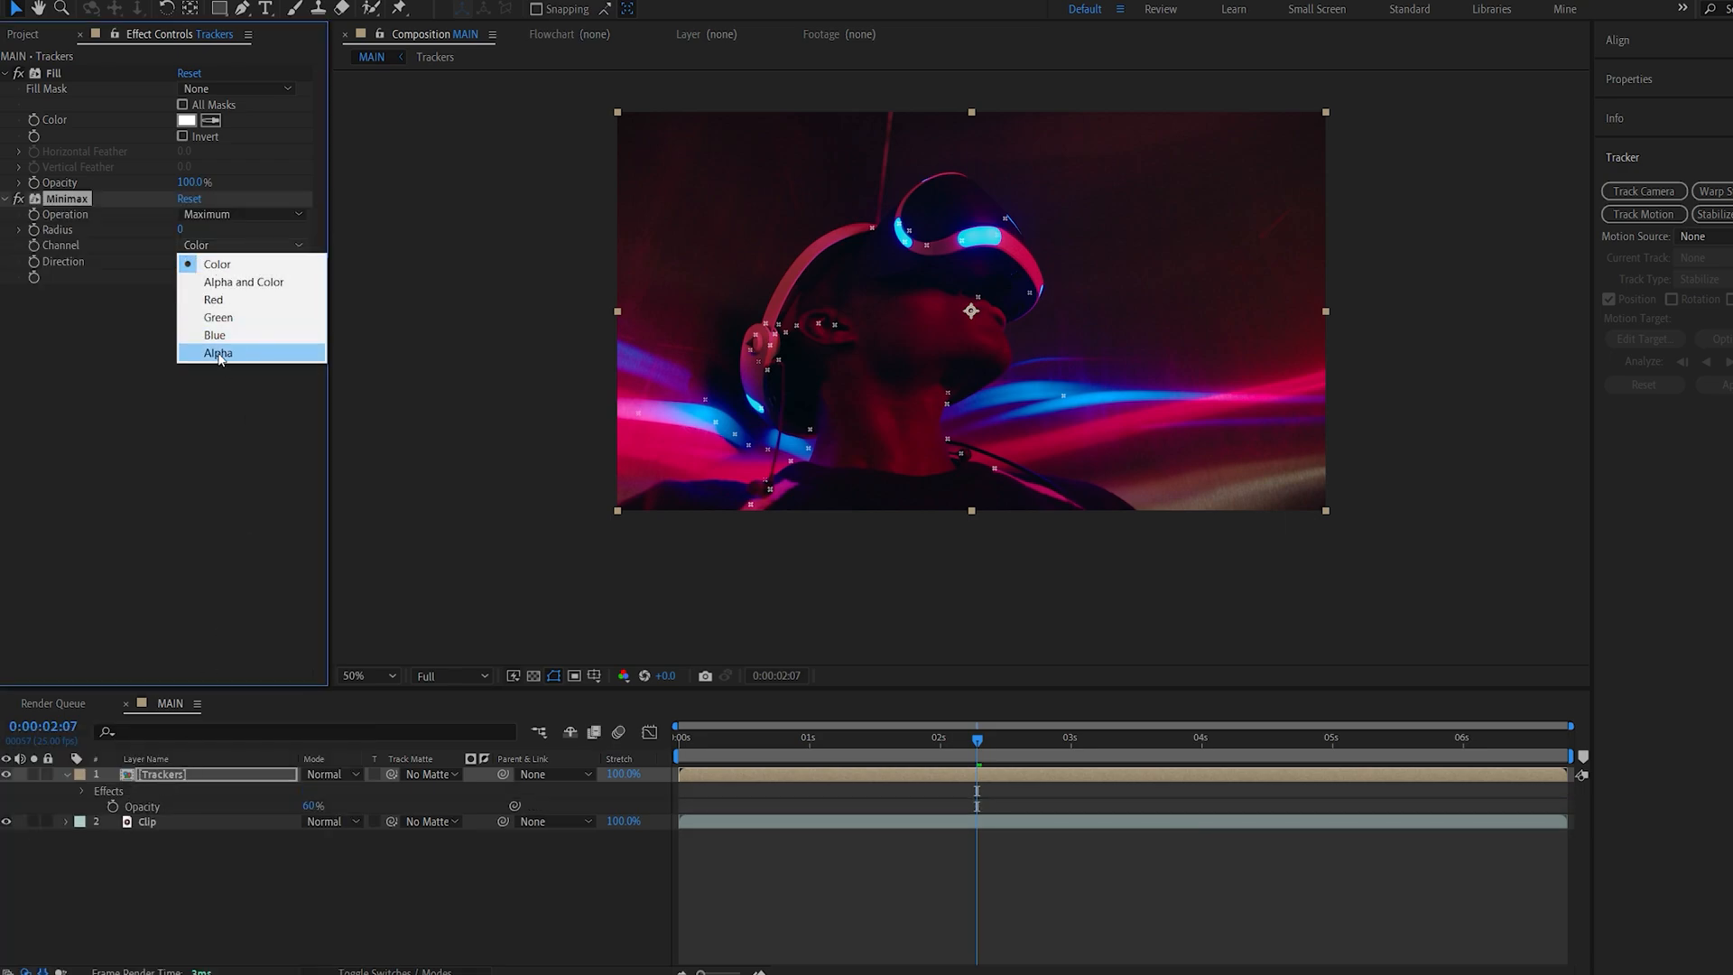
left_click(216, 352)
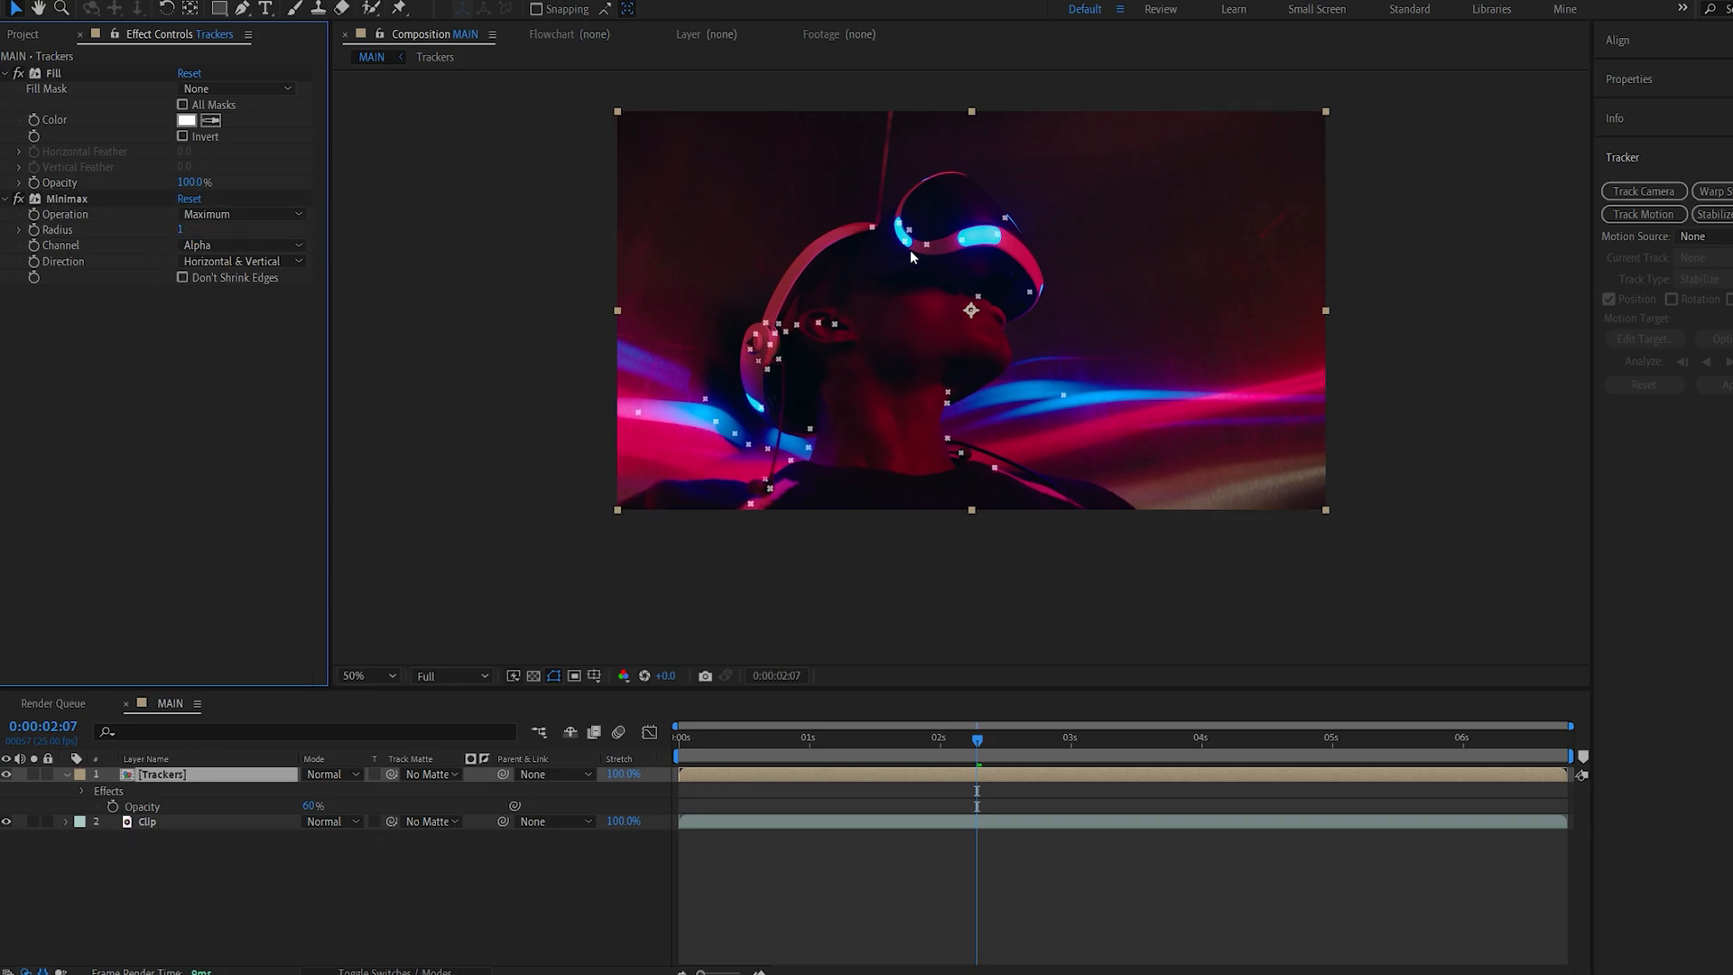
left_click(356, 675)
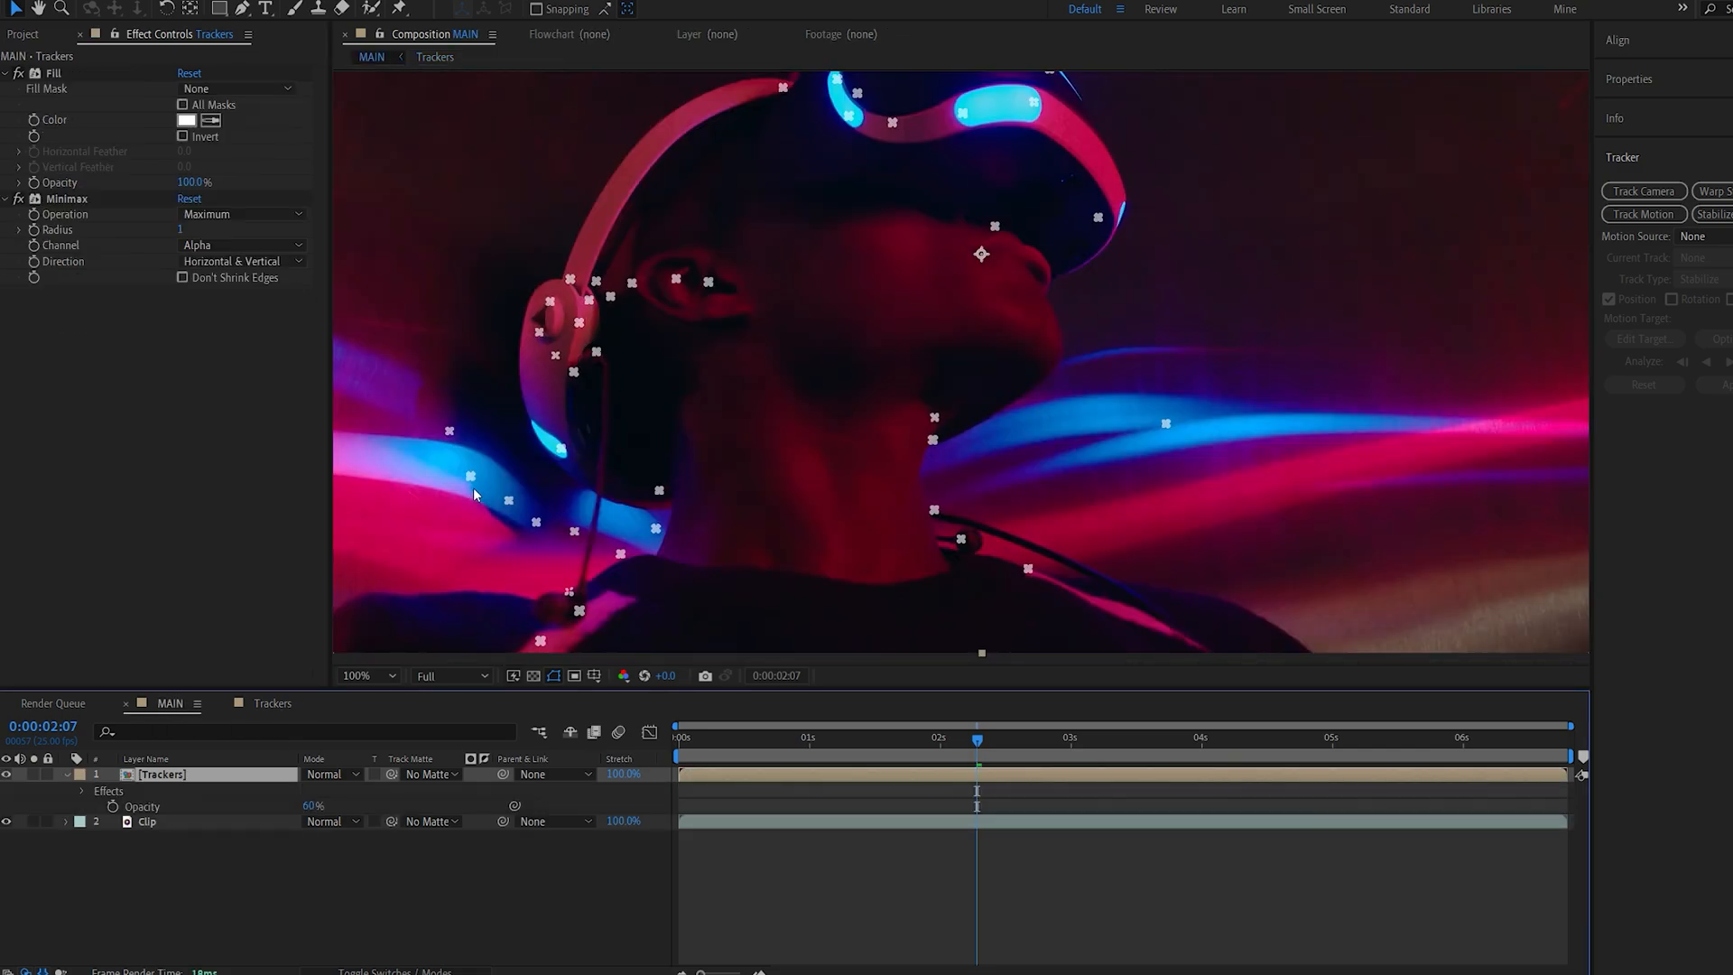
left_click(367, 675)
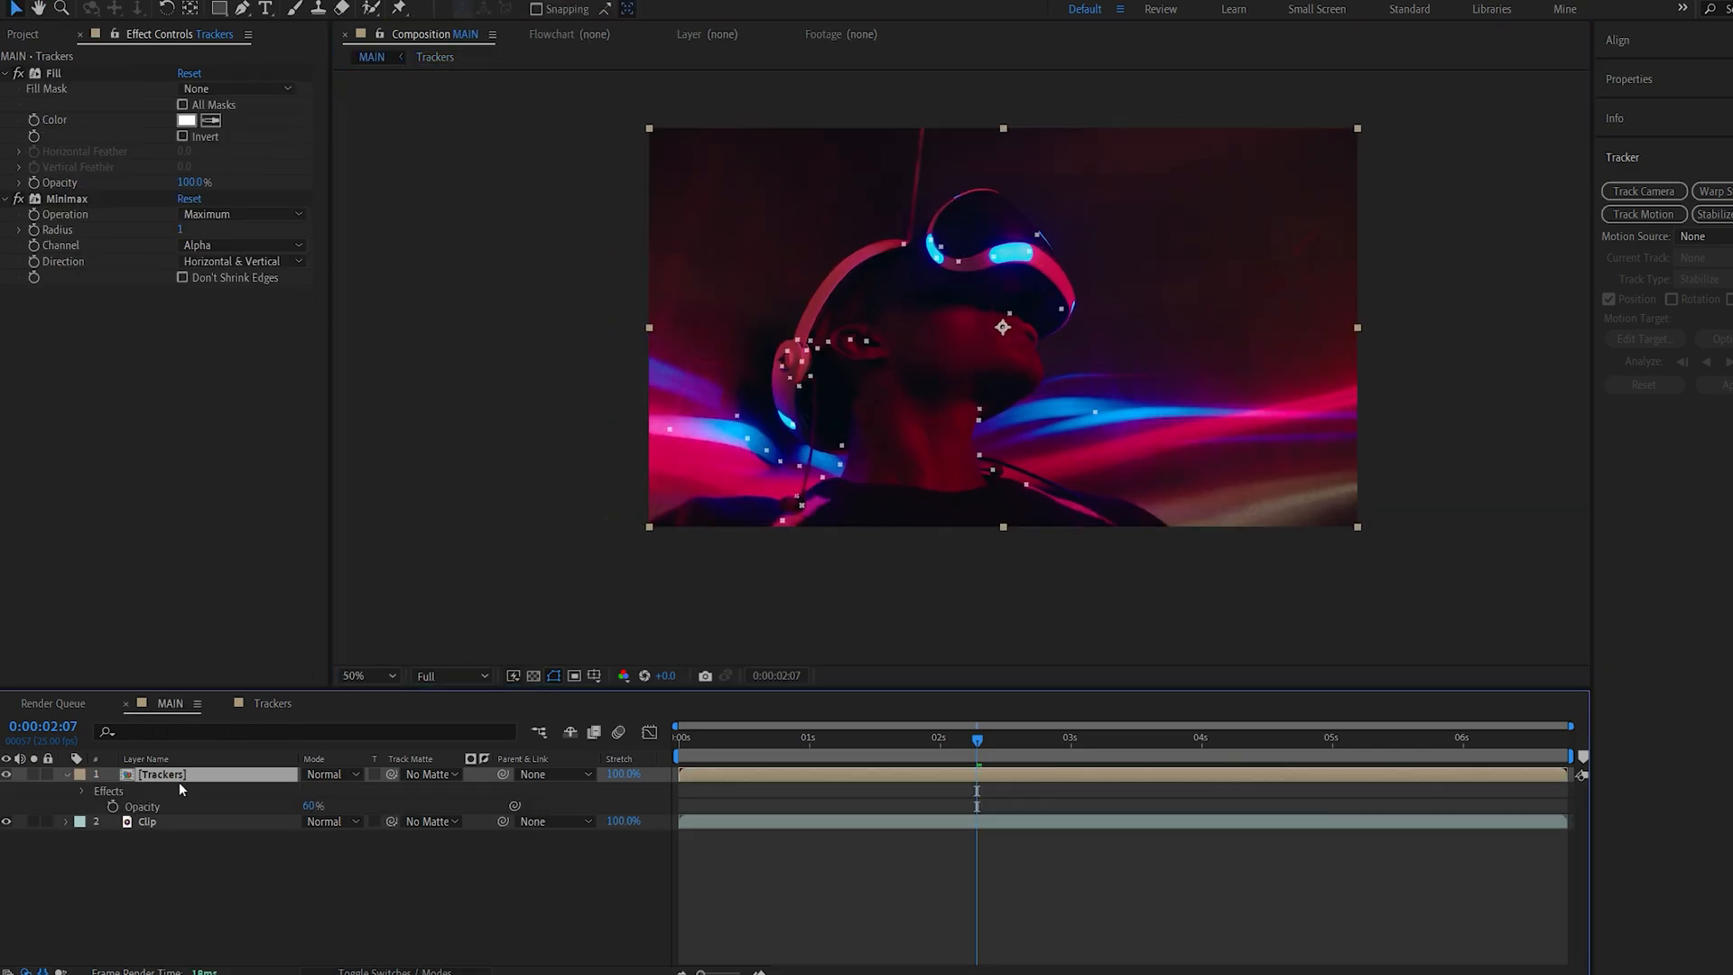
- Duplicate the tracker precomp, give the Squares copy Minimax radius 21, and hide it
left_click(180, 775)
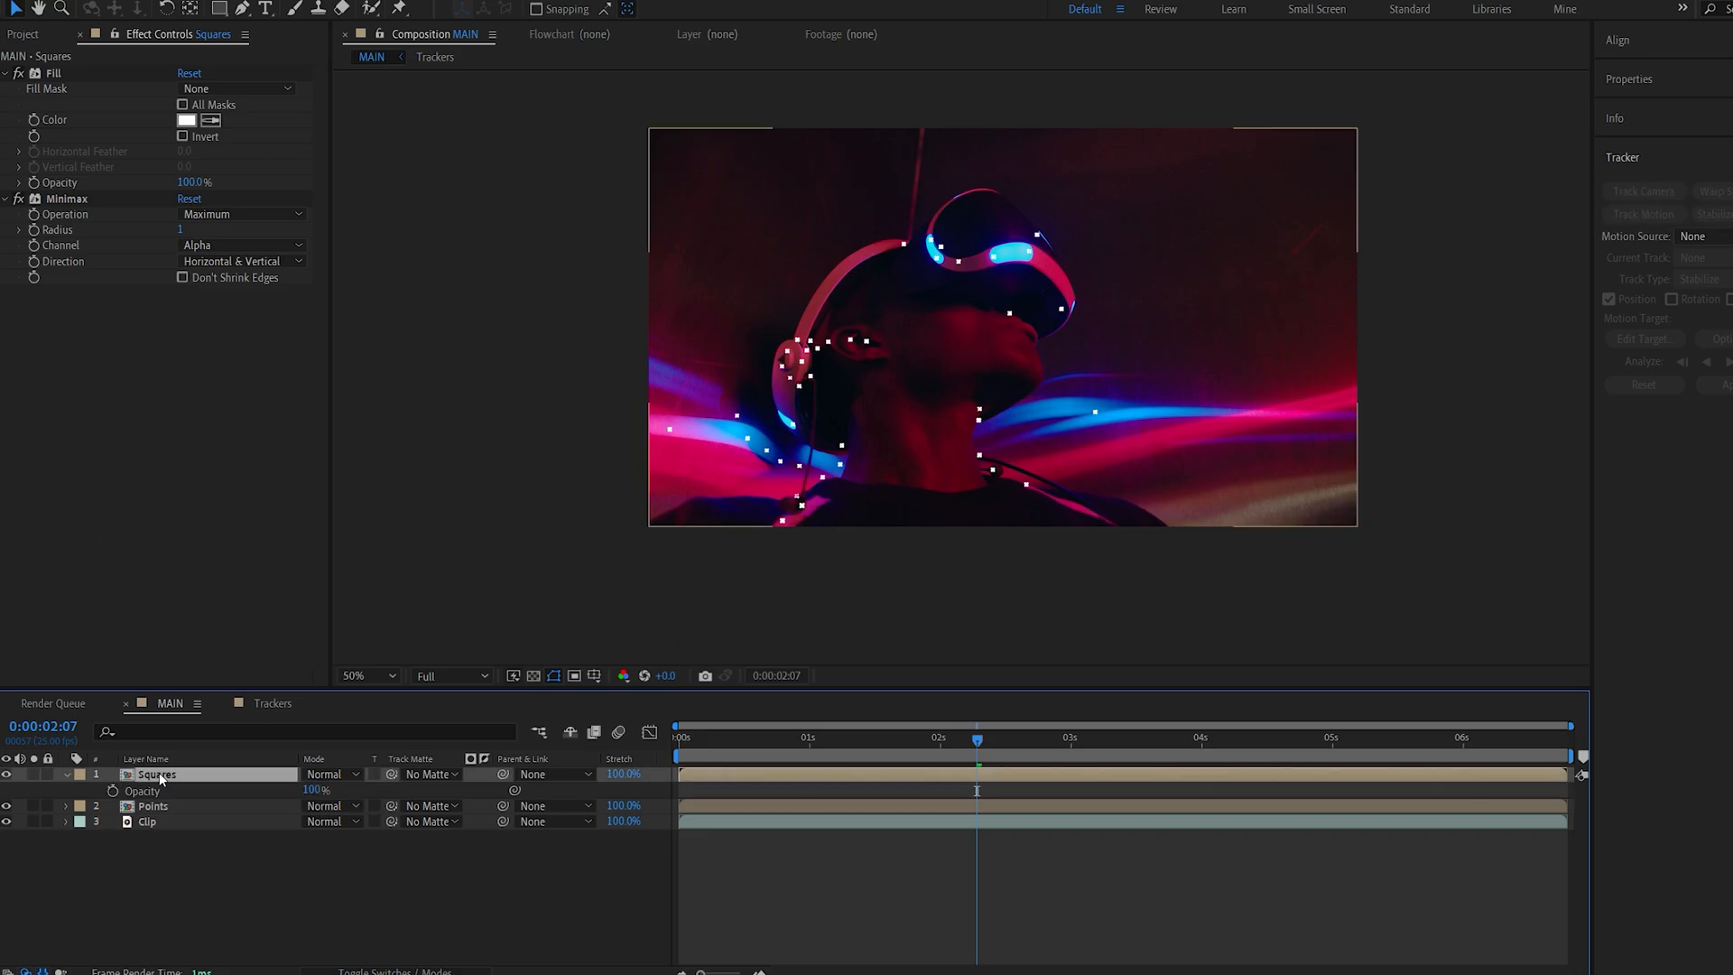
type("21")
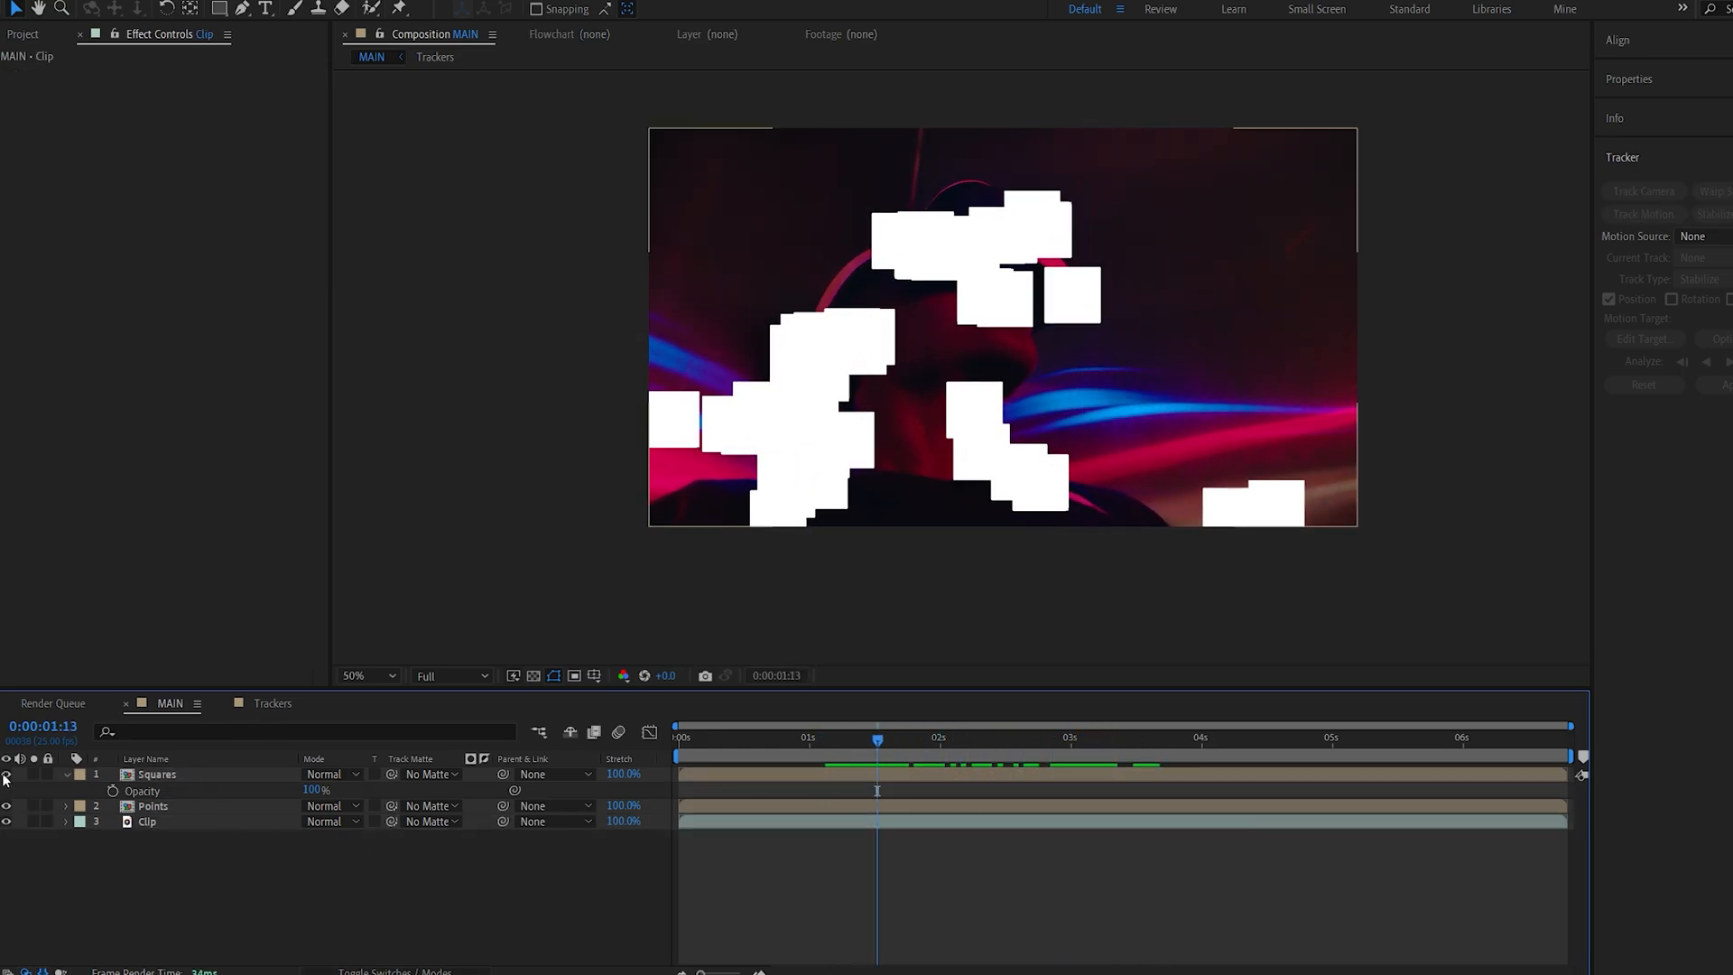
left_click(146, 821)
type("di")
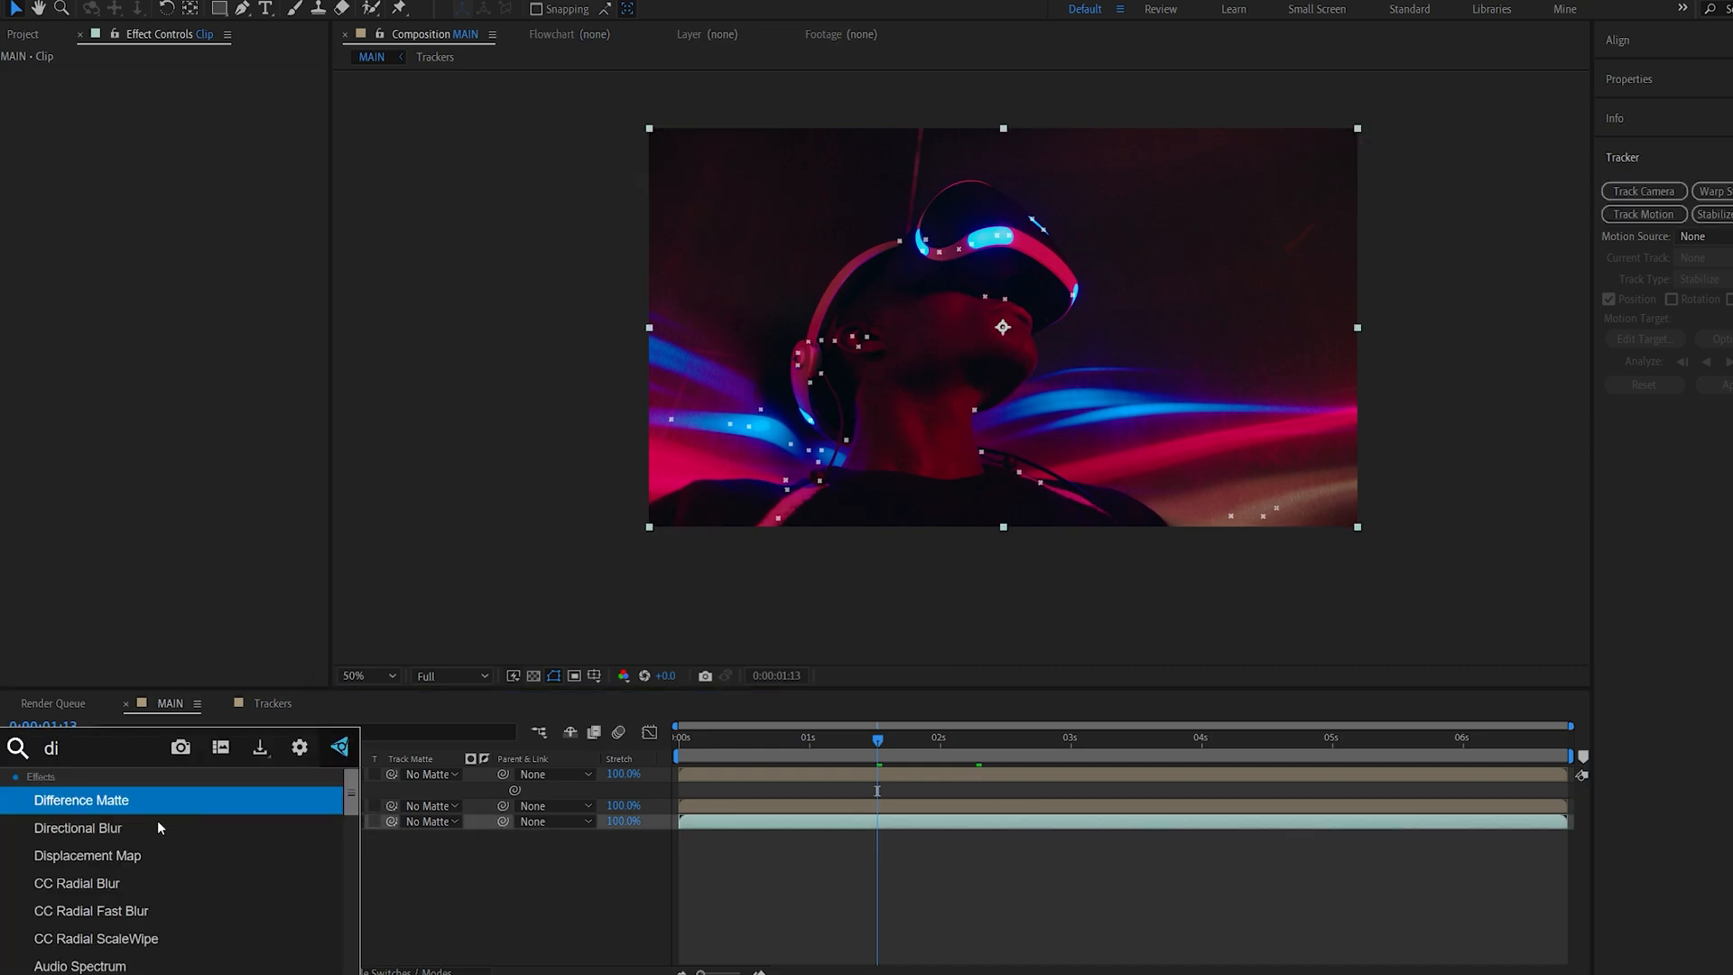
- Apply Displacement Map to Clip with Squares as the source and adjust horizontal displacement
double_click(88, 855)
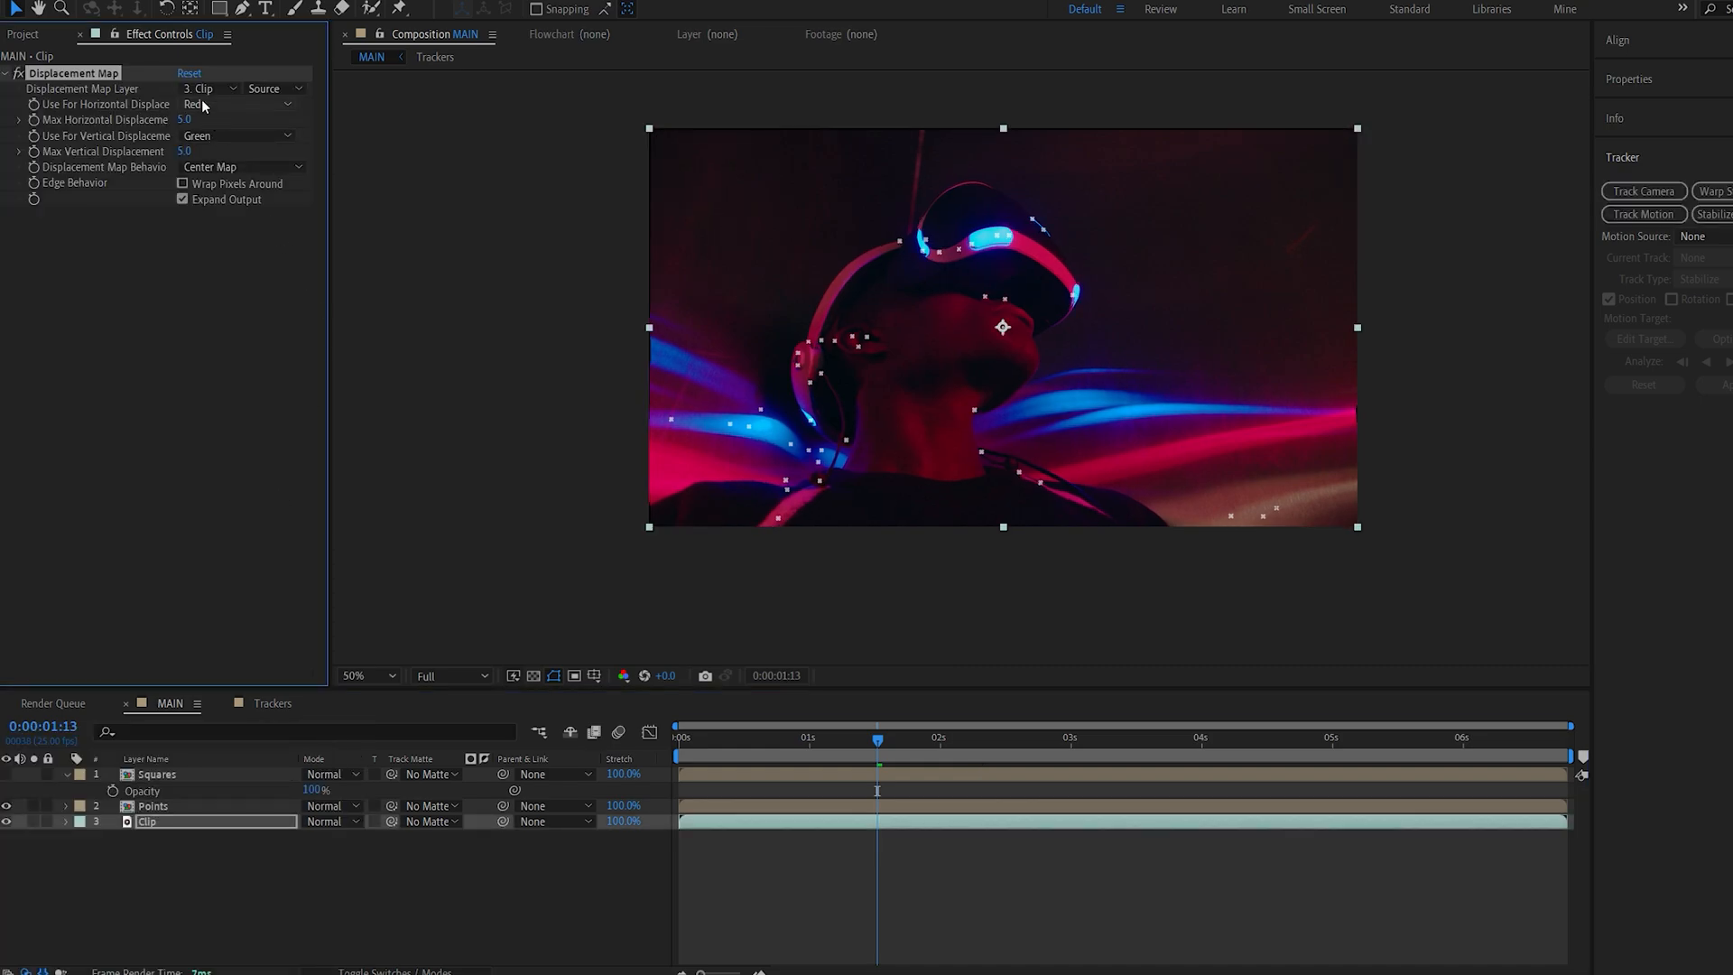
left_click(212, 89)
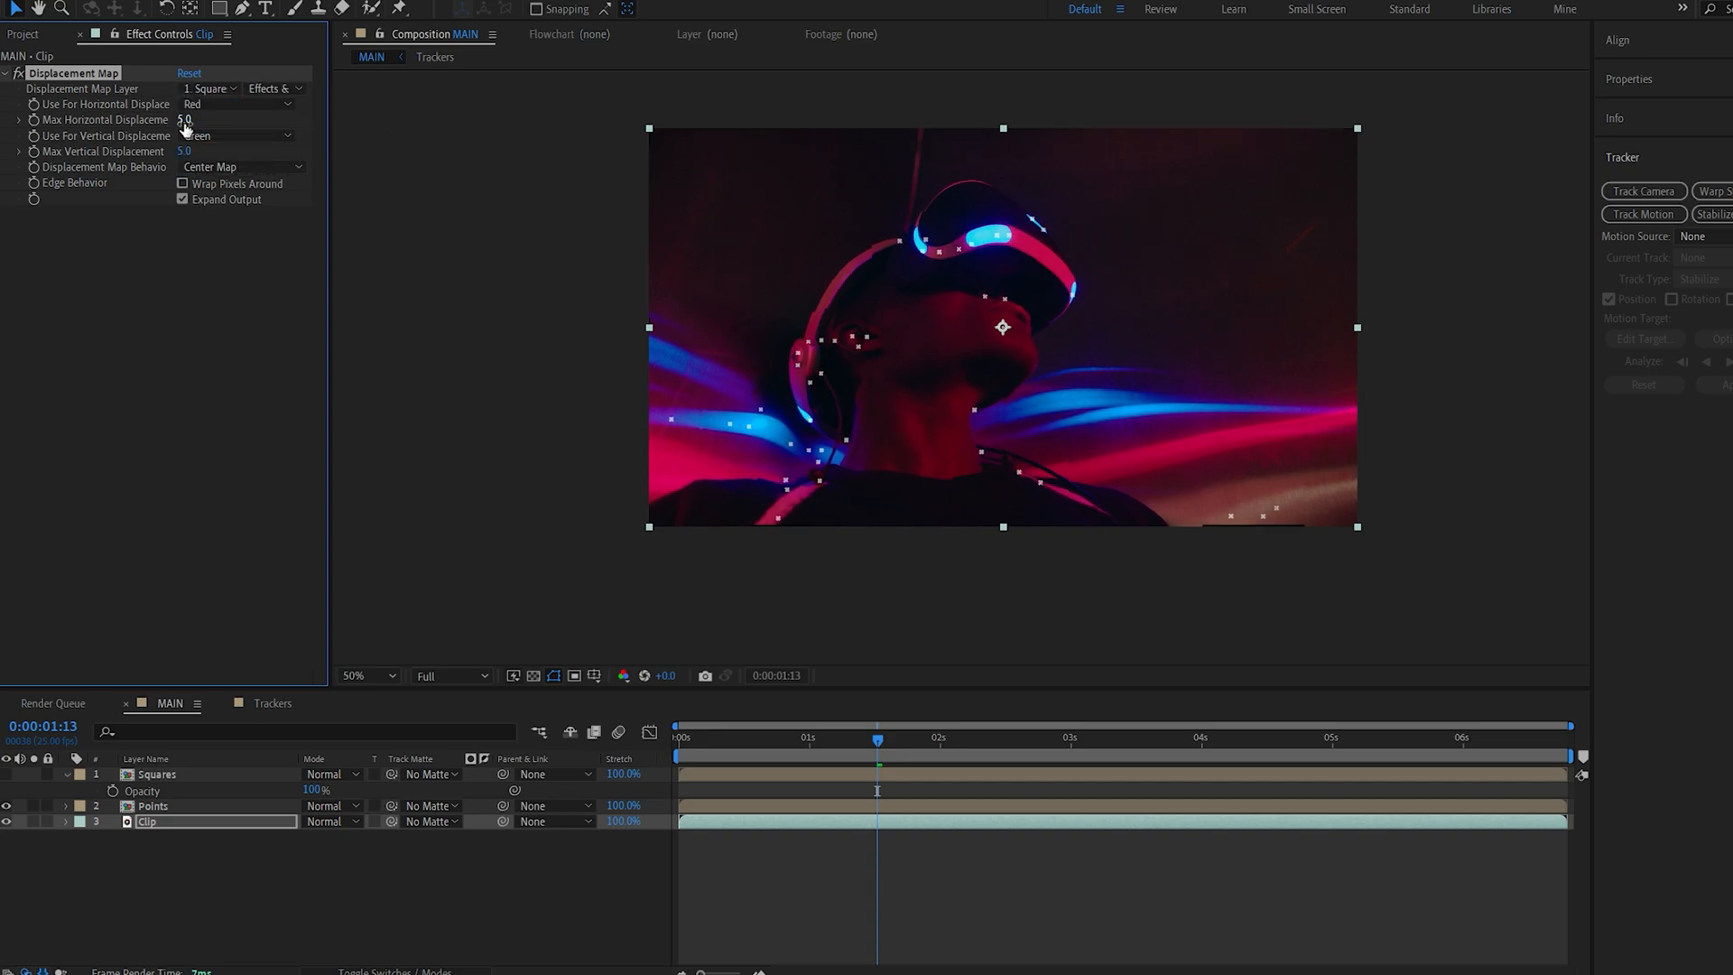
left_click_drag(188, 119, 206, 119)
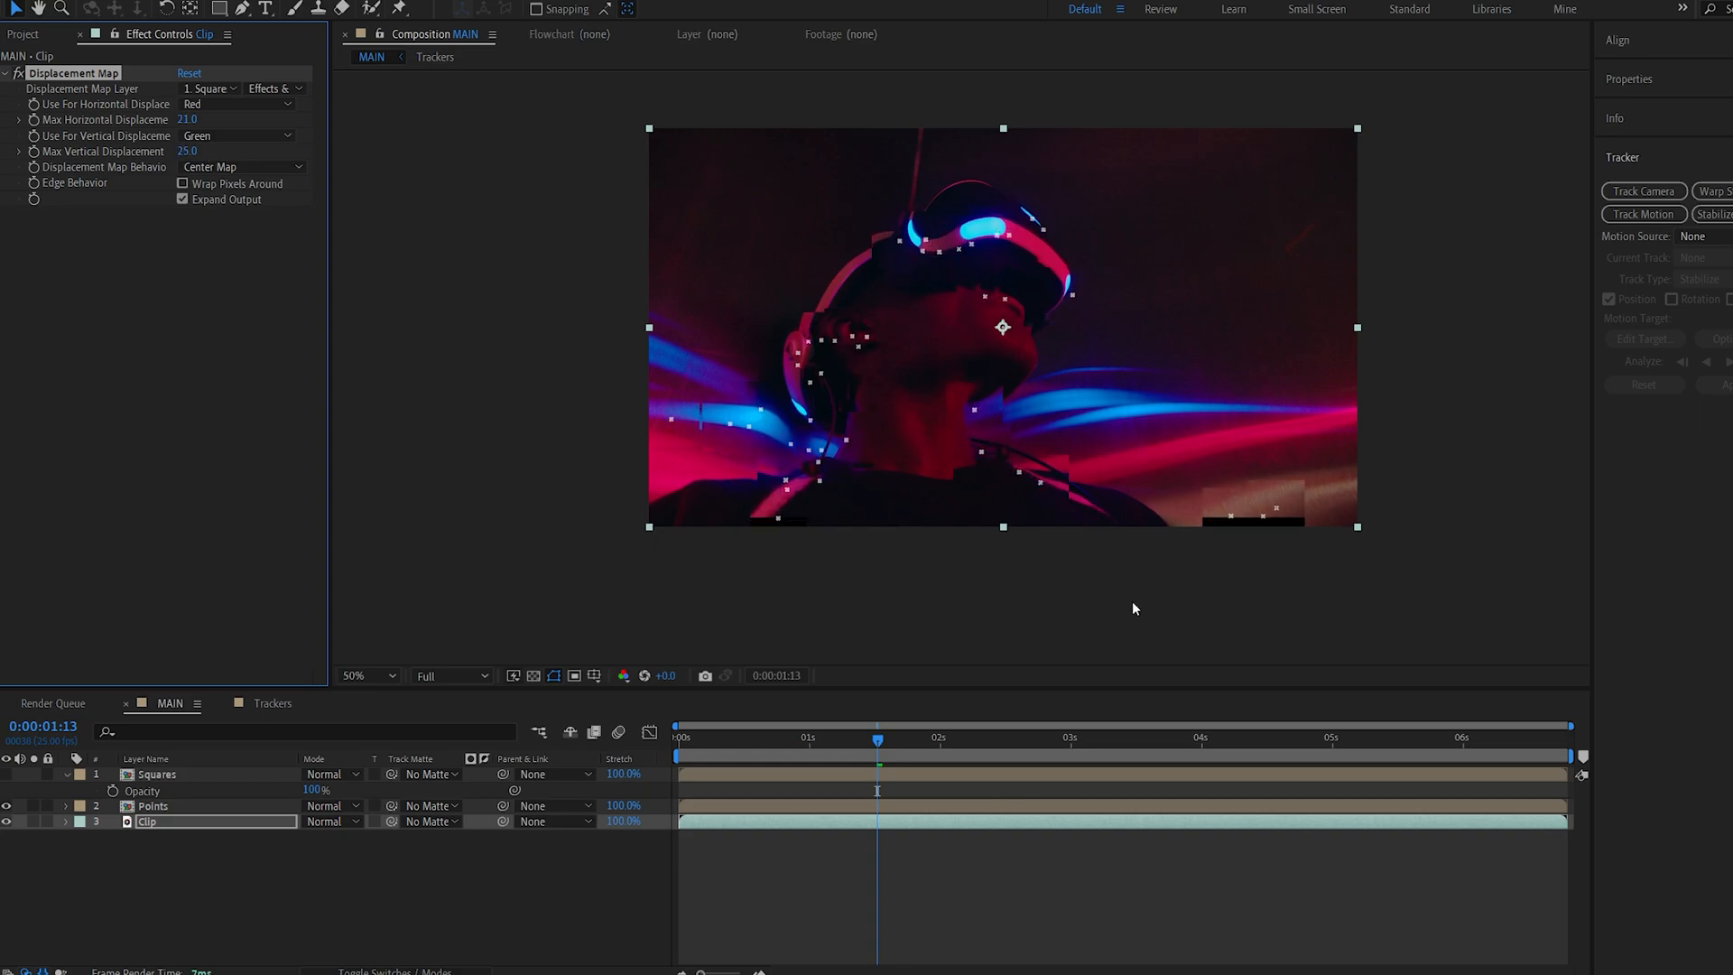
mouse_move(217, 335)
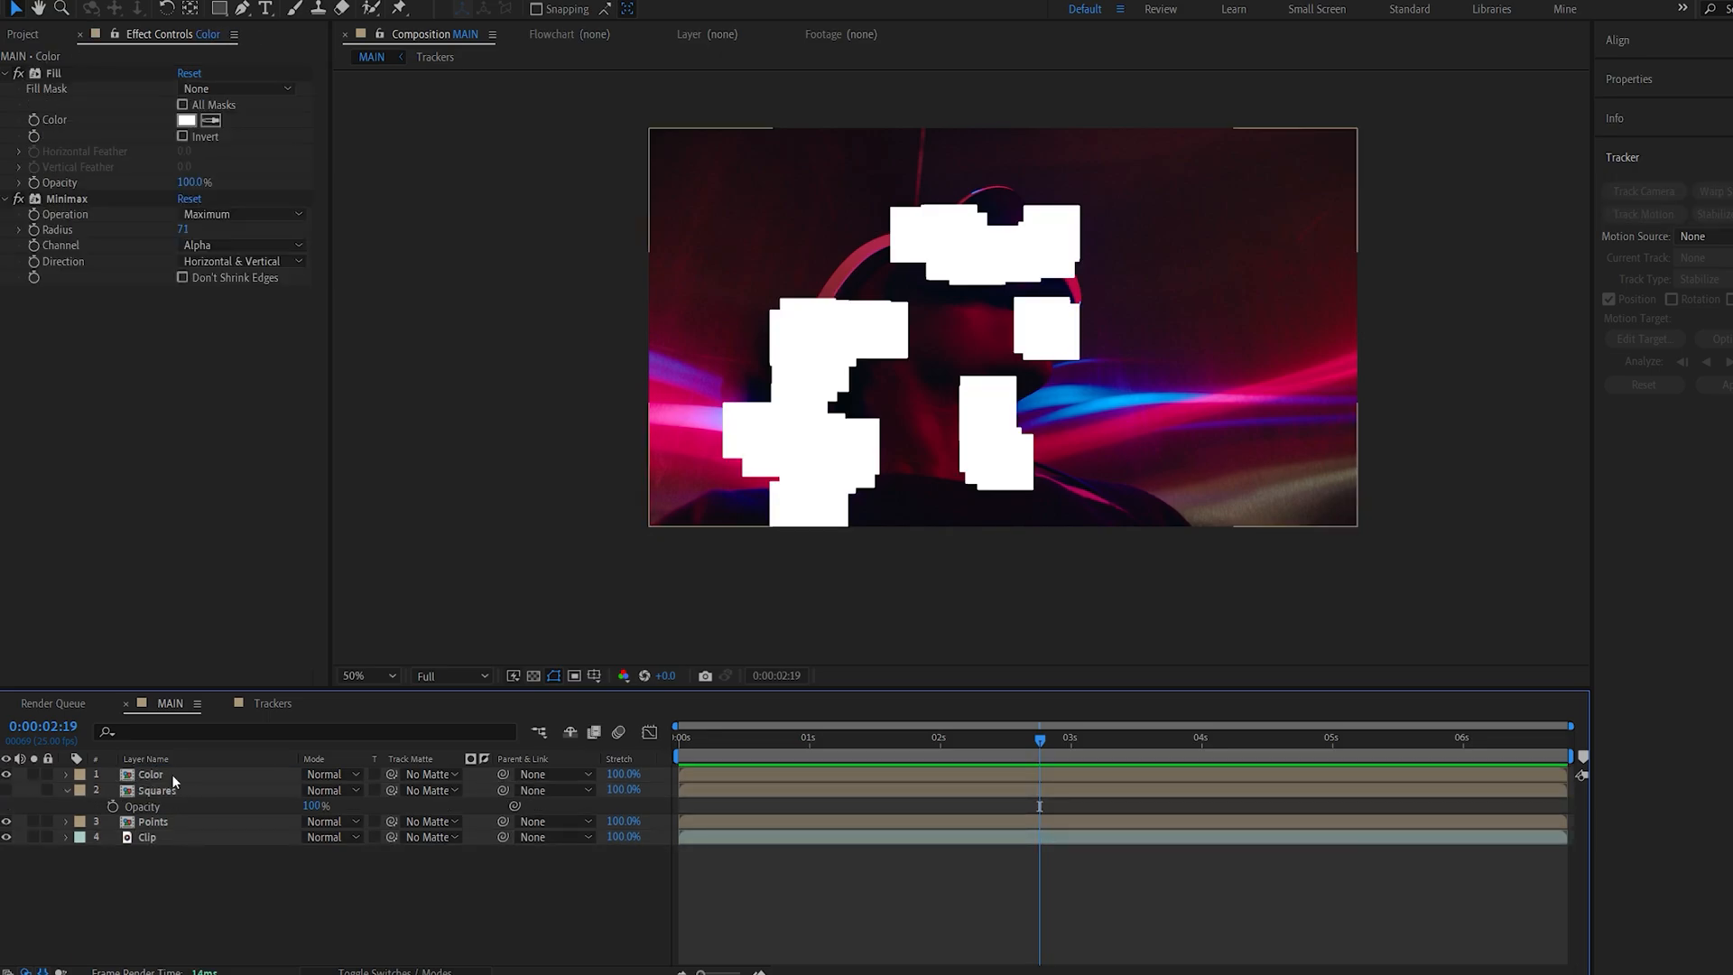
left_click(149, 775)
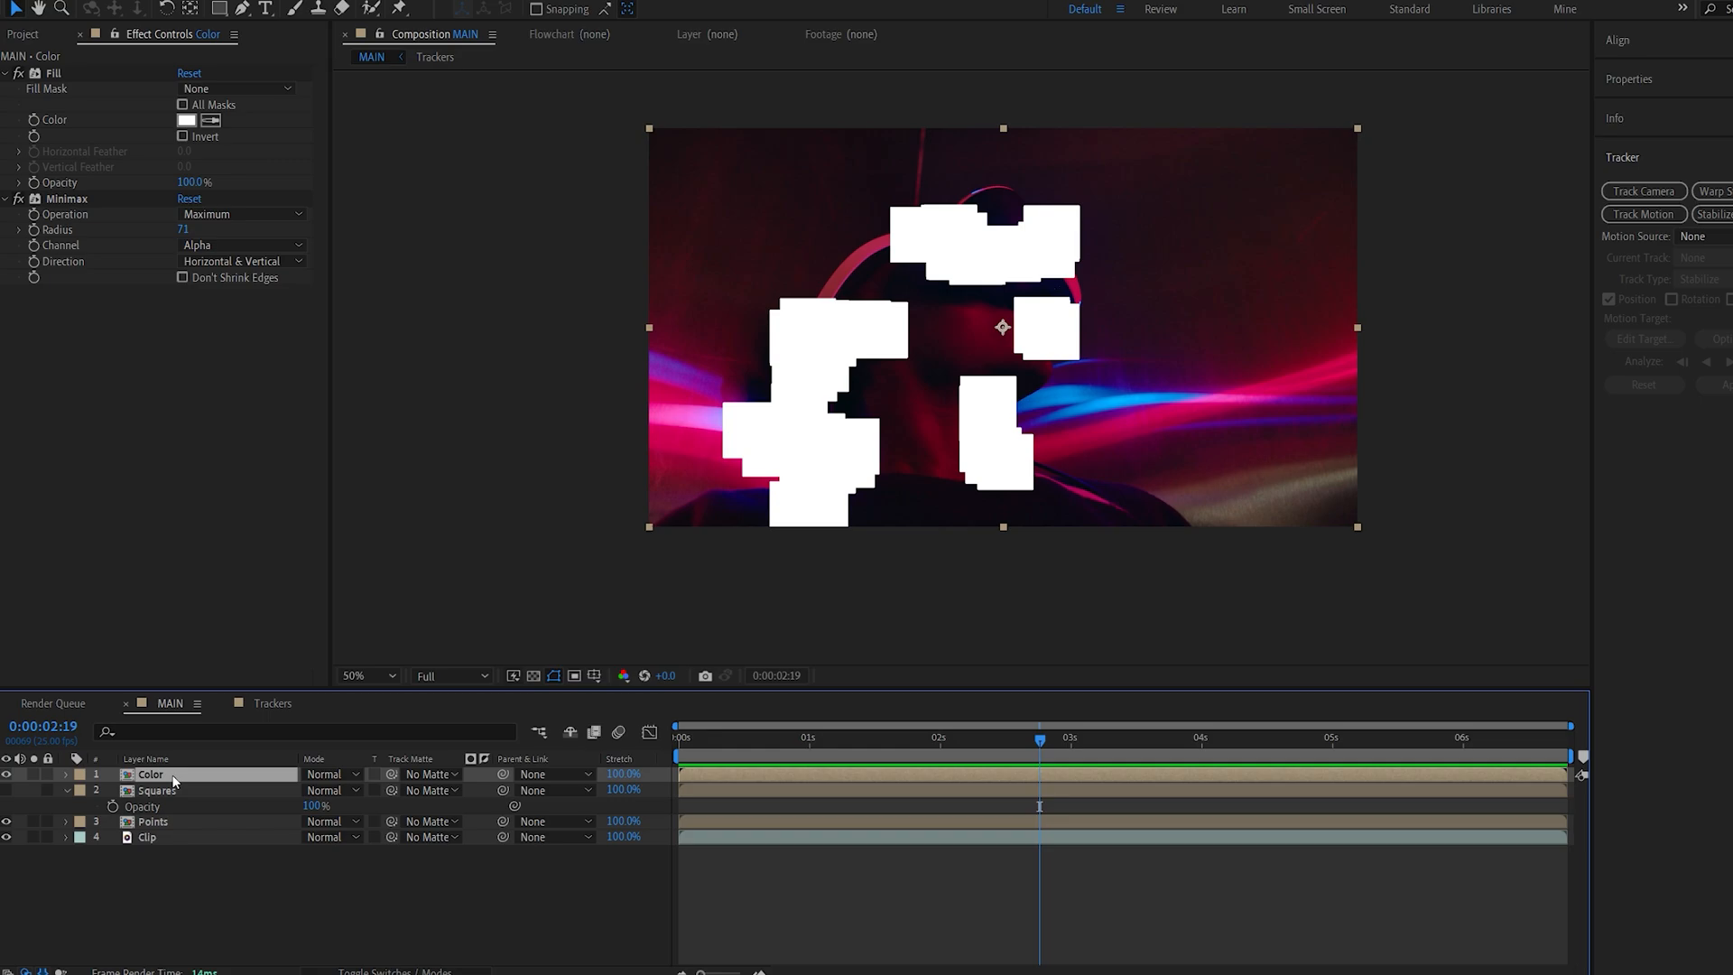
- Apply the Find Edges effect to the Color layer
type("find")
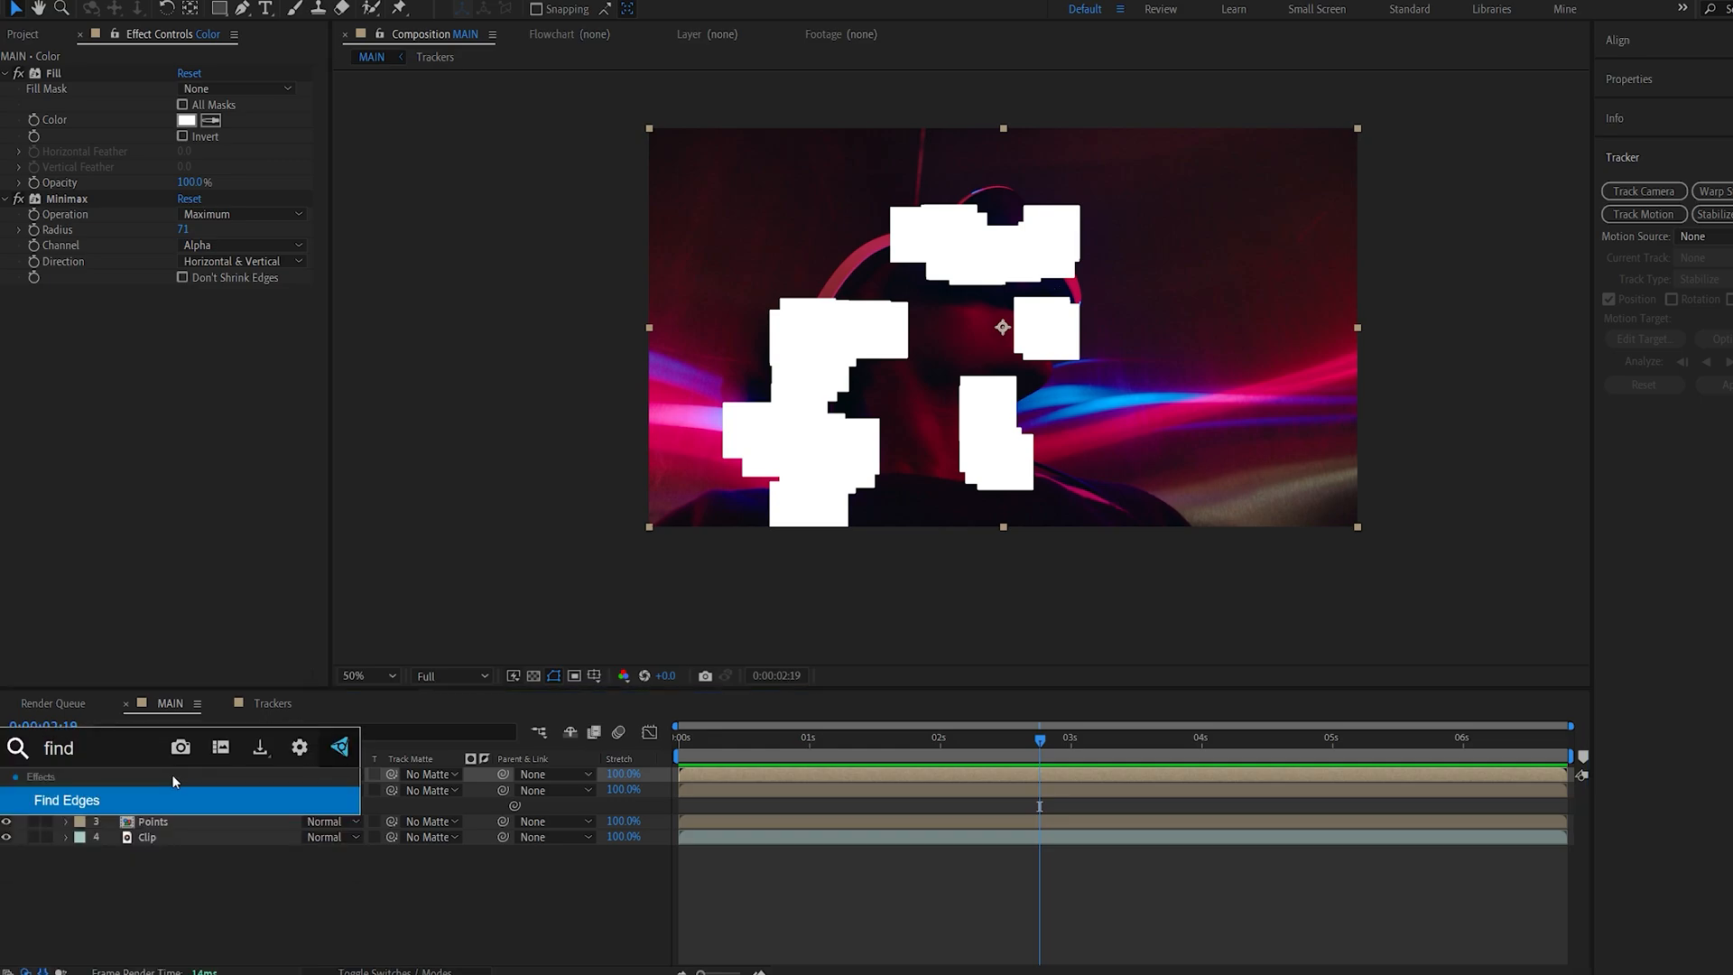
double_click(65, 800)
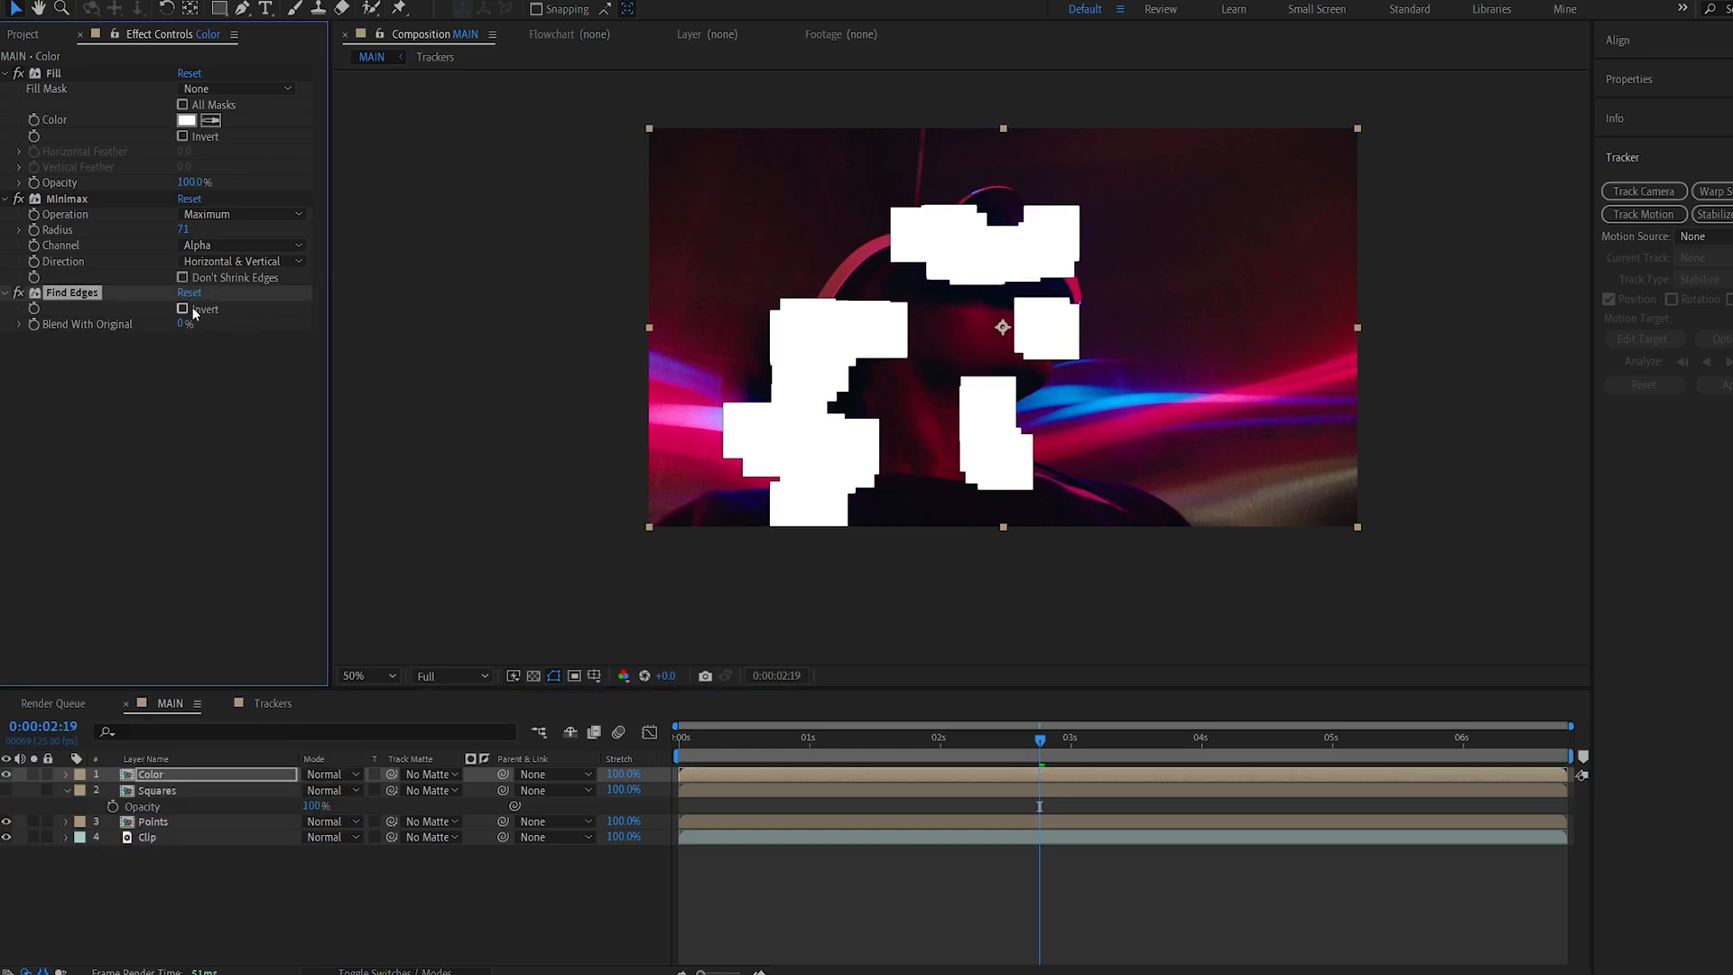
left_click(182, 309)
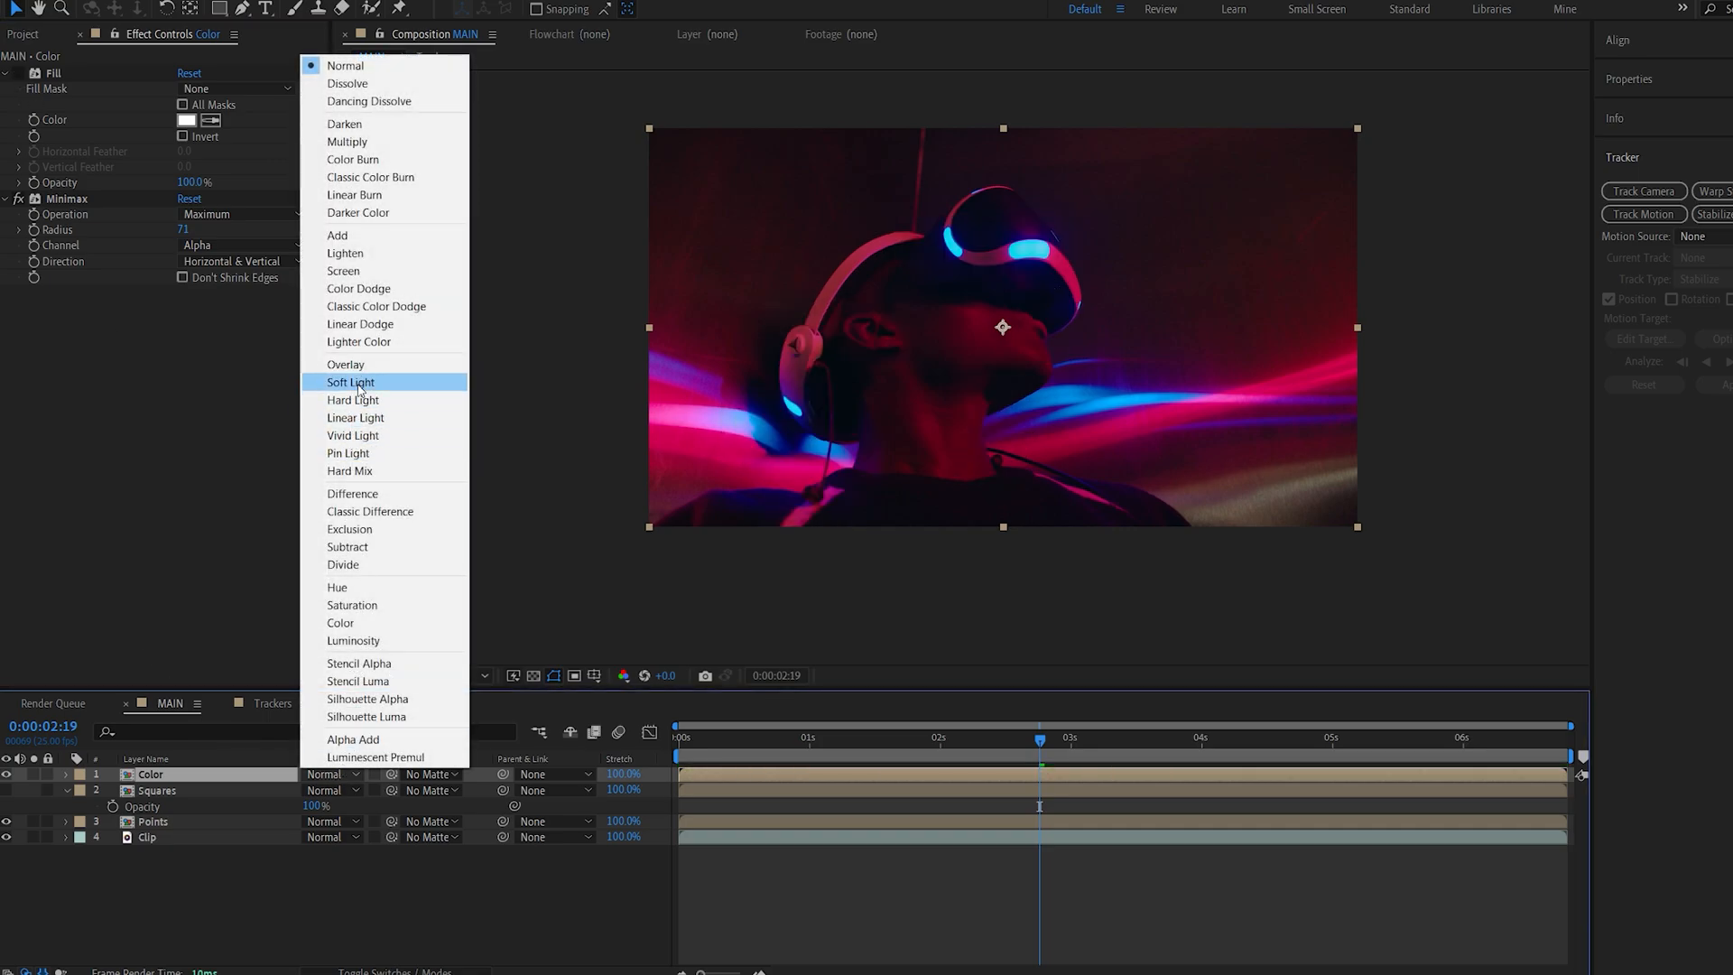
- Set the Color layer's blending mode to Soft Light
left_click(350, 382)
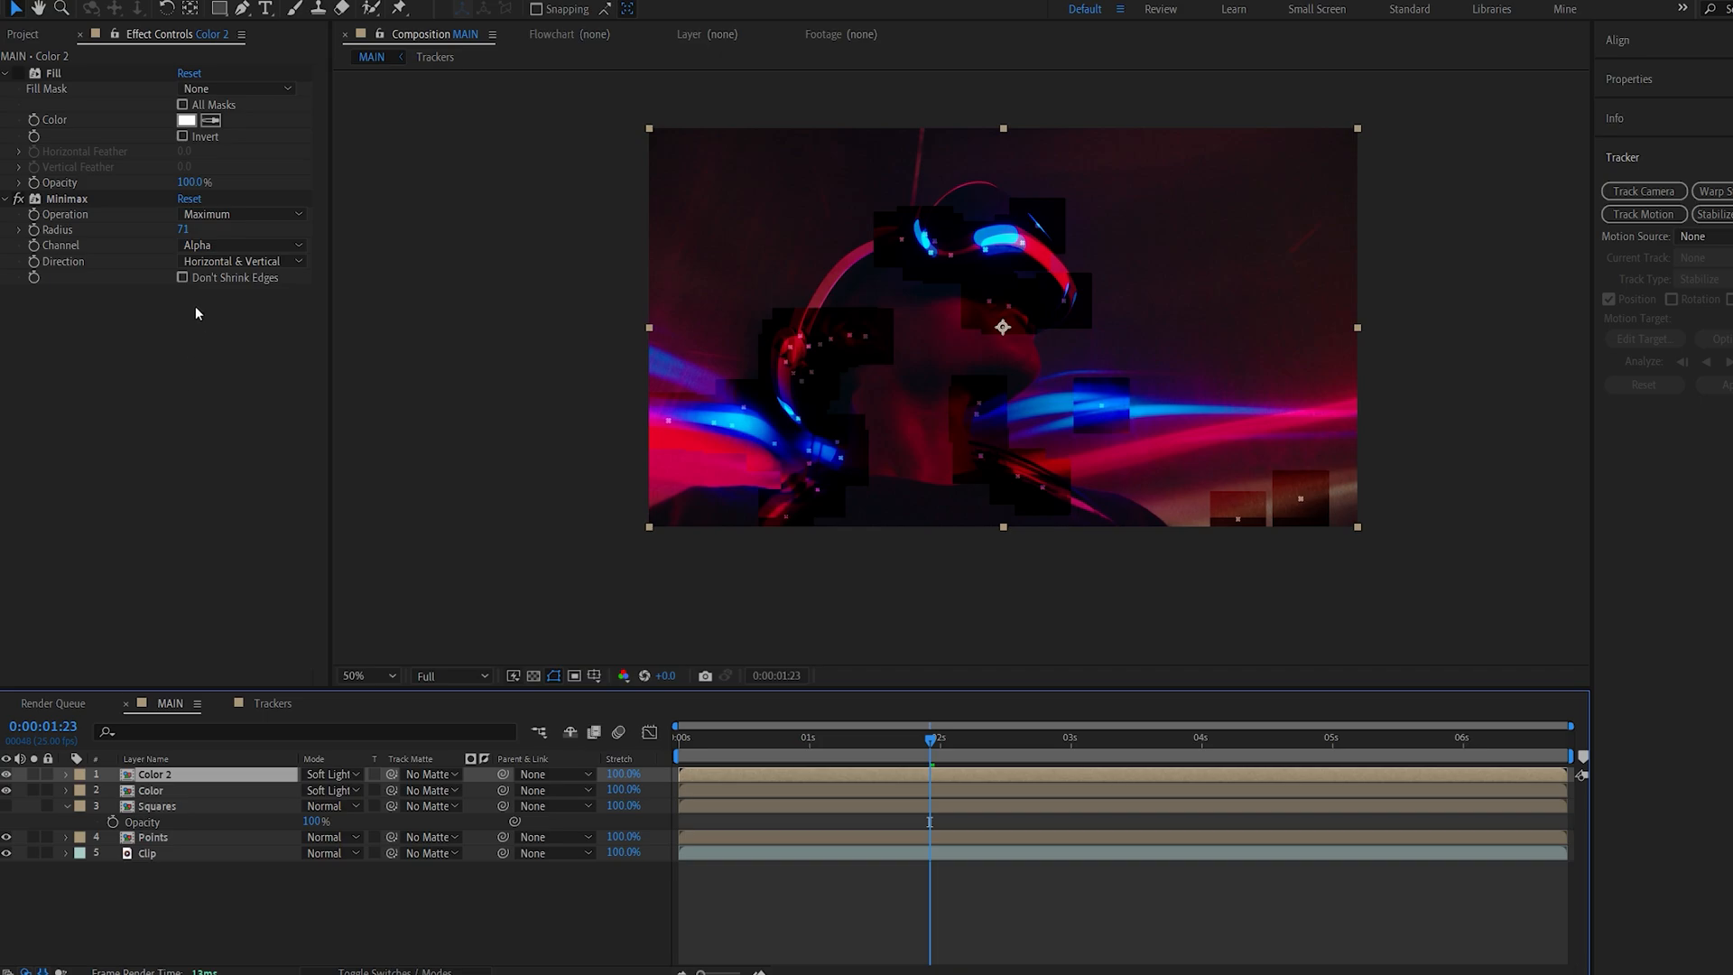
- Set Color 2's Minimax direction to Just Vertical
left_click(242, 261)
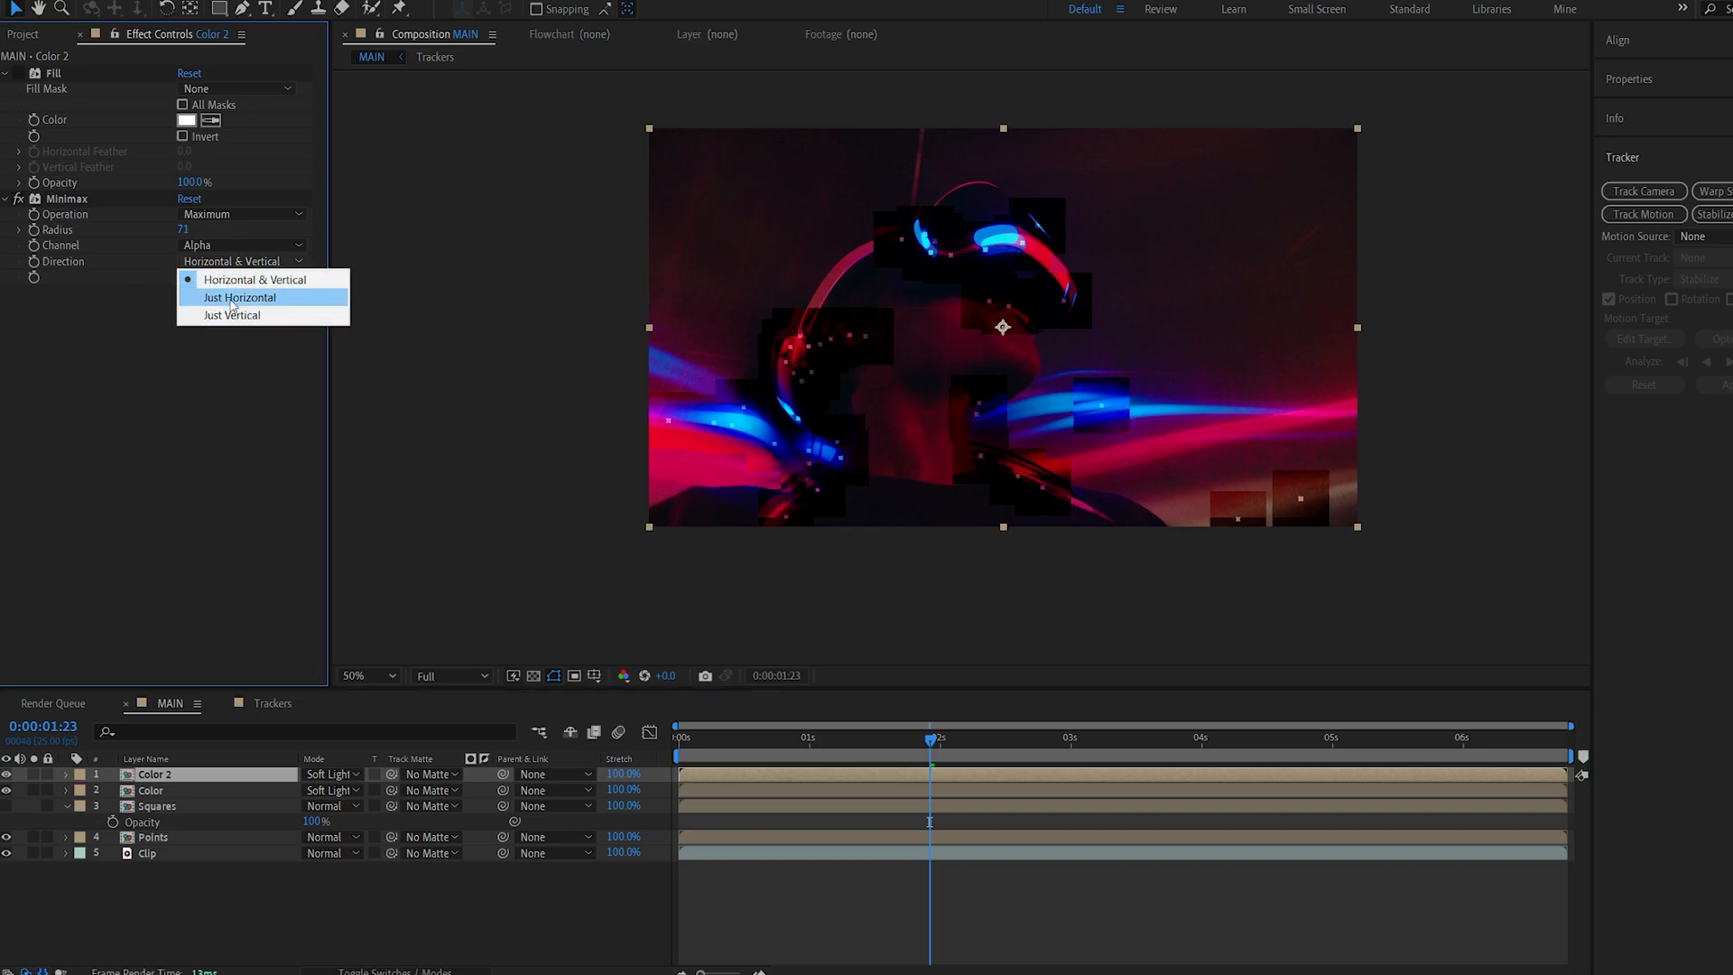
mouse_move(232, 316)
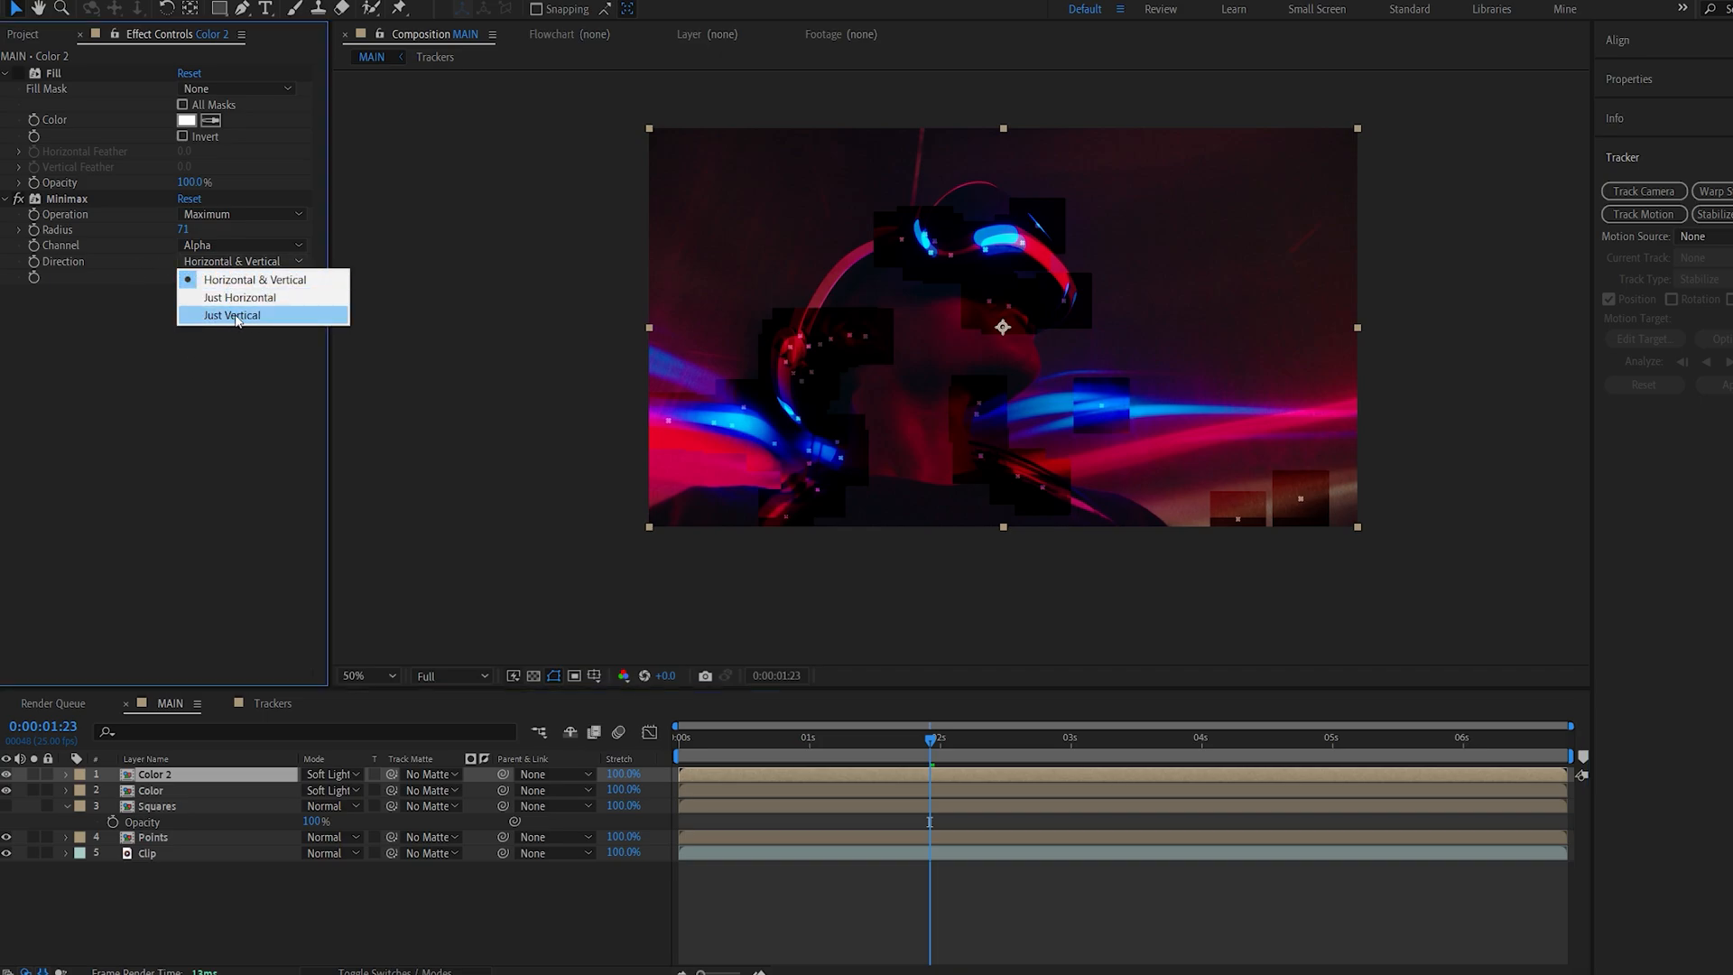
left_click(231, 315)
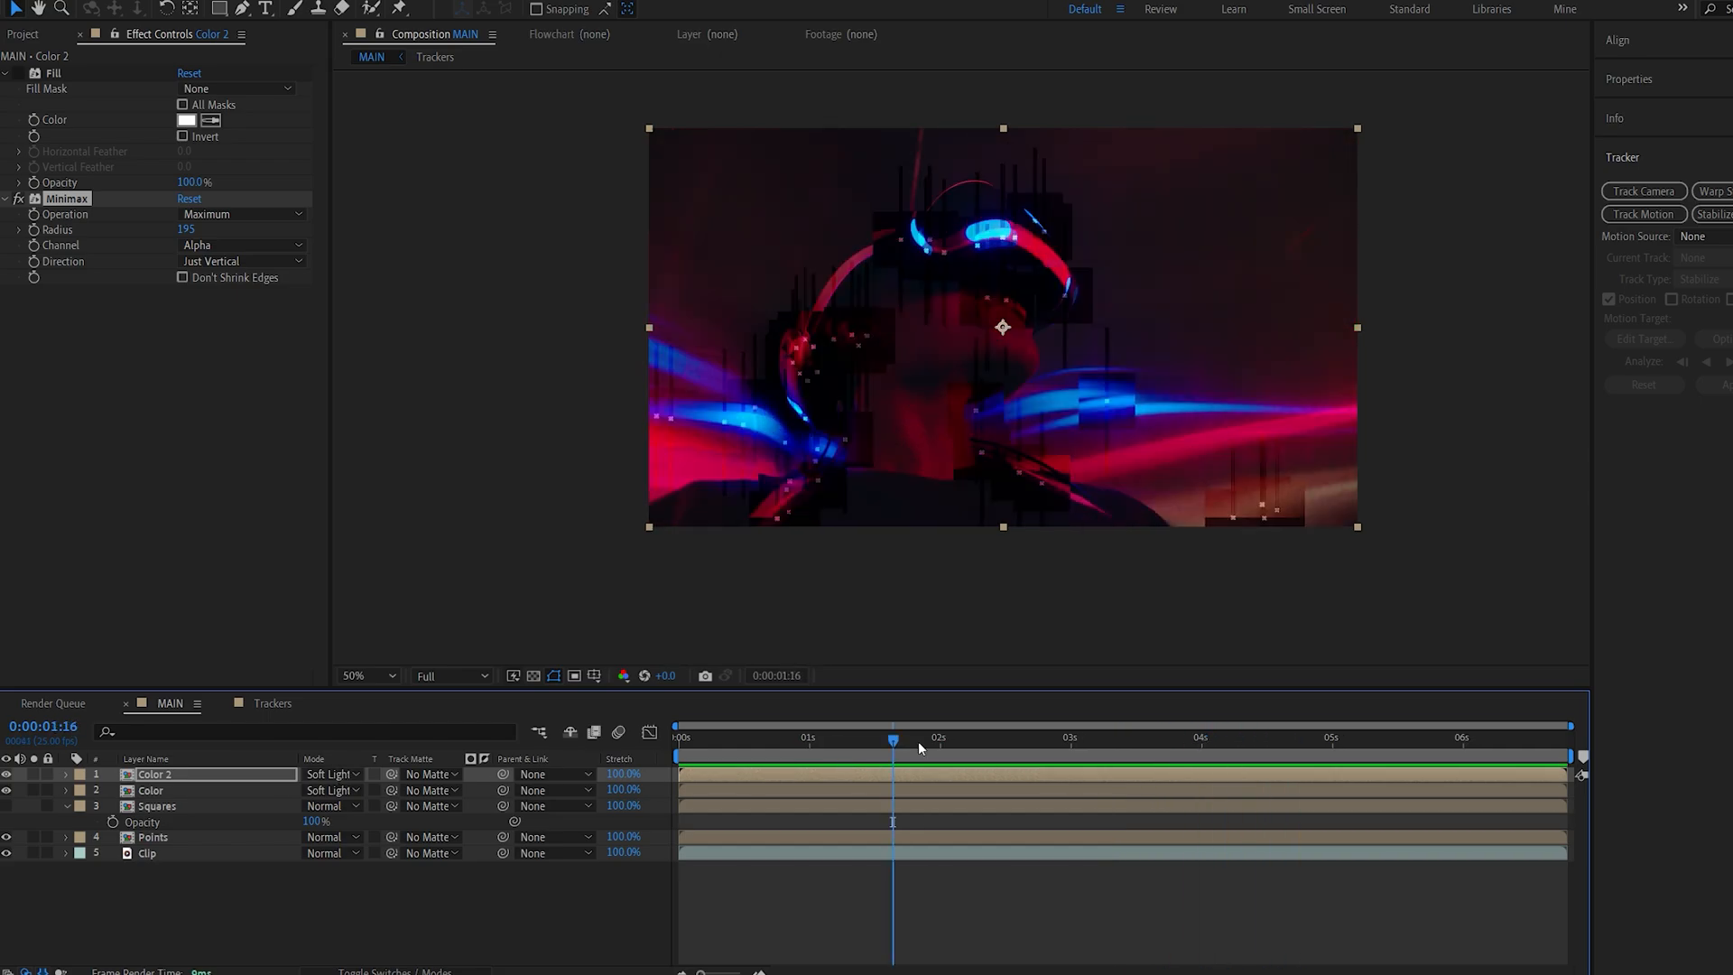
left_click(331, 774)
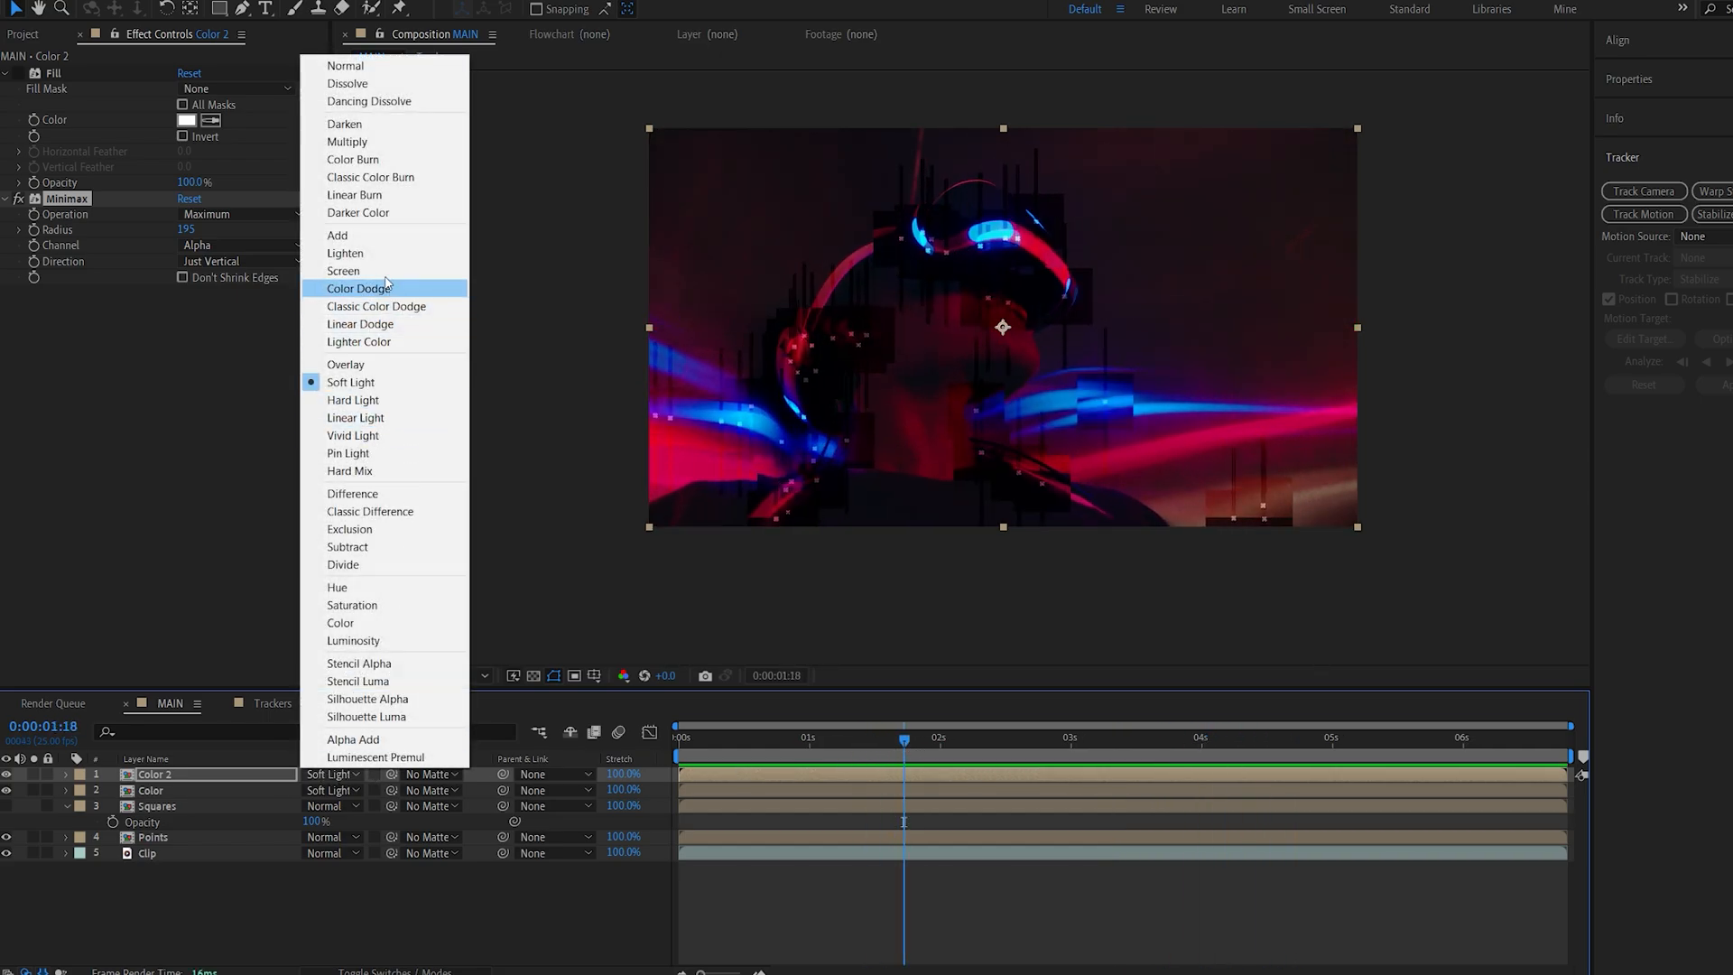
mouse_move(372, 236)
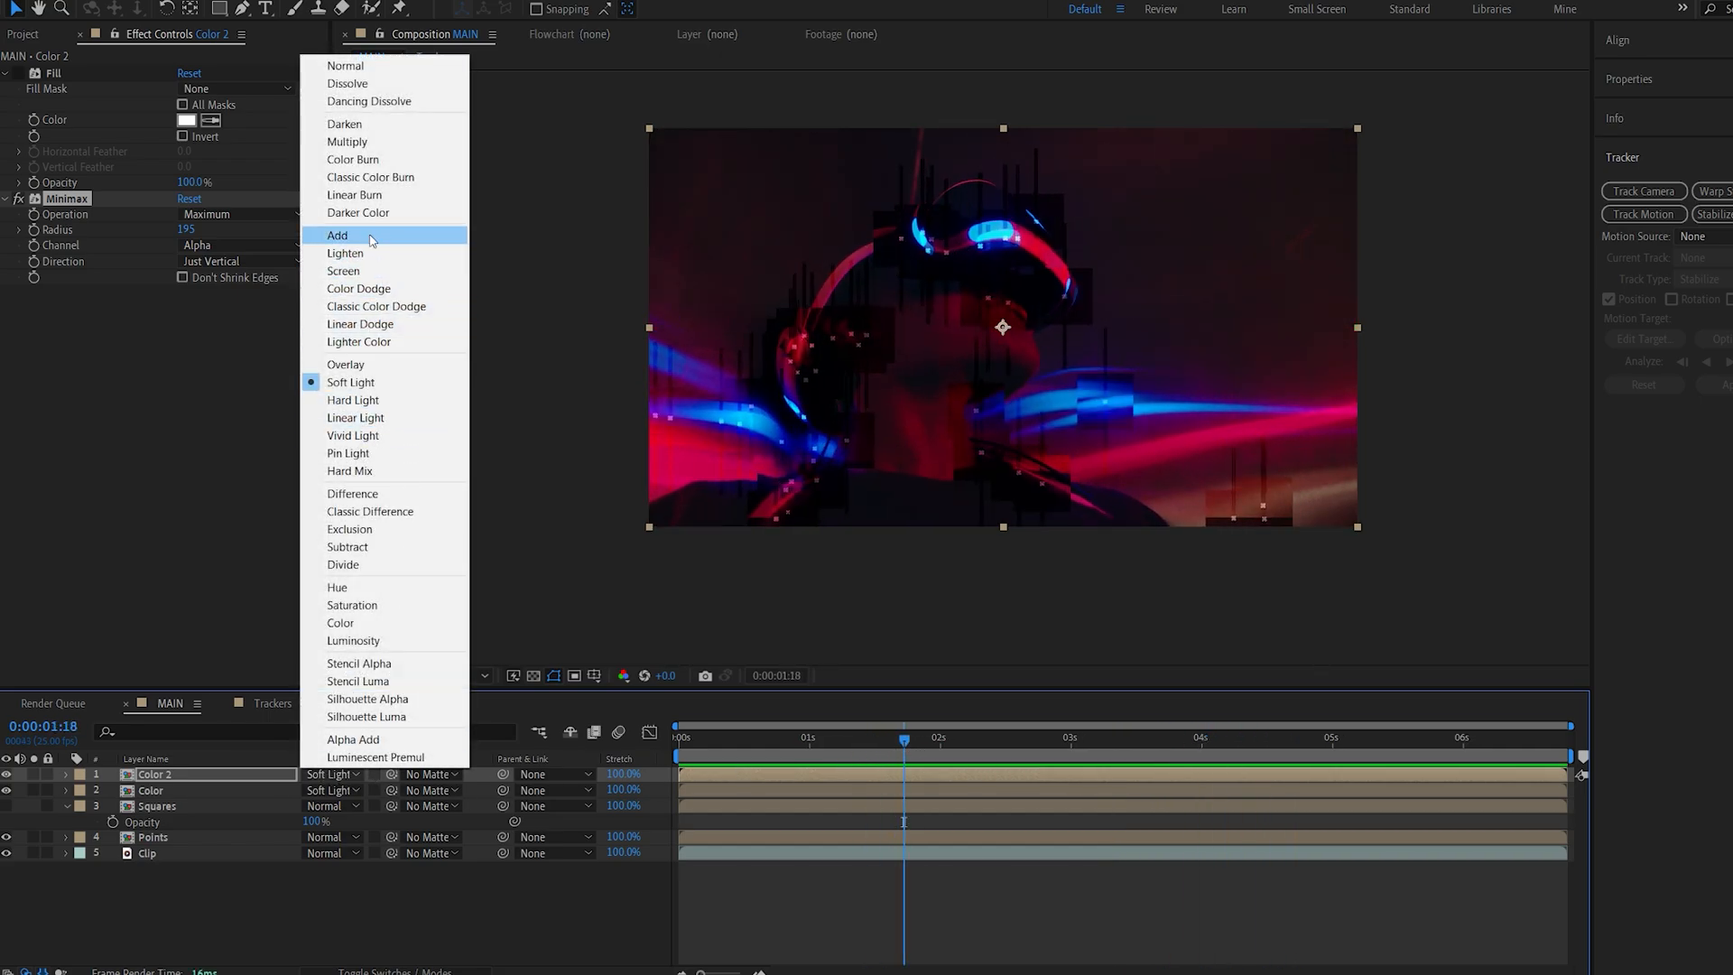
left_click(338, 234)
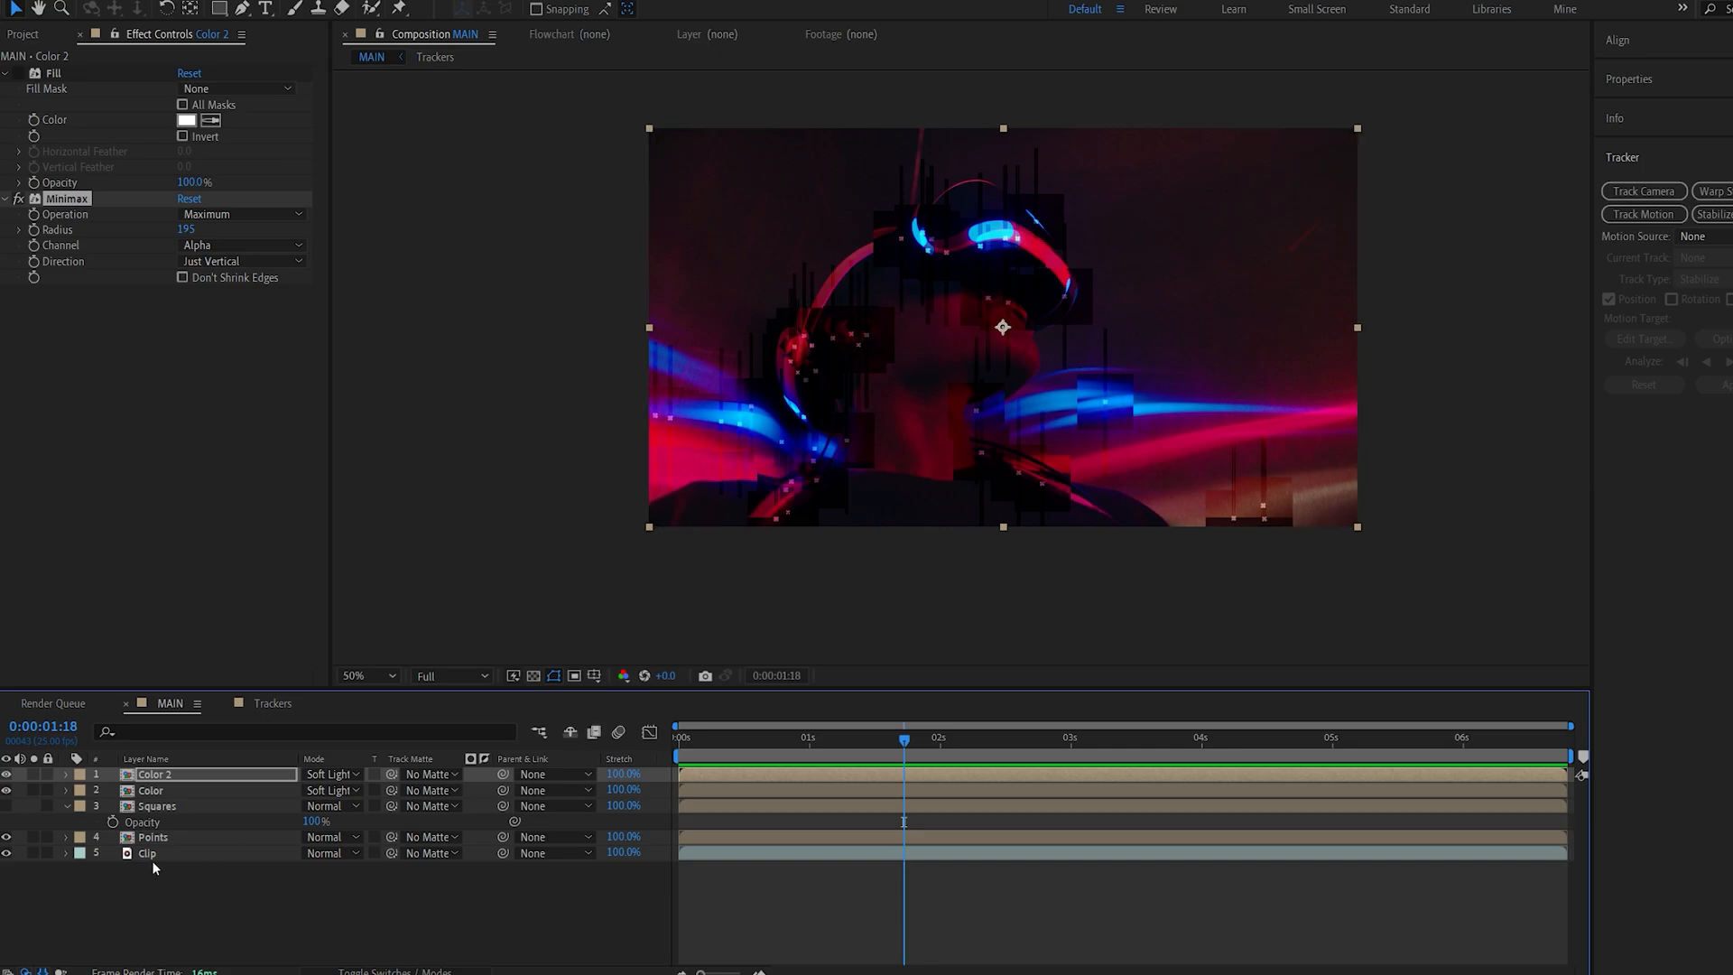
left_click(146, 853)
type("Roto")
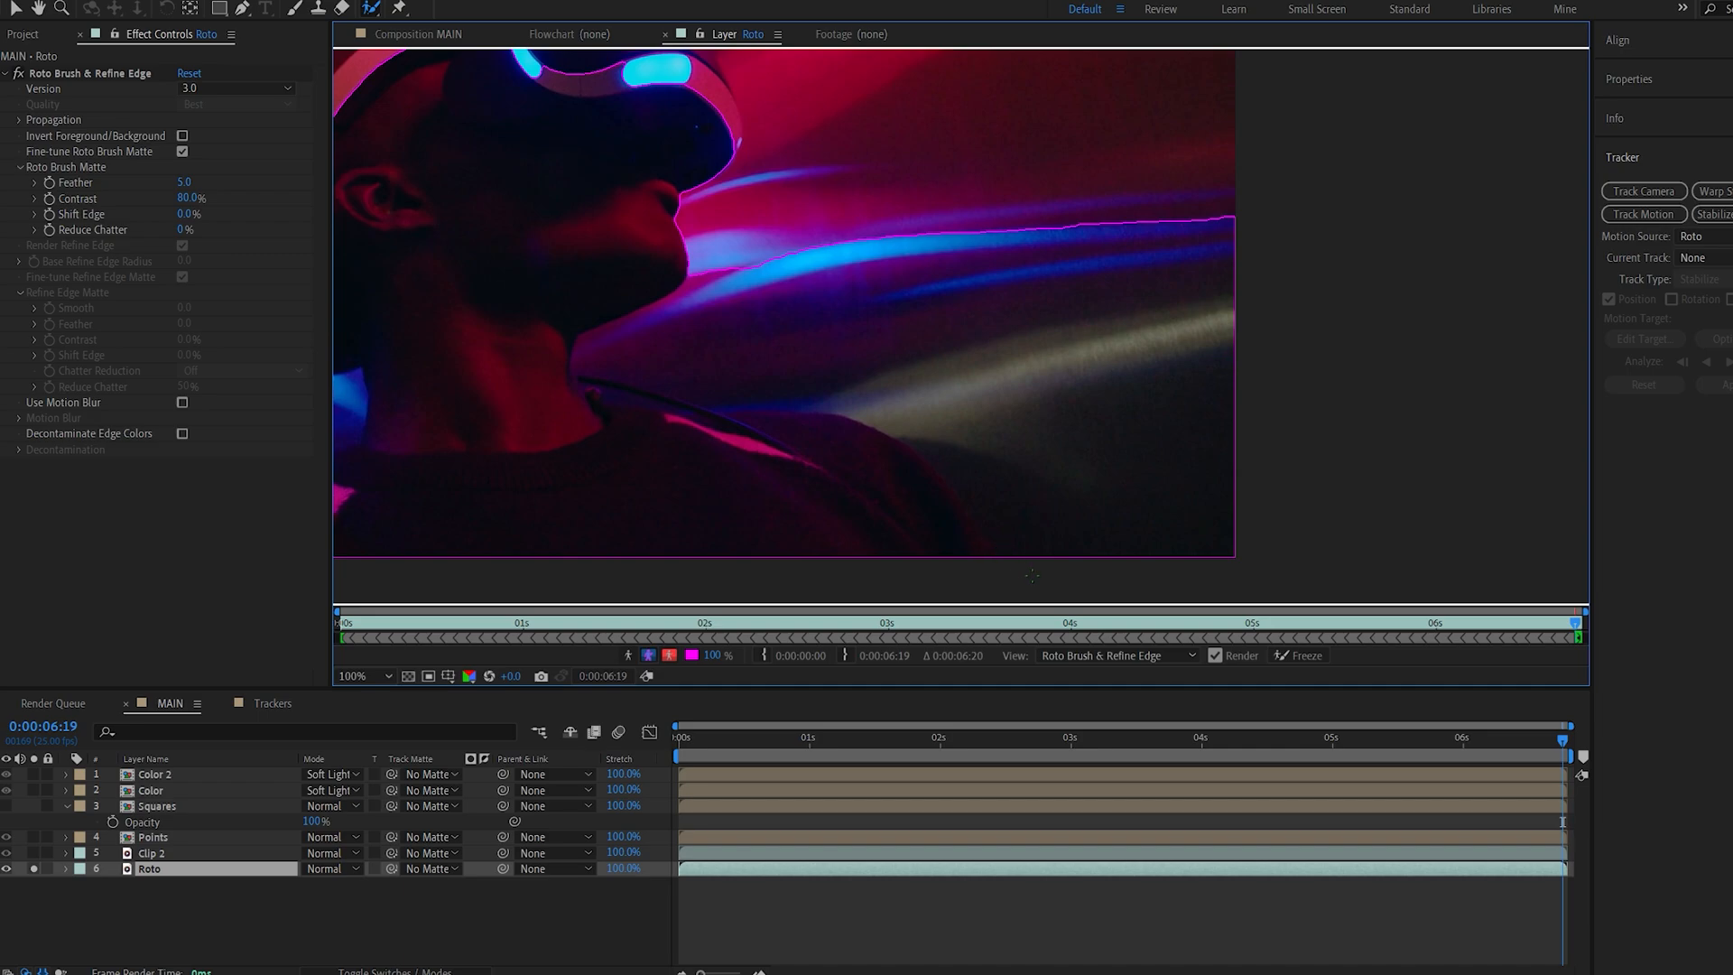
- Paint over the headset-wearing subject with Roto Brush and refine the matte edge
left_click_drag(696, 210, 1029, 547)
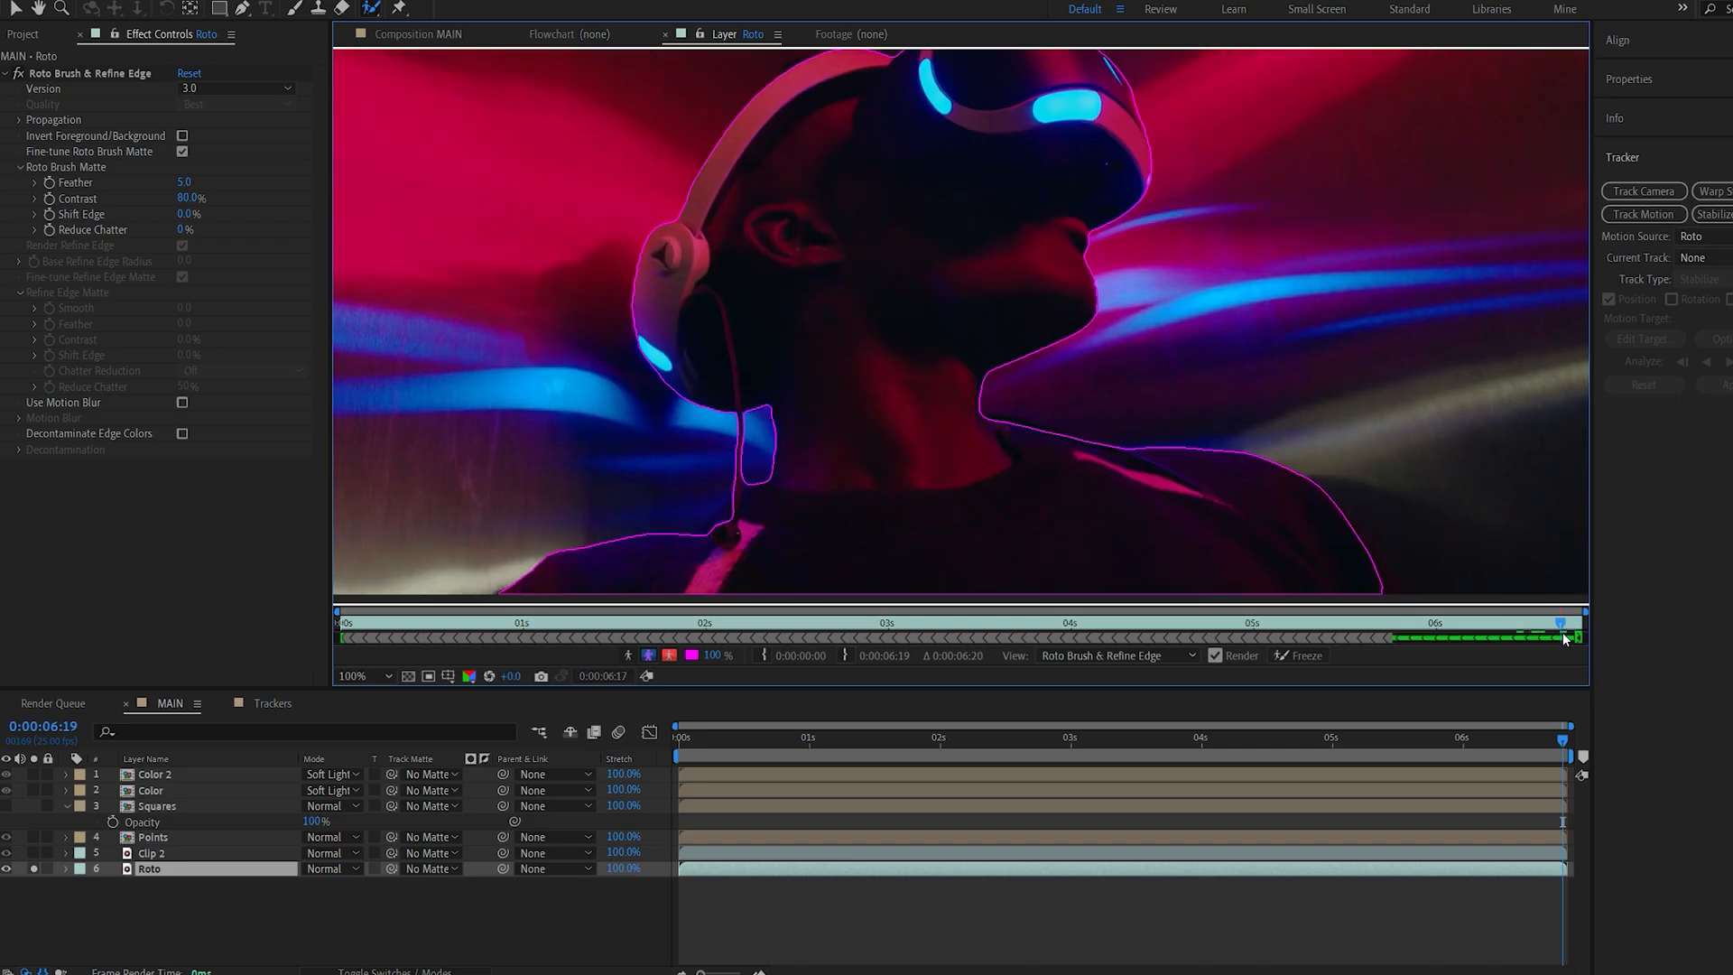
left_click_drag(1561, 625, 1363, 625)
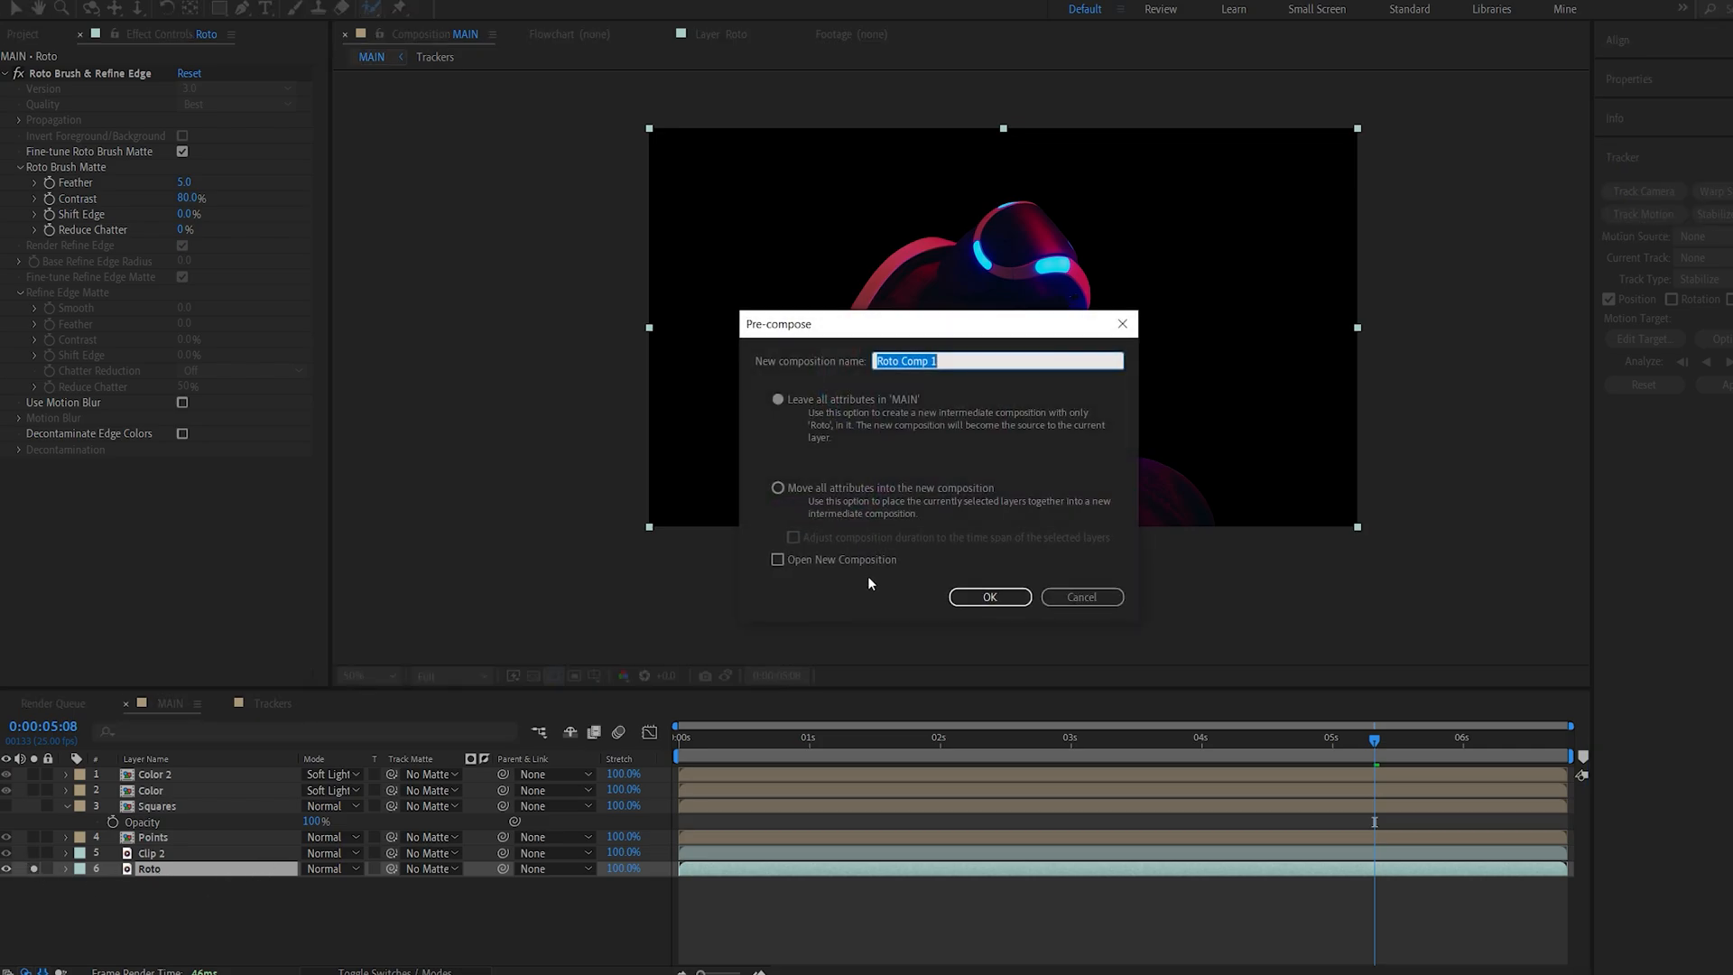
- Pre-compose the Roto layer with 'Move all attributes'
type("R")
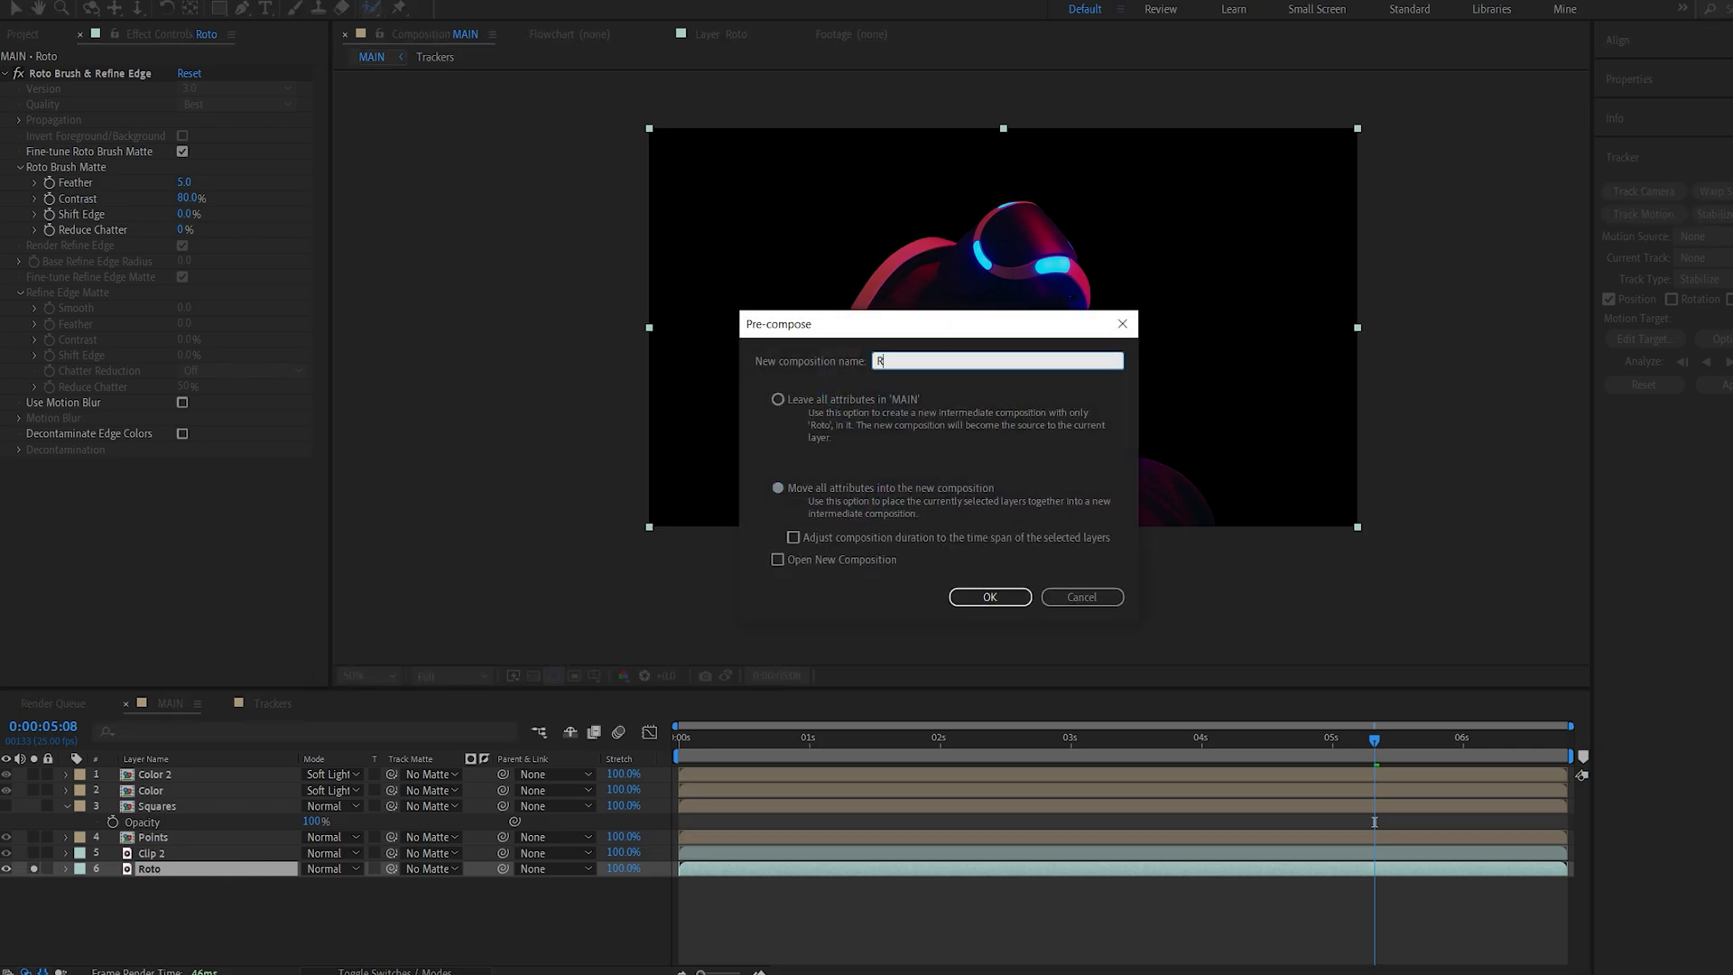
left_click(990, 597)
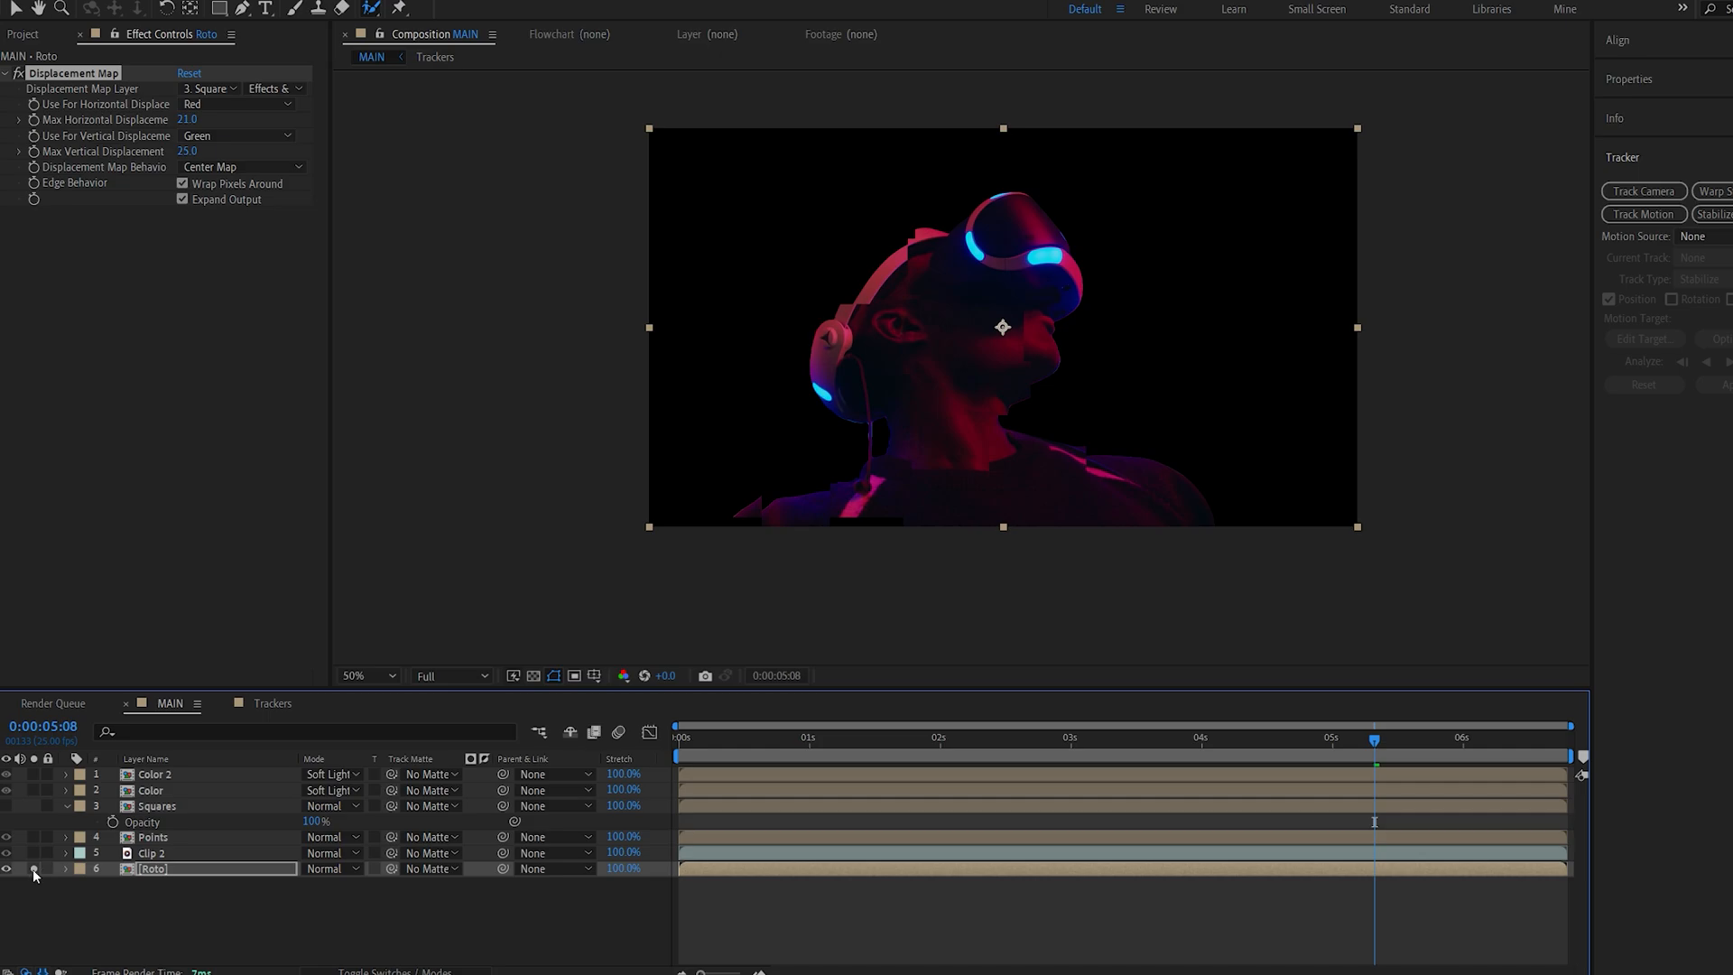
- Turn off Solo on the Roto layer so every layer is visible
left_click(152, 853)
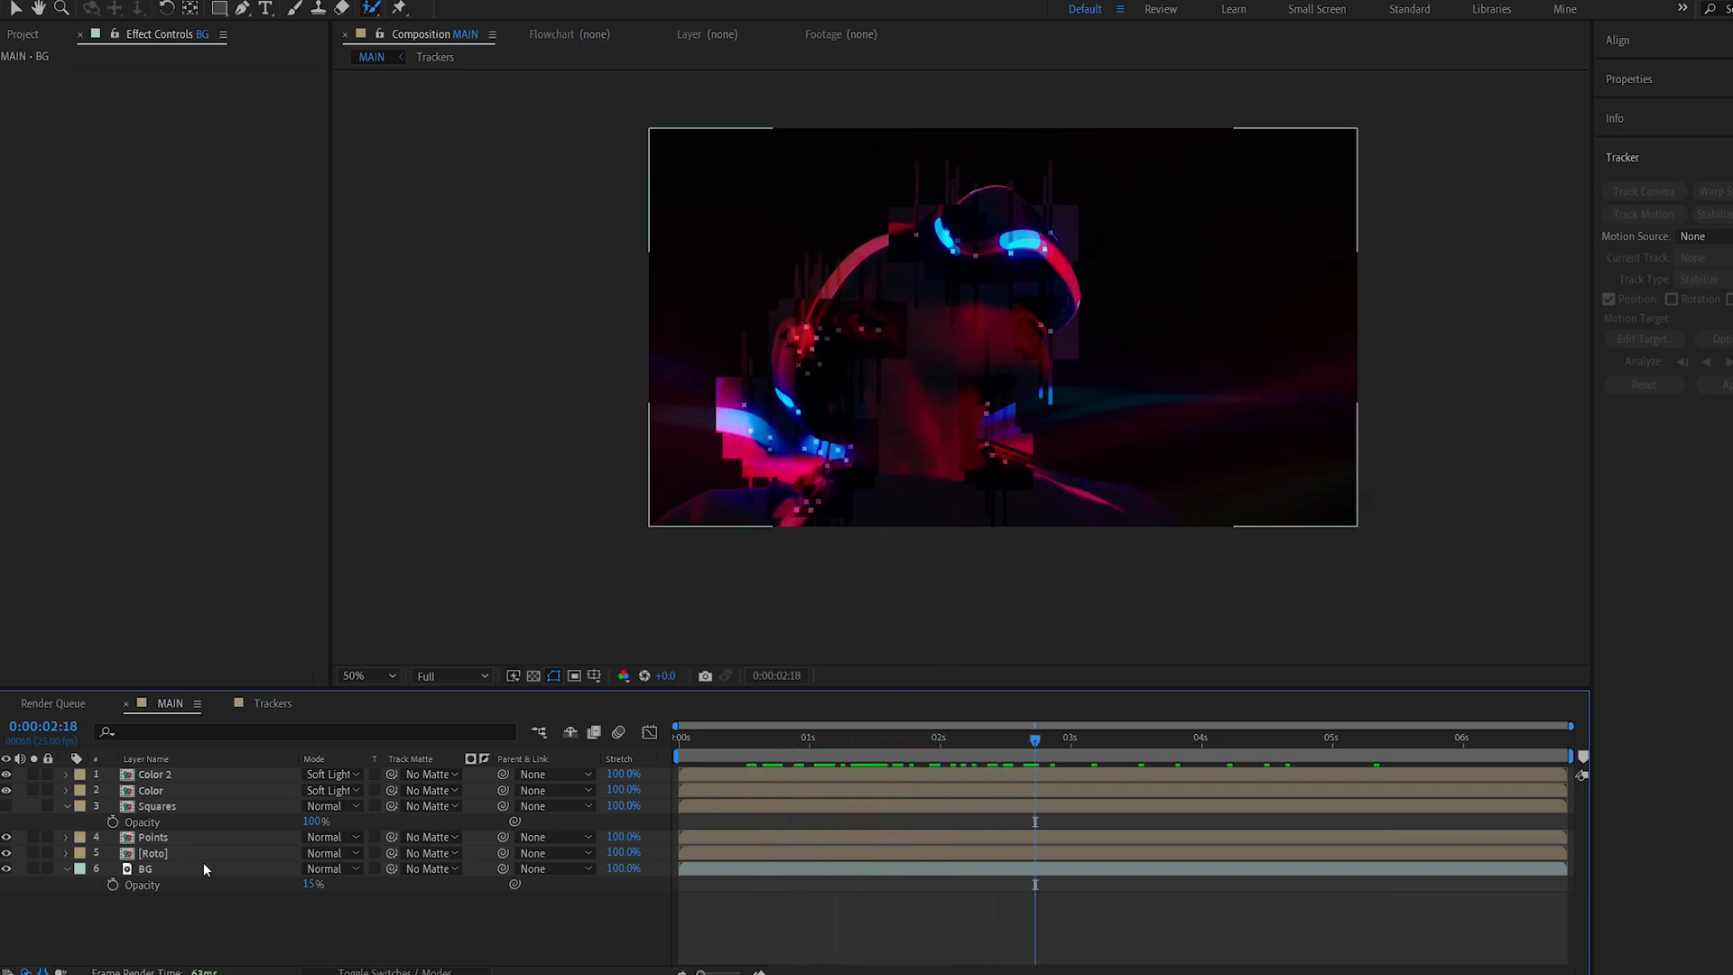
- Check Color 2's Minimax settings, preview an earlier frame, and enter the Trackers composition
left_click(155, 774)
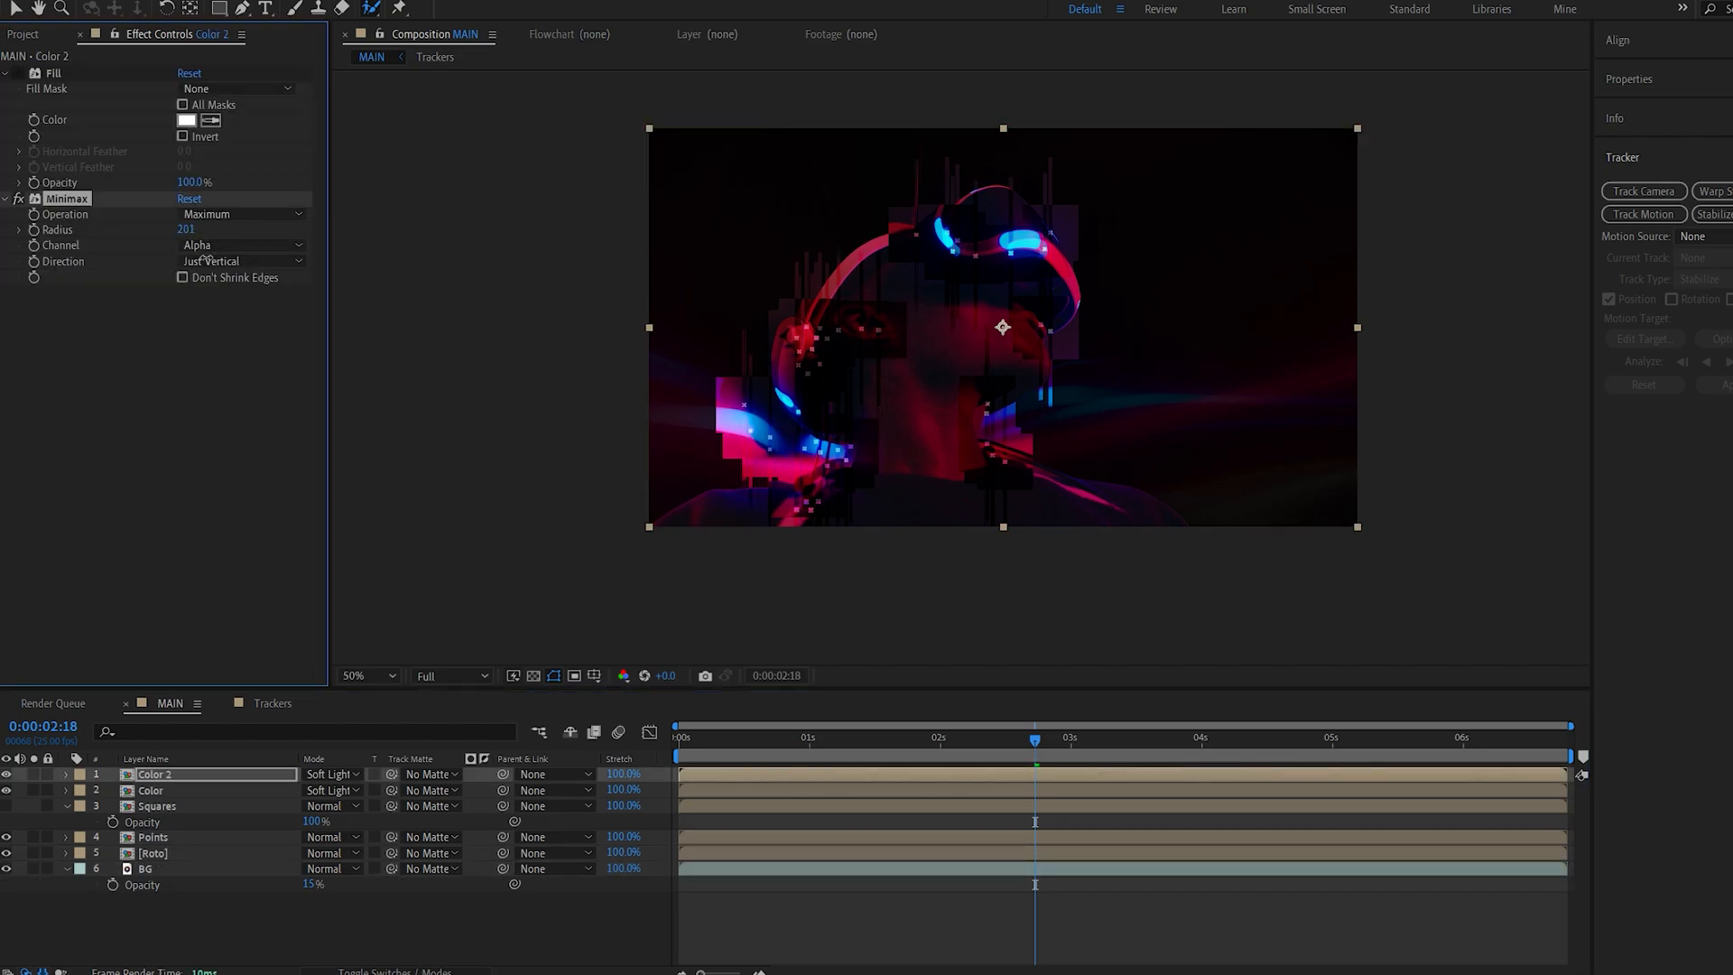
left_click(149, 790)
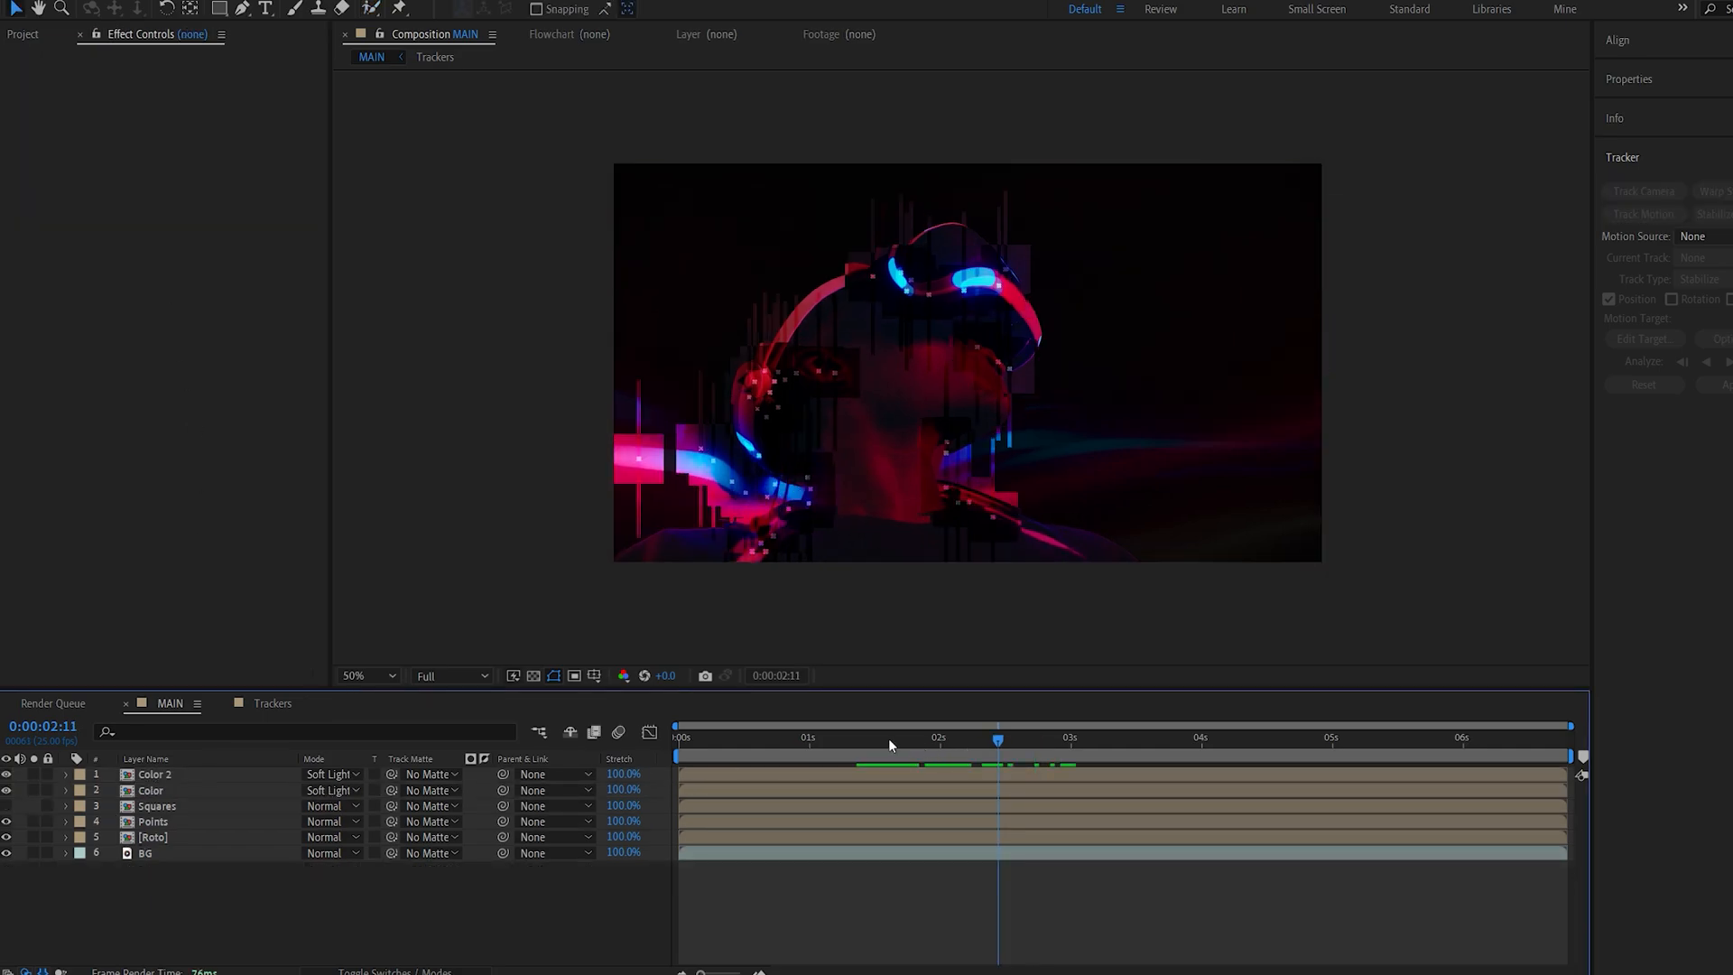
left_click(902, 738)
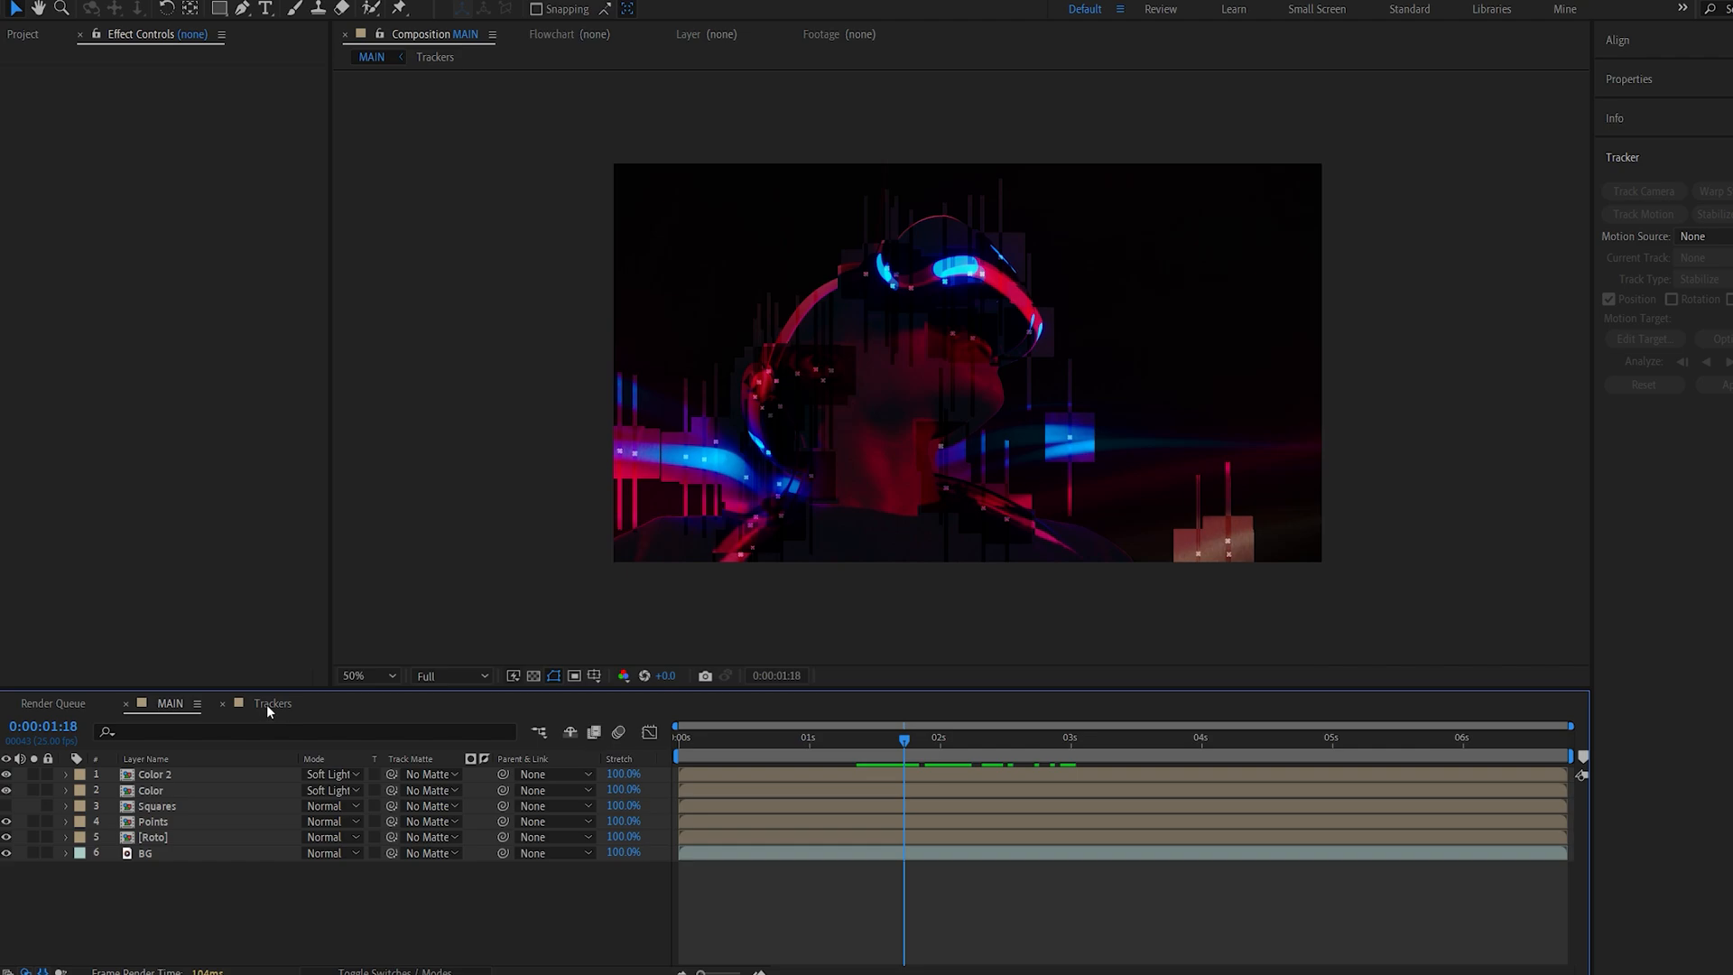
left_click(272, 703)
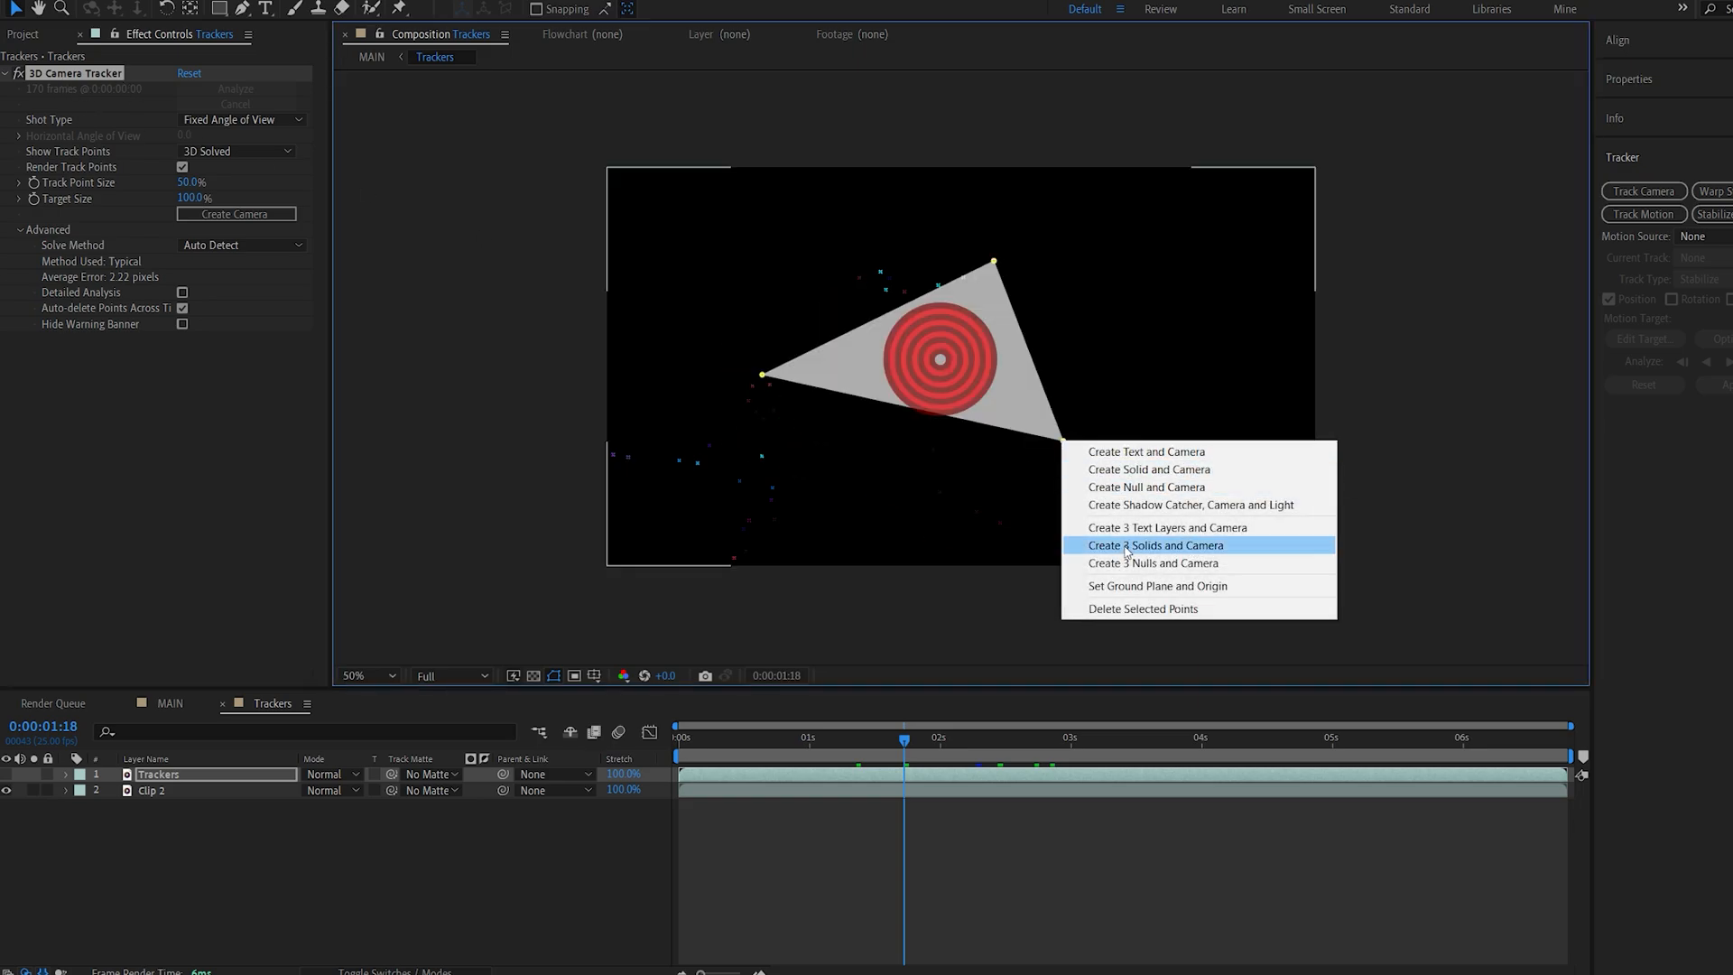
- Choose Create 3 Text Layers and Camera on the selected track point target
left_click(1156, 545)
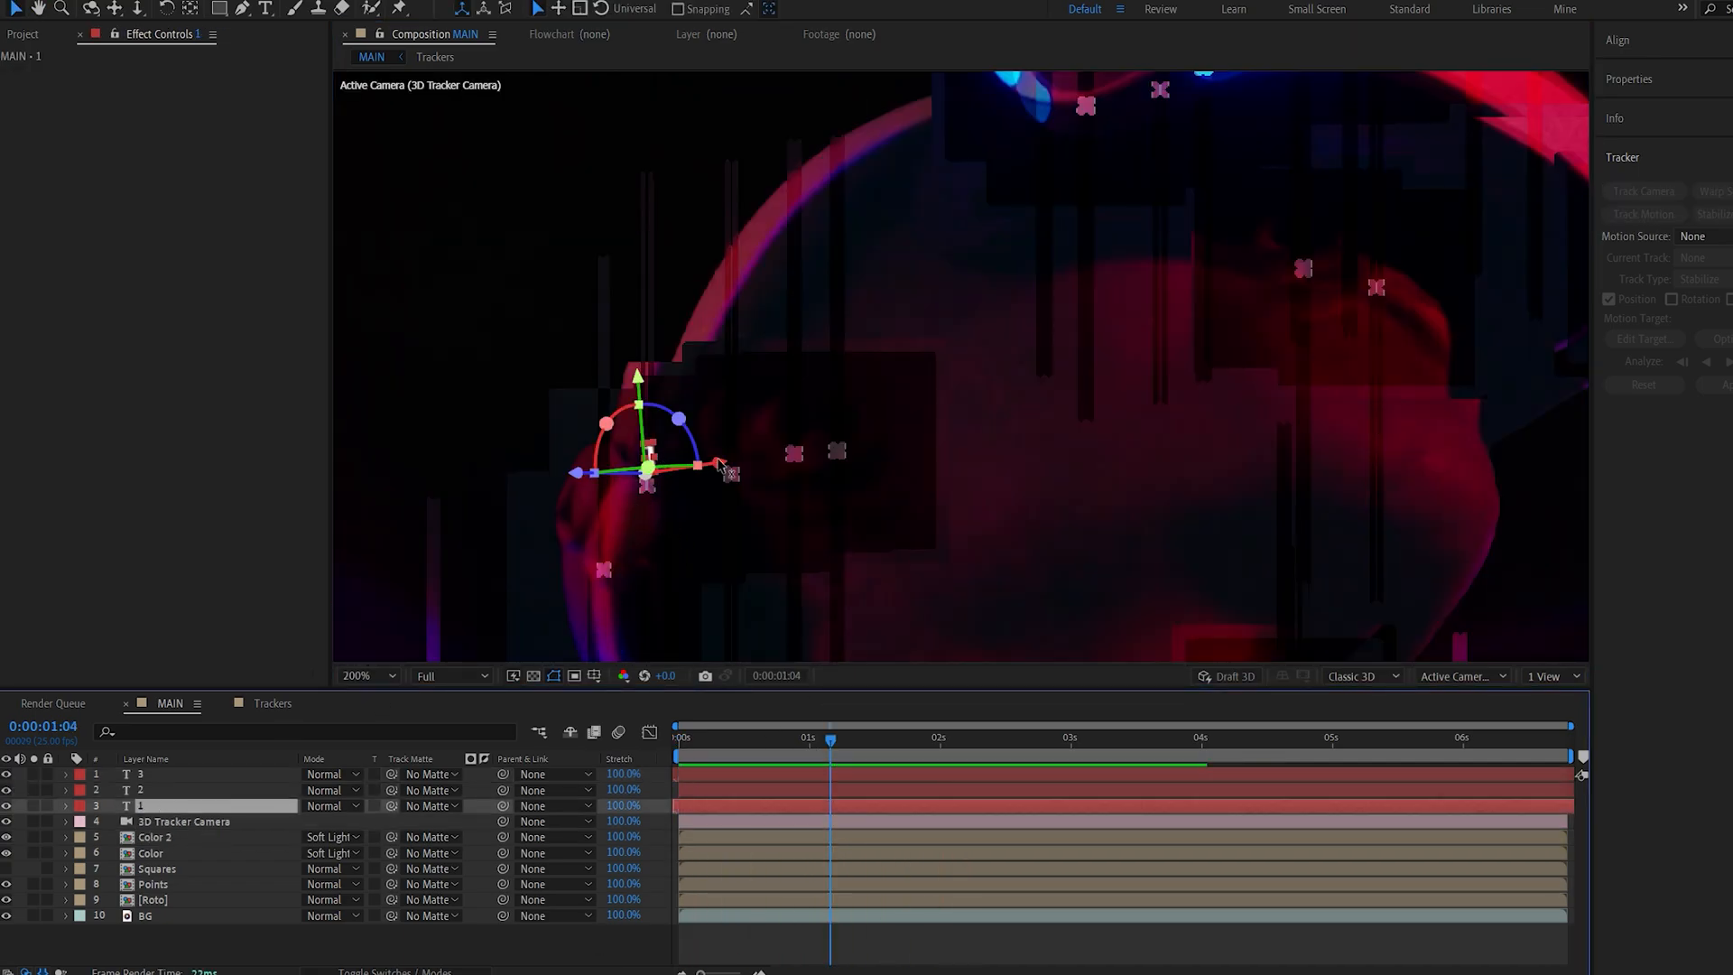
- Drag number 1's 3D gizmo to reposition it in the scene
left_click_drag(646, 470, 499, 343)
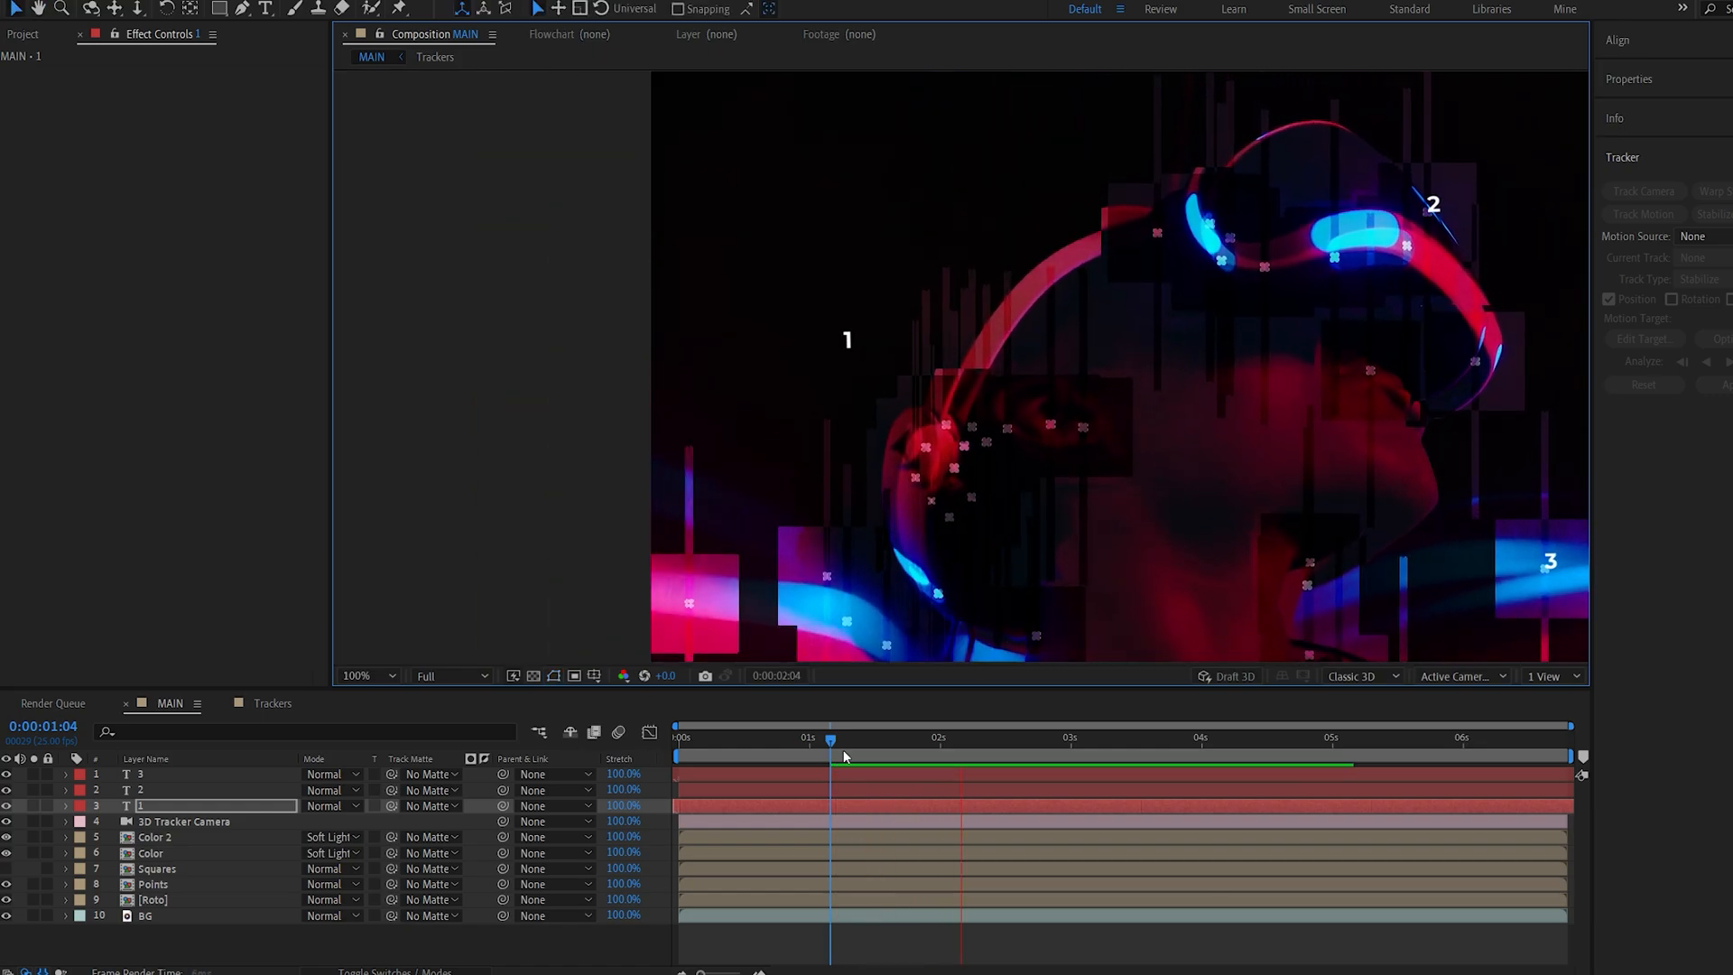
- Search 'numb' in Effects & Presets to find the Numbers effect
type("numb")
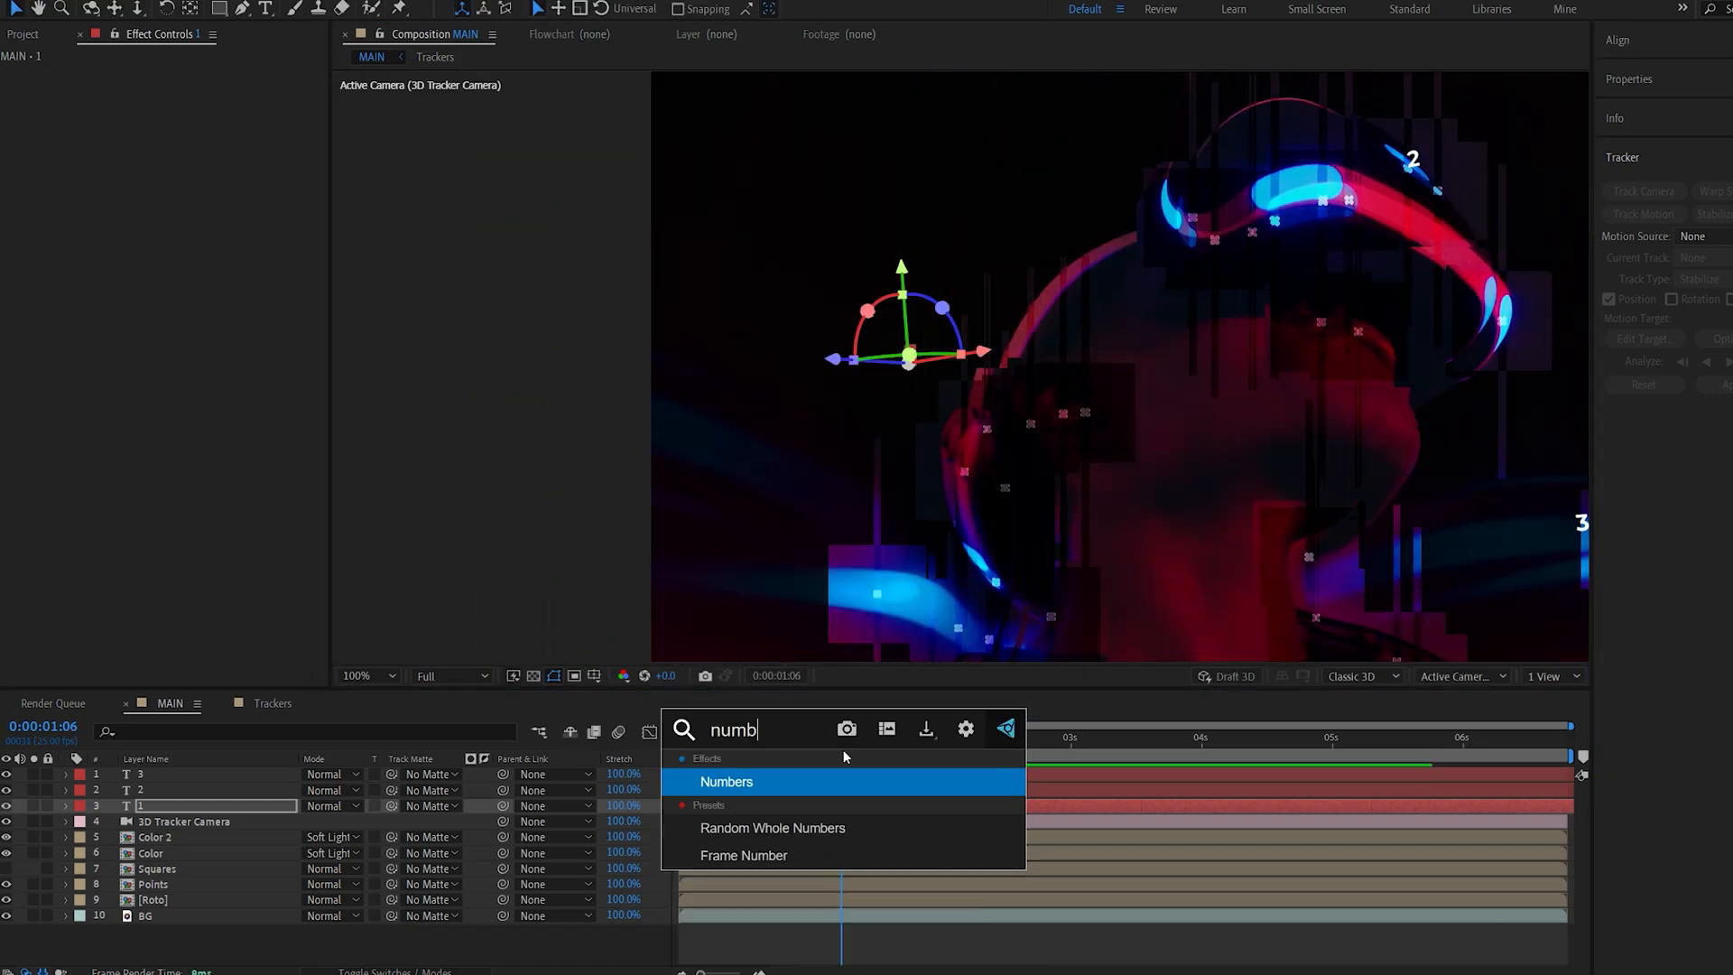
mouse_move(768, 833)
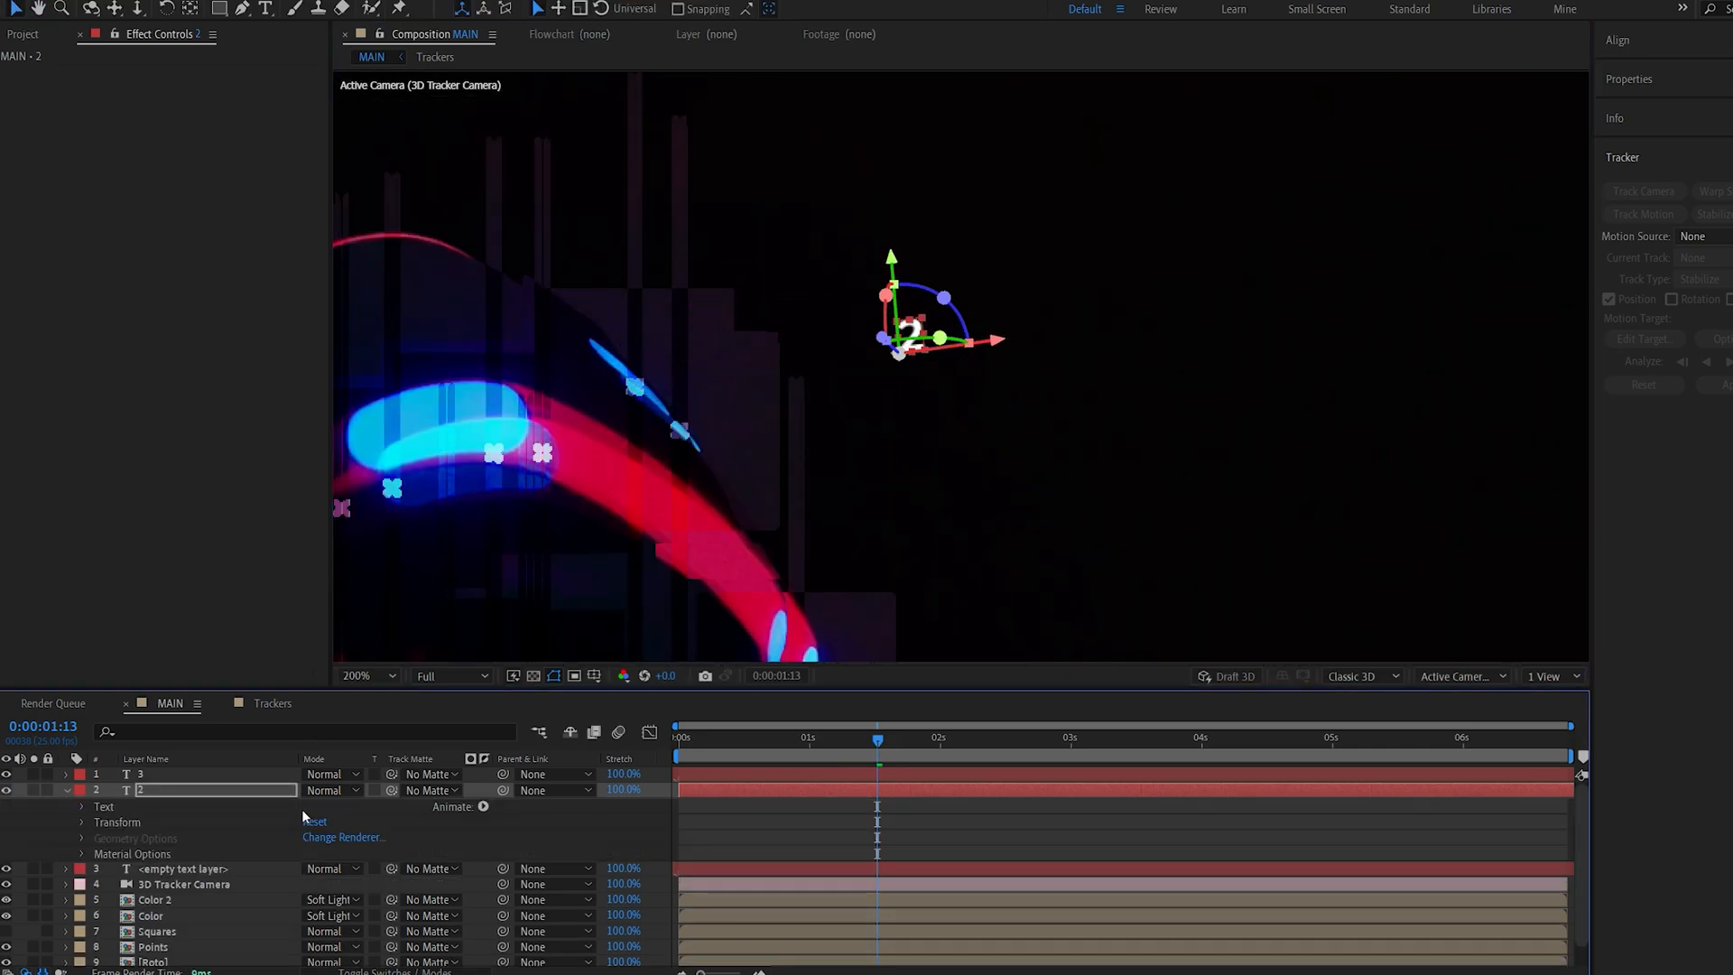
- Open the Animate menu on text layer 2 to list animator properties
left_click(486, 806)
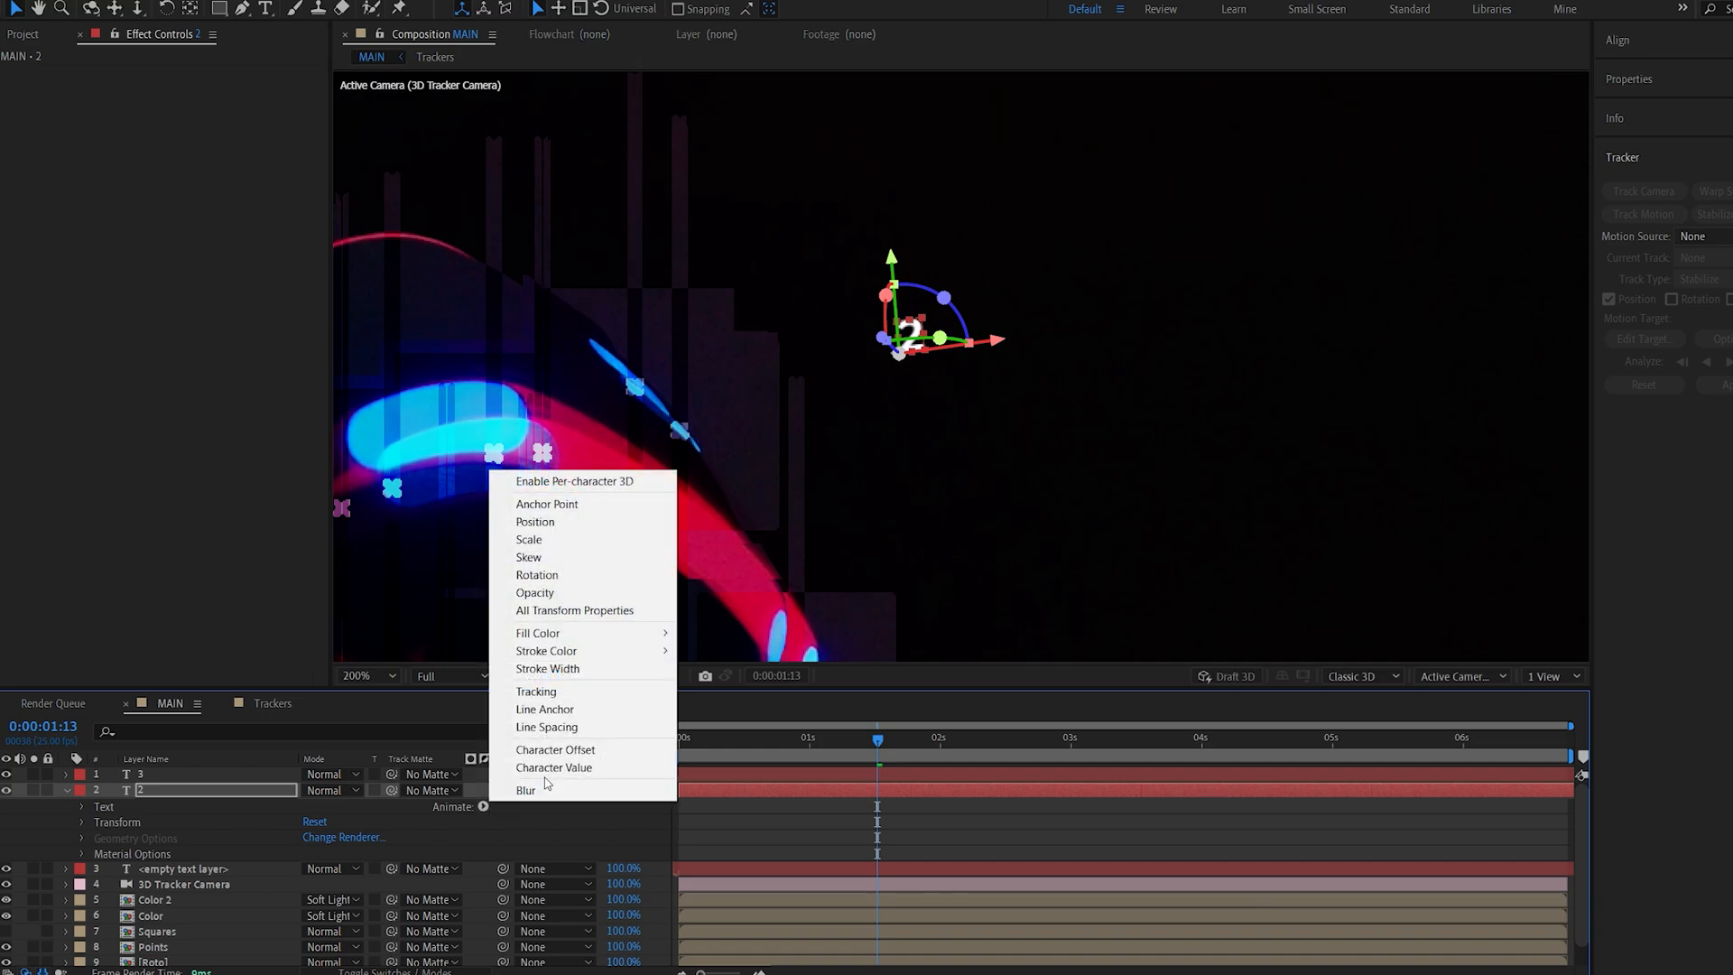